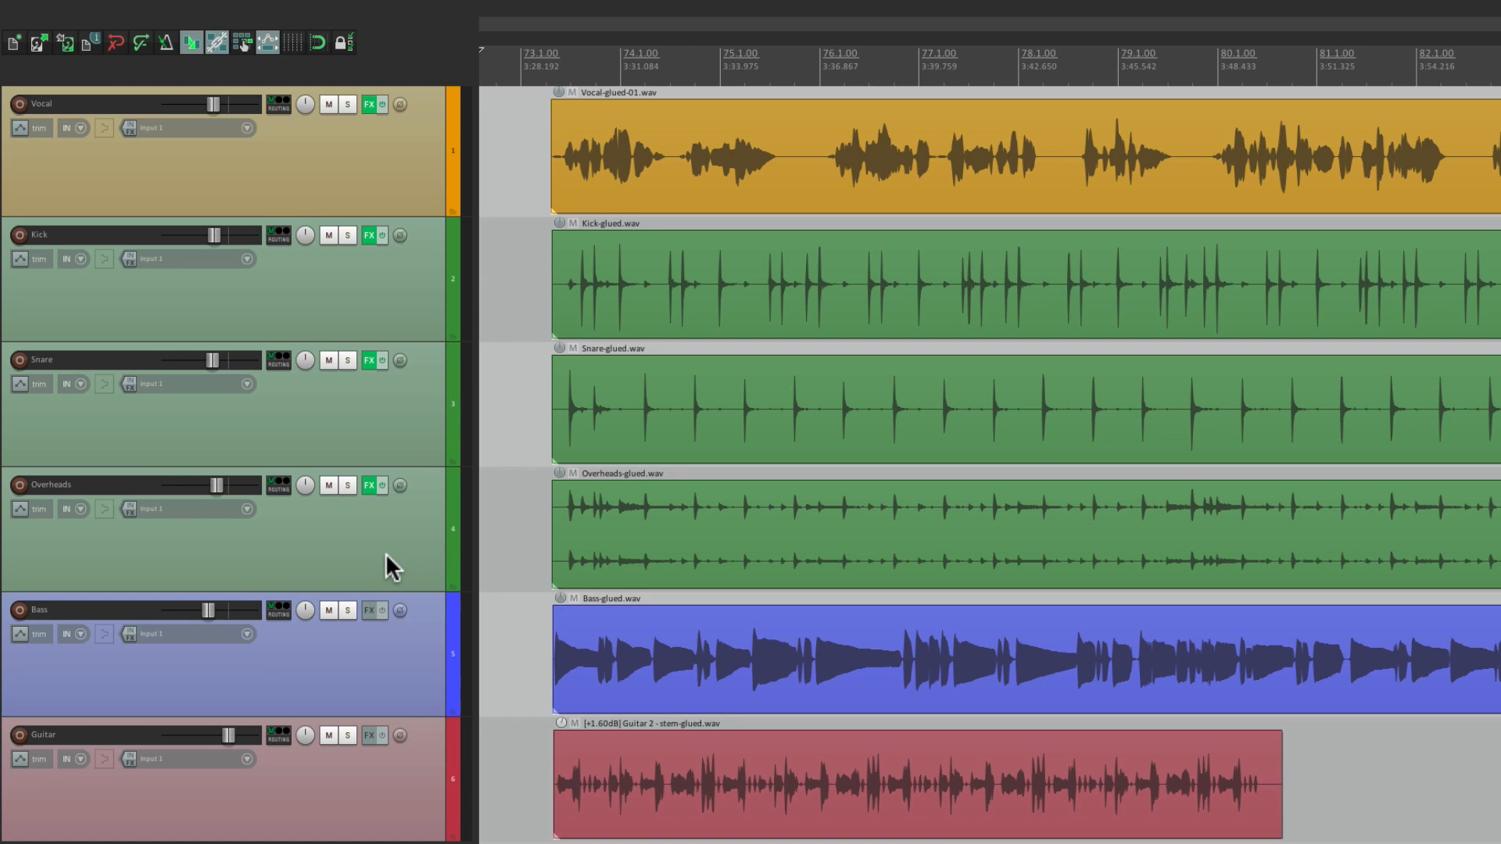
mouse_move(692, 412)
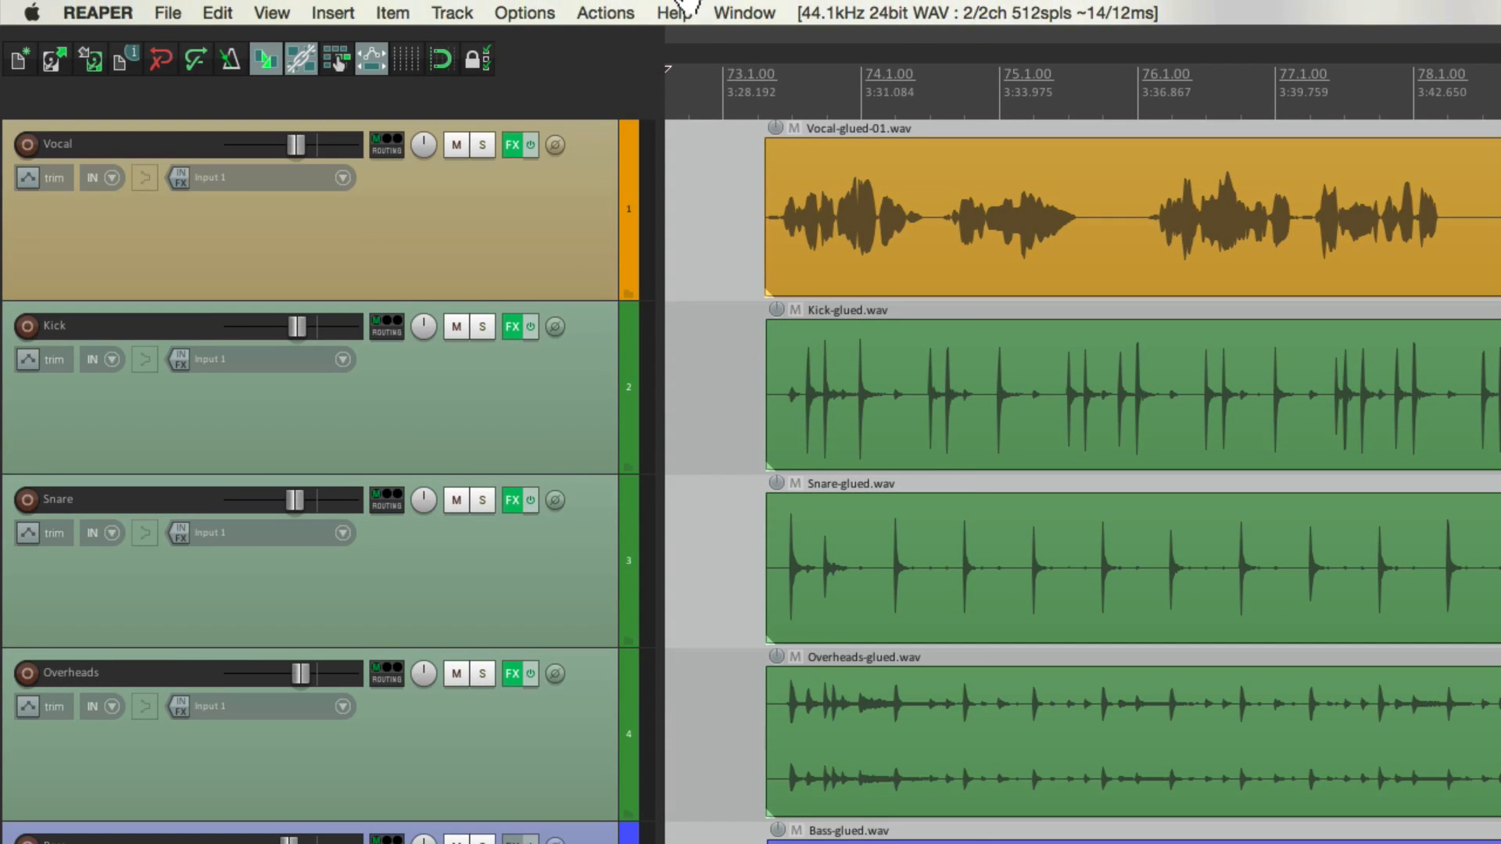
- Open the Options menu to reach the Peaks display mode submenu
click(524, 12)
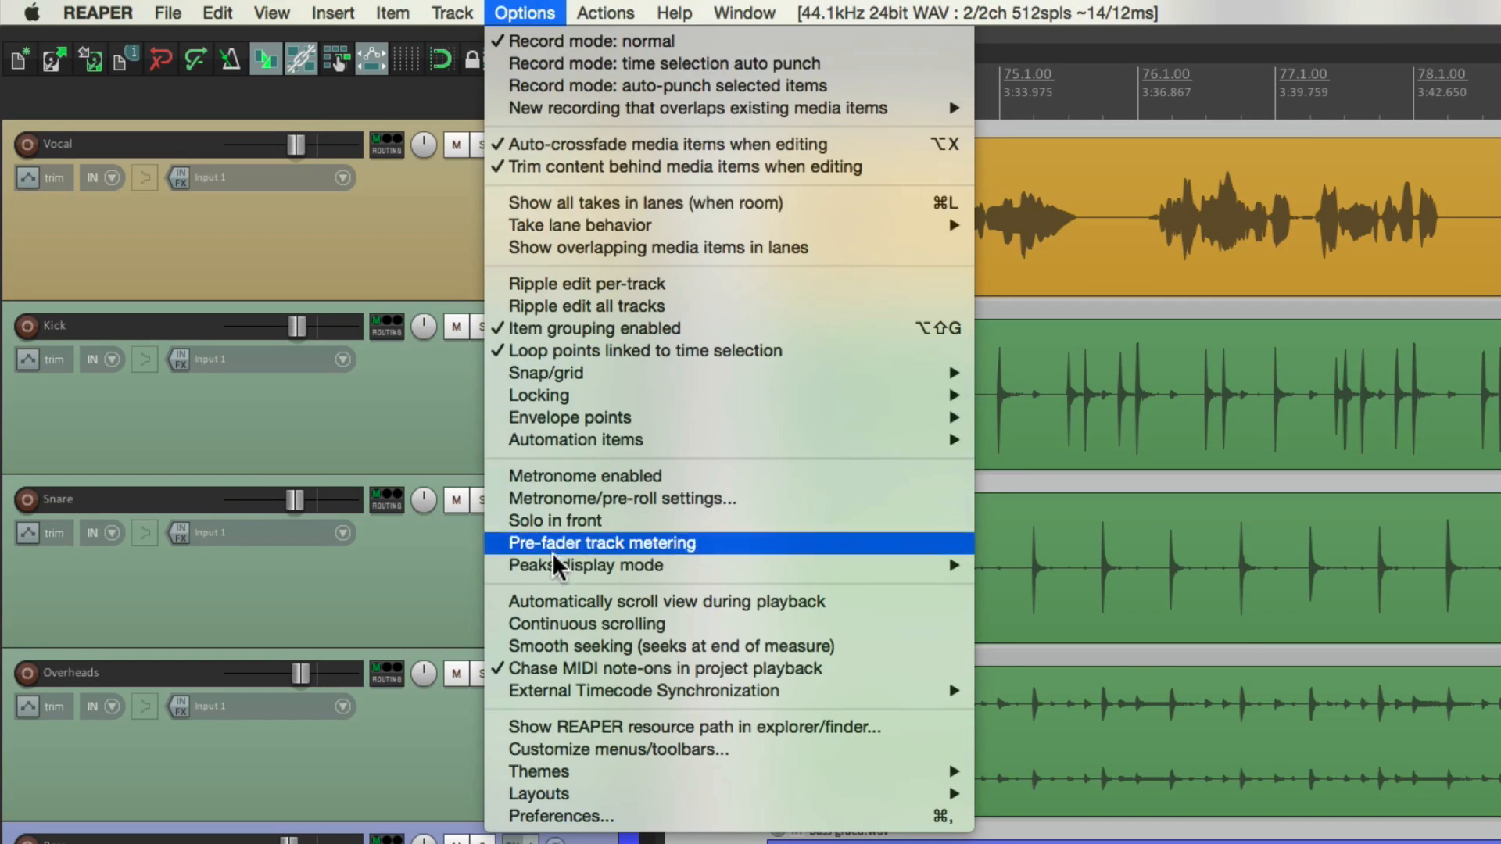
mouse_move(584, 566)
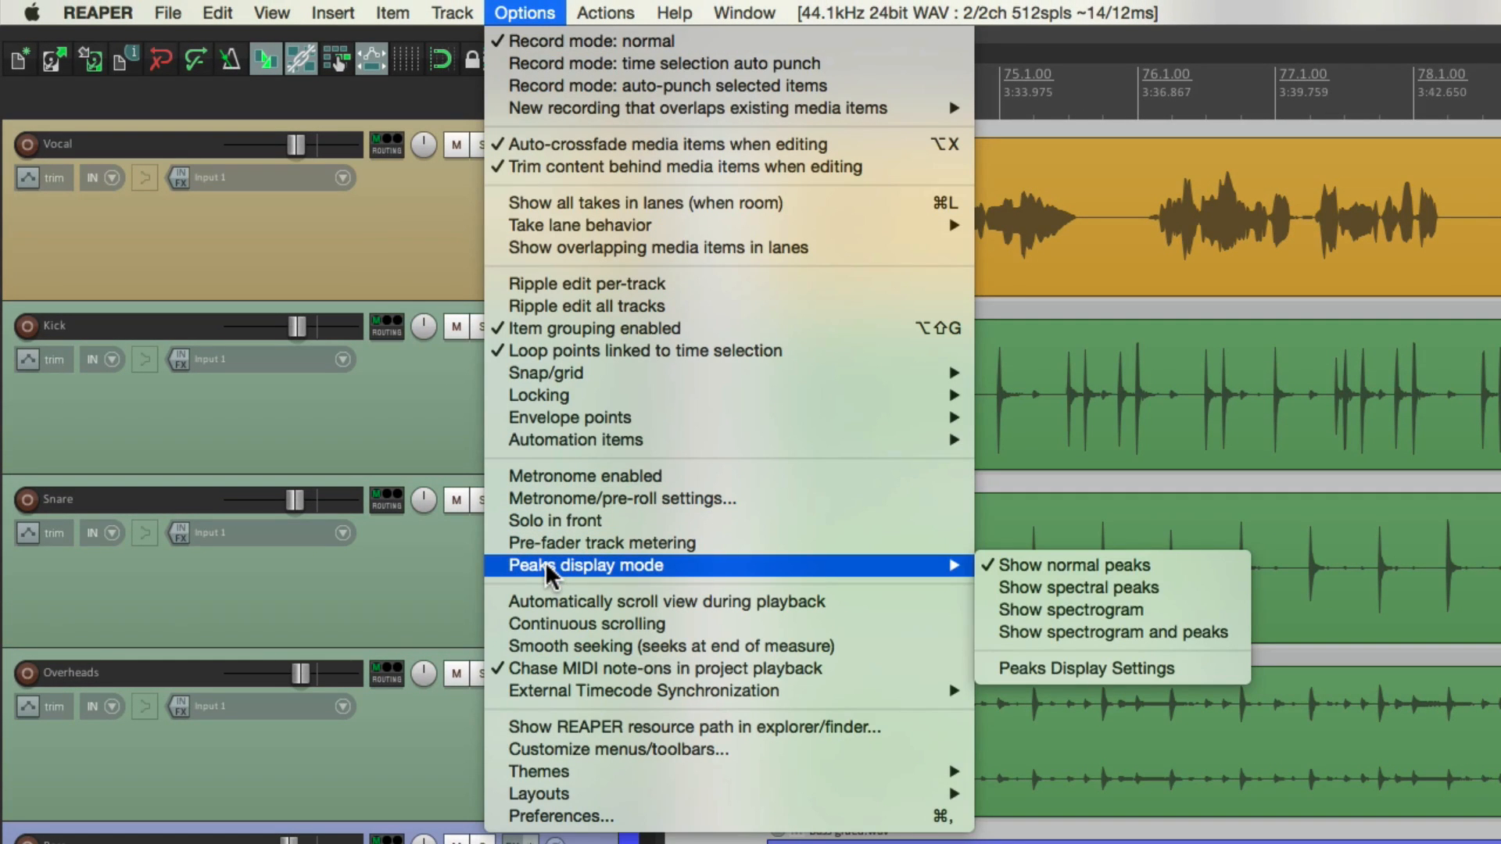
mouse_move(1072, 564)
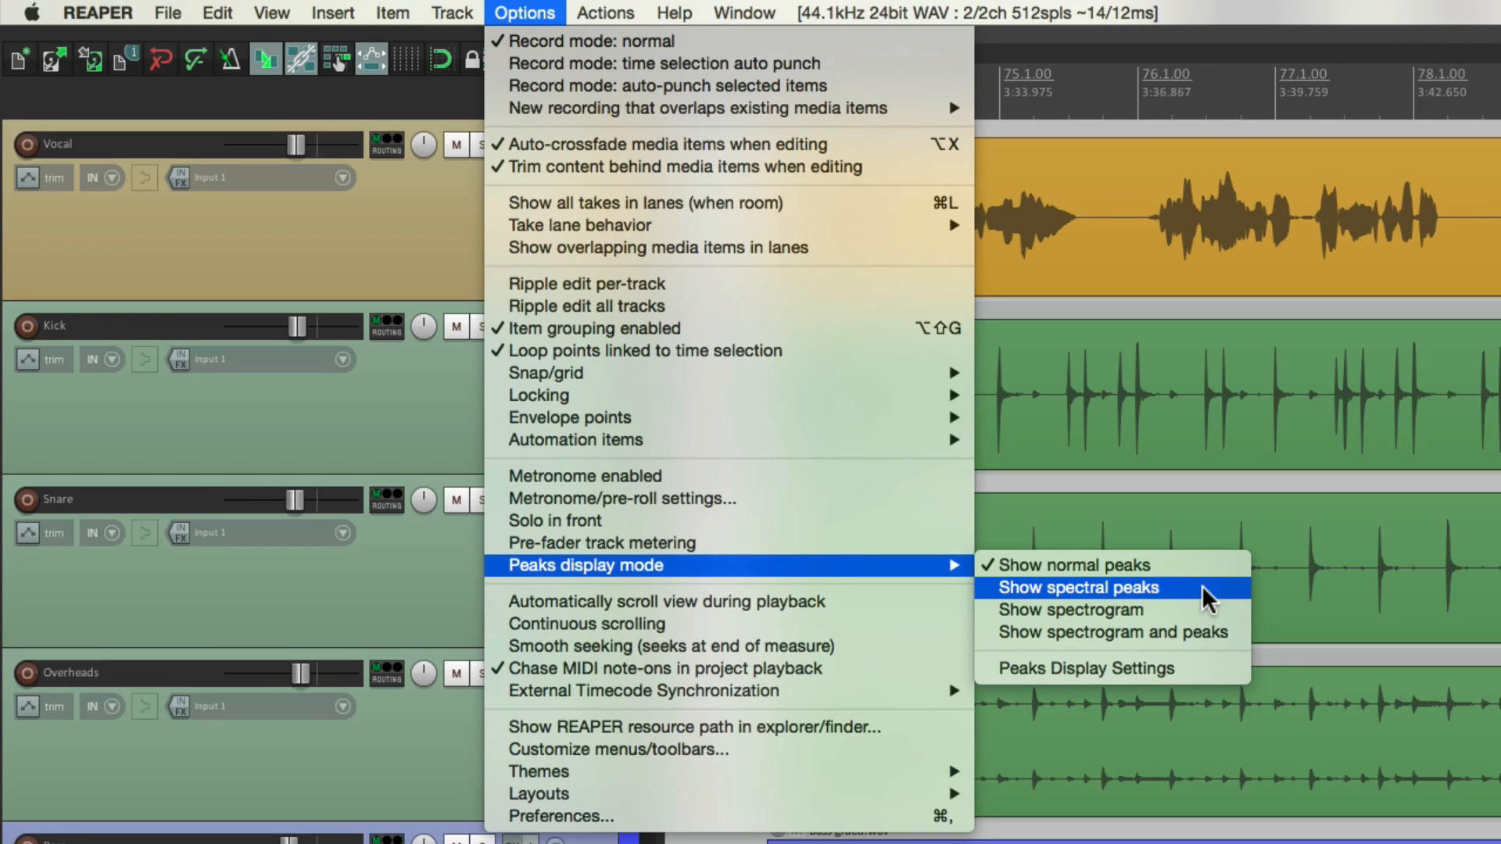
mouse_move(1071, 610)
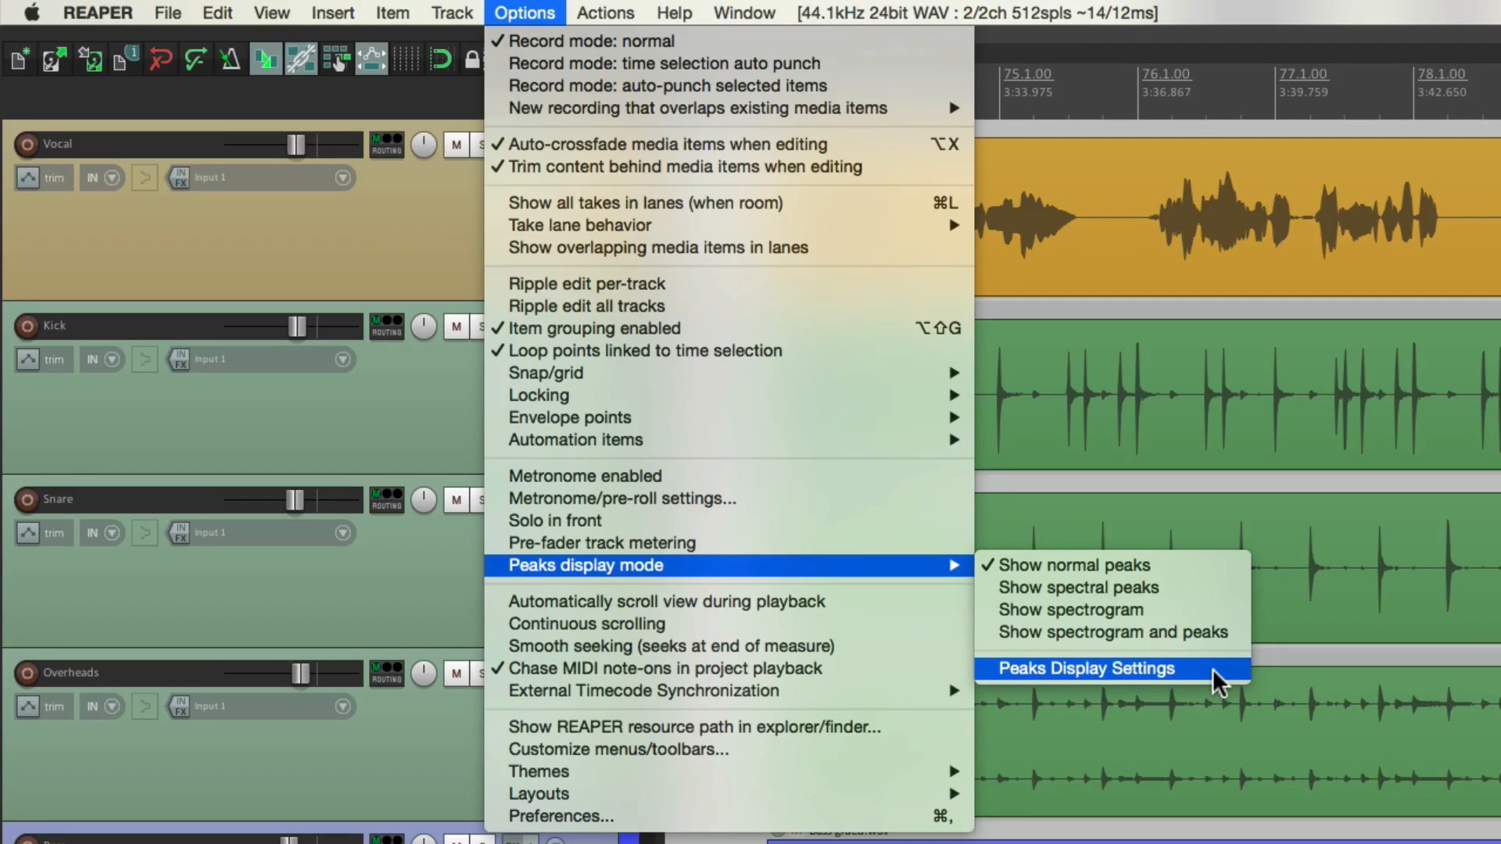
- Open Peaks Display Settings, close it, then reopen it from the View menu
click(1084, 668)
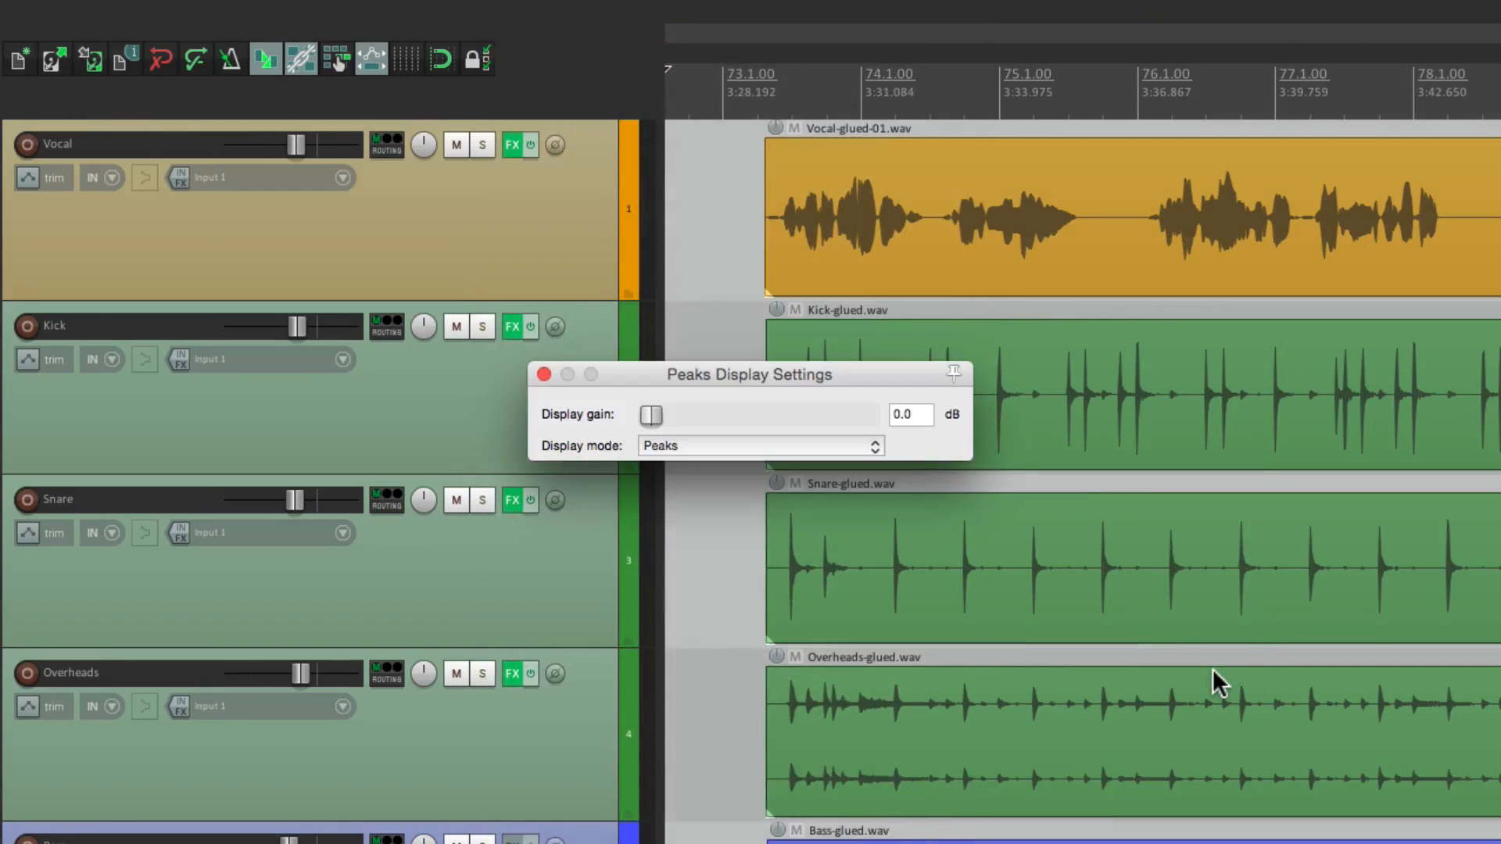
mouse_move(837, 422)
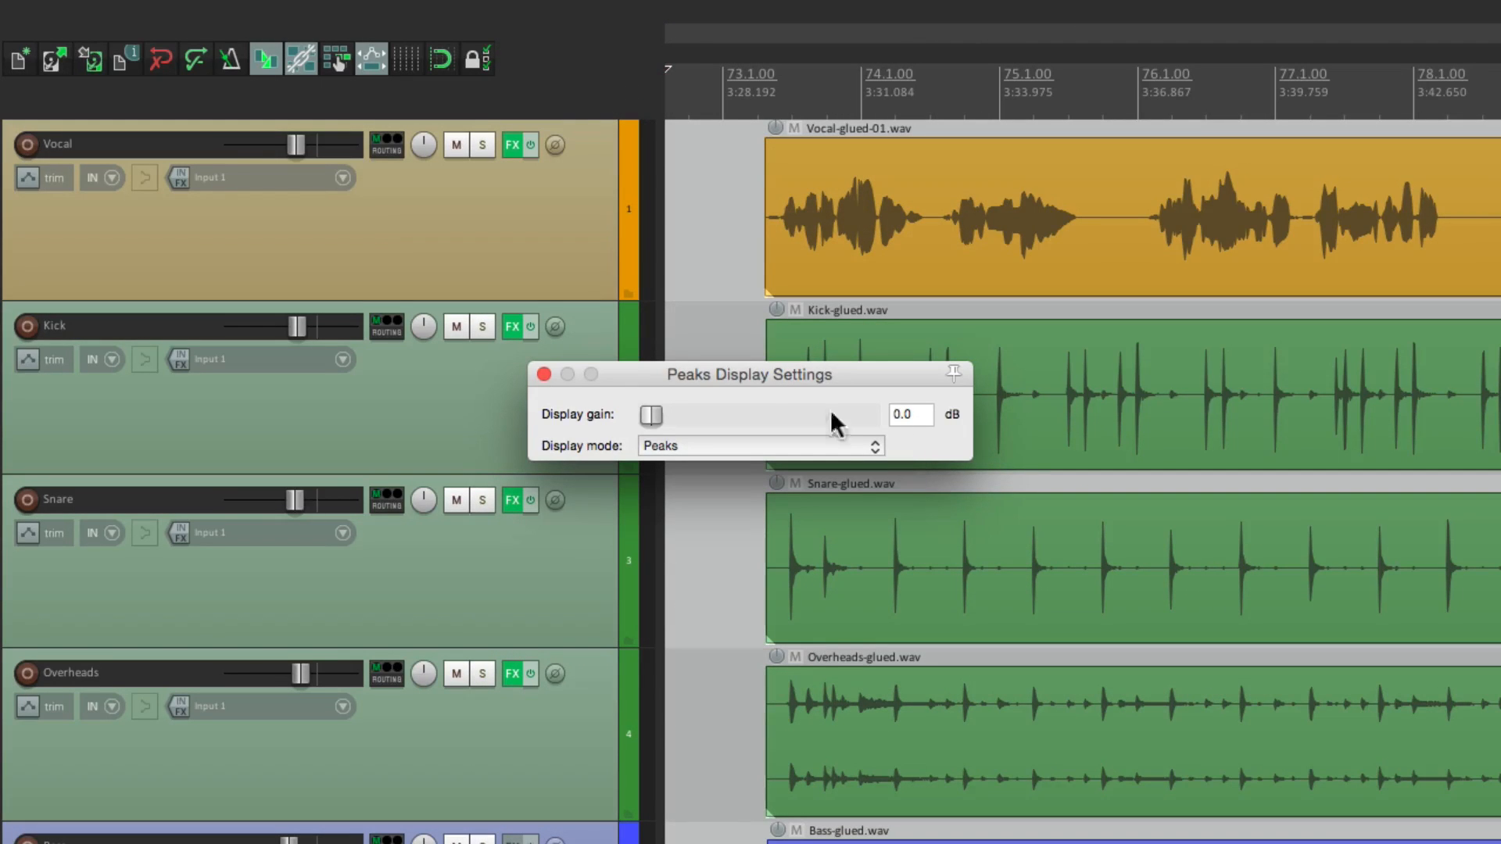
click(544, 375)
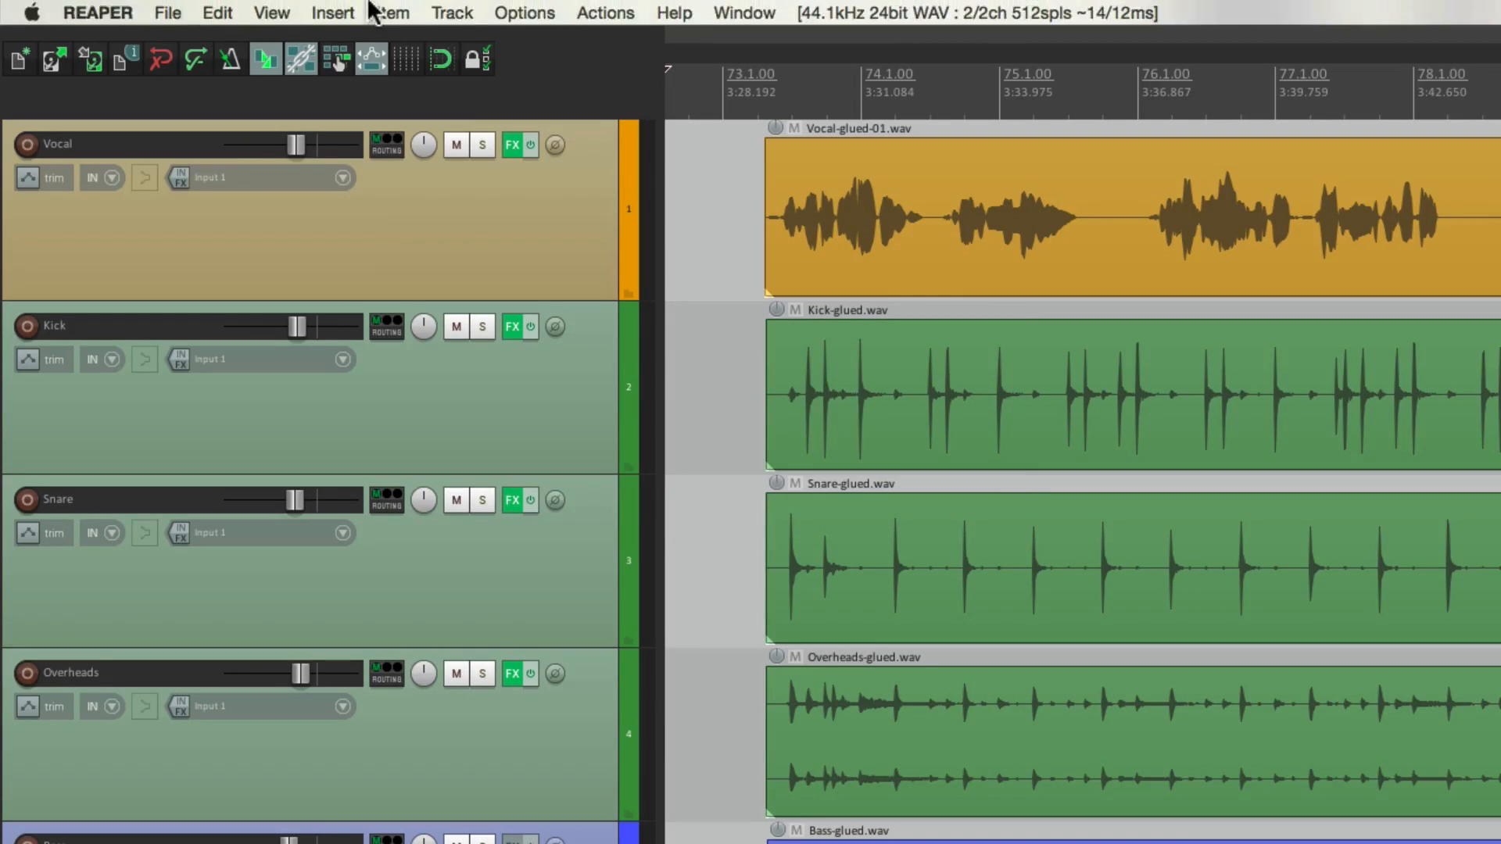
click(271, 13)
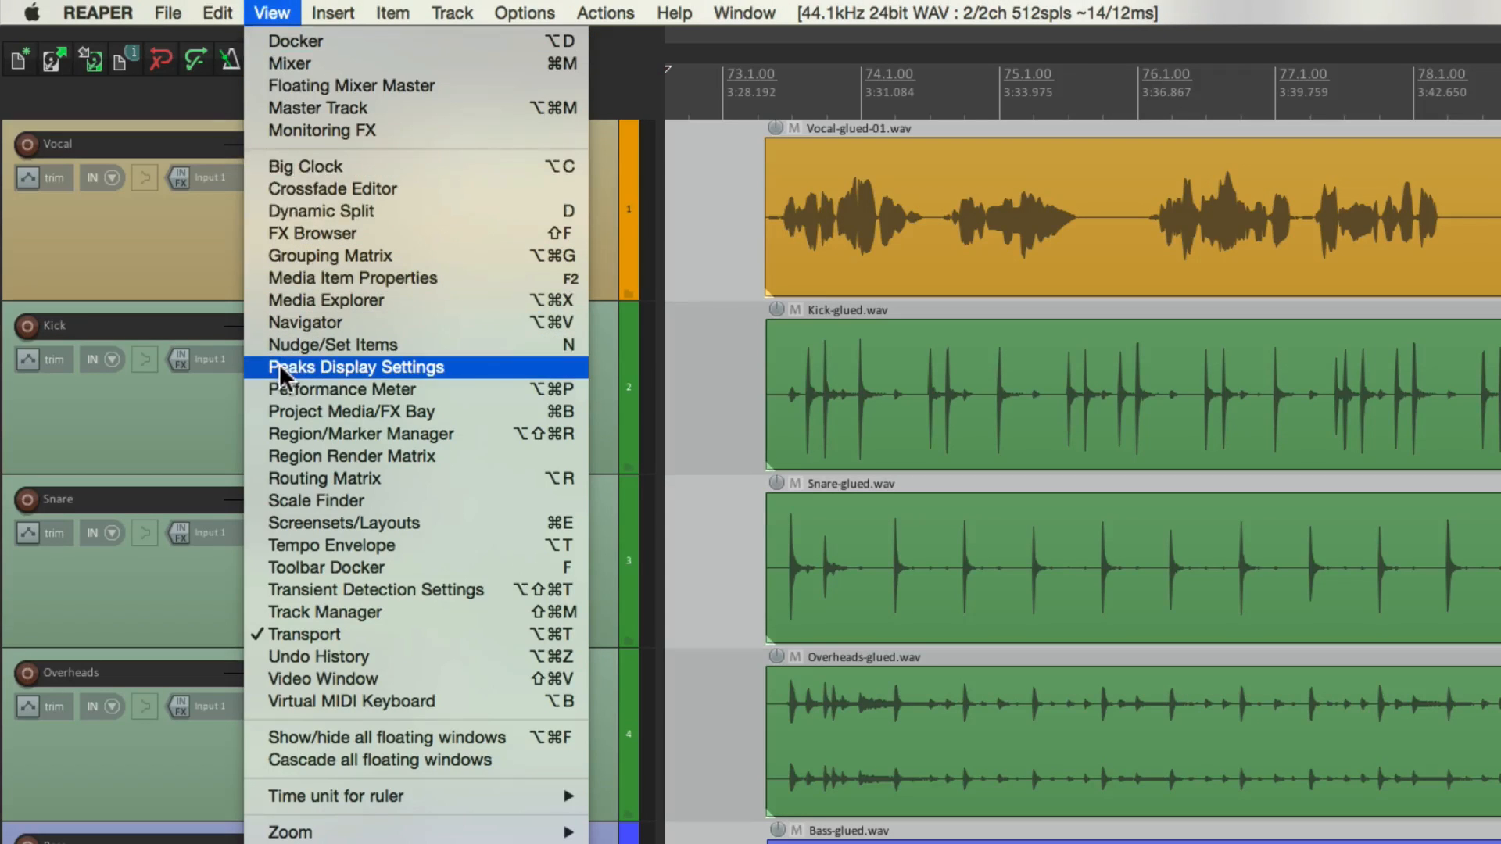
click(355, 367)
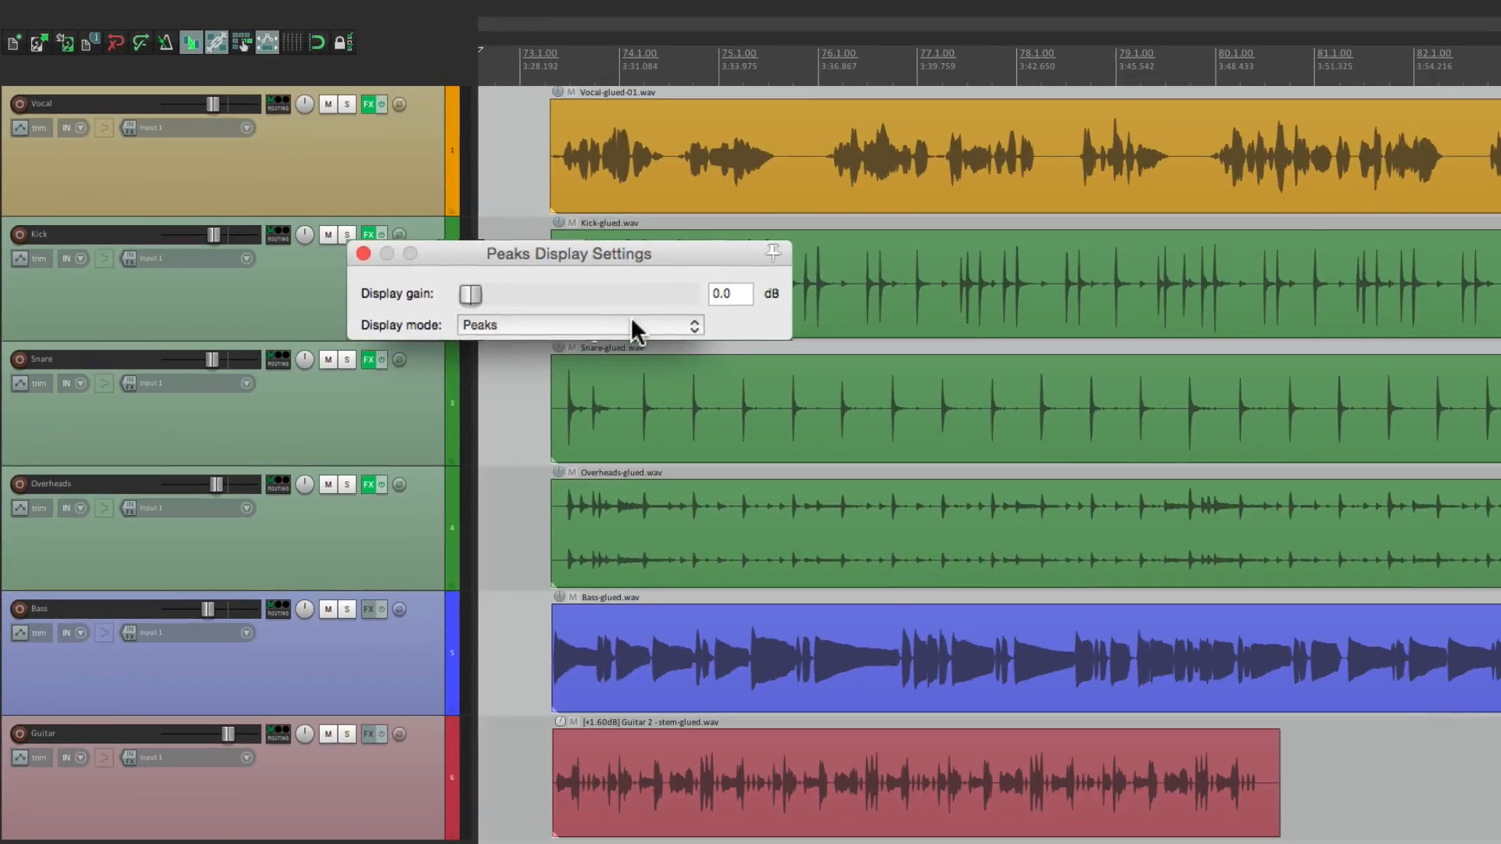
click(576, 325)
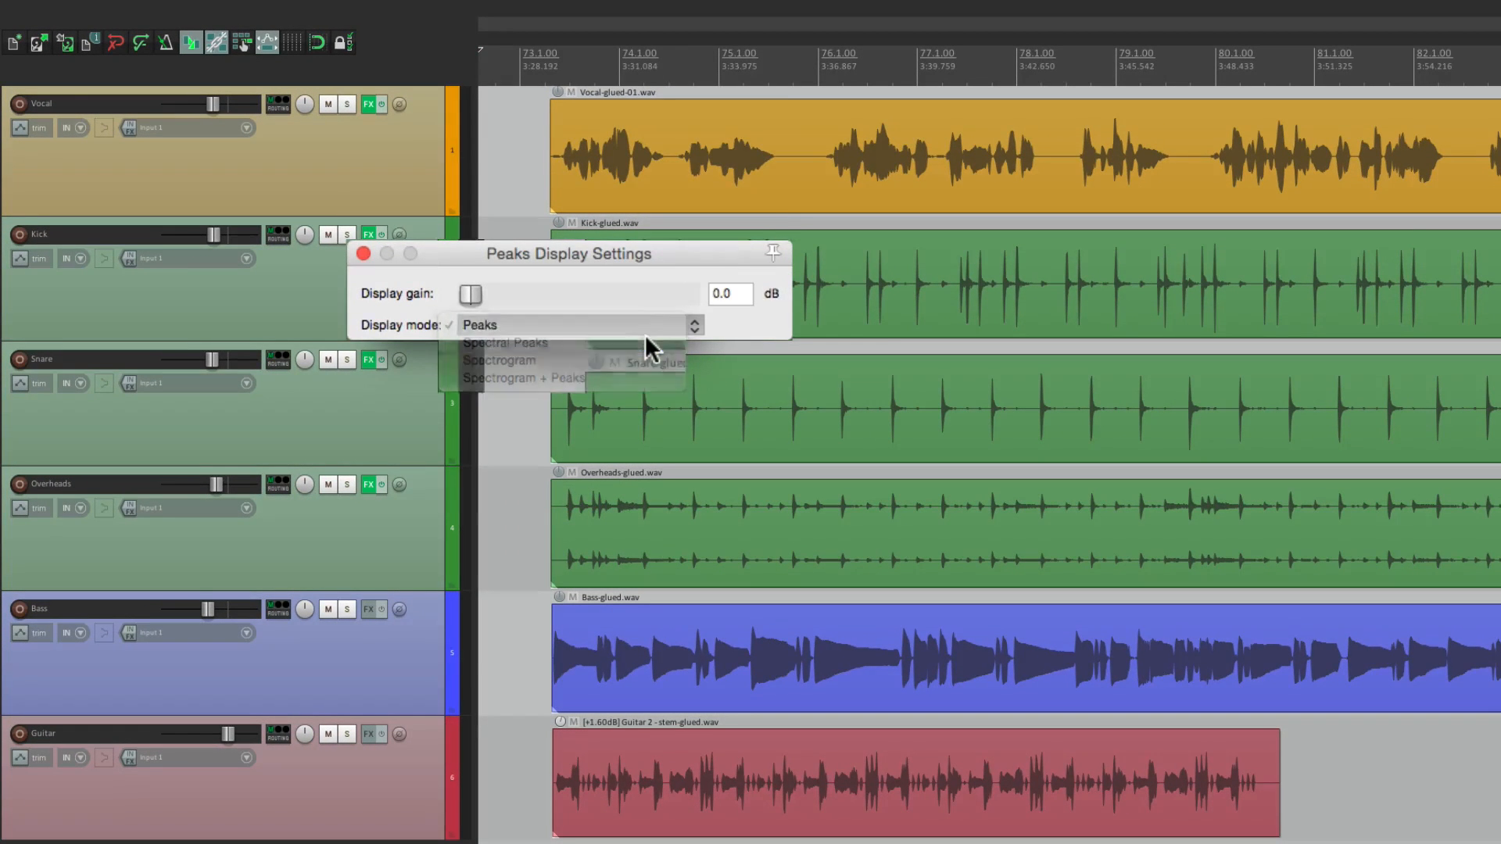
- Set the display mode to Spectral Peaks so waveforms are coloured by frequency
click(503, 342)
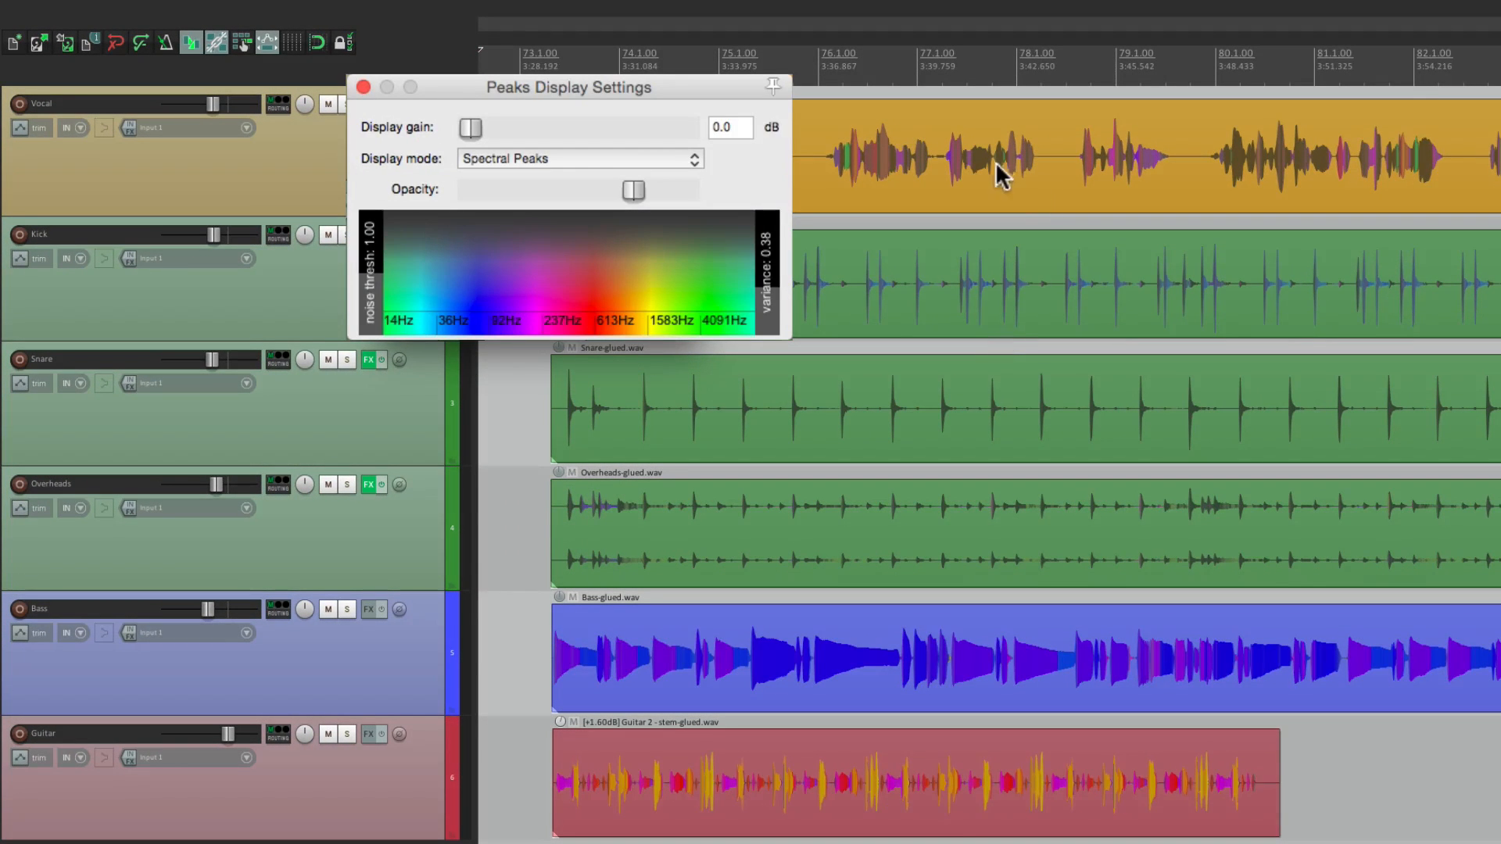
mouse_move(1101, 182)
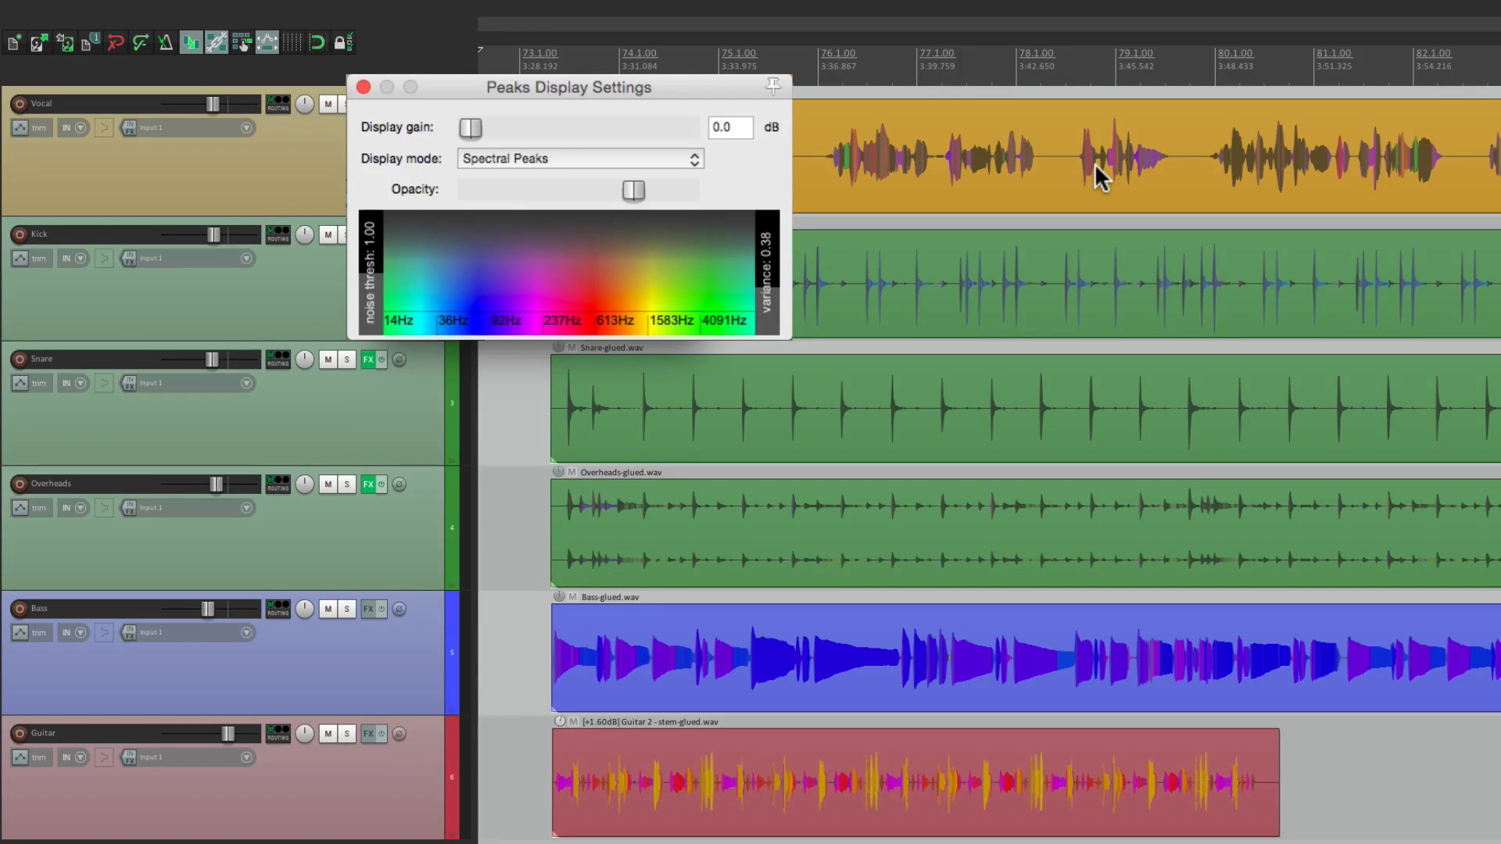
mouse_move(754, 257)
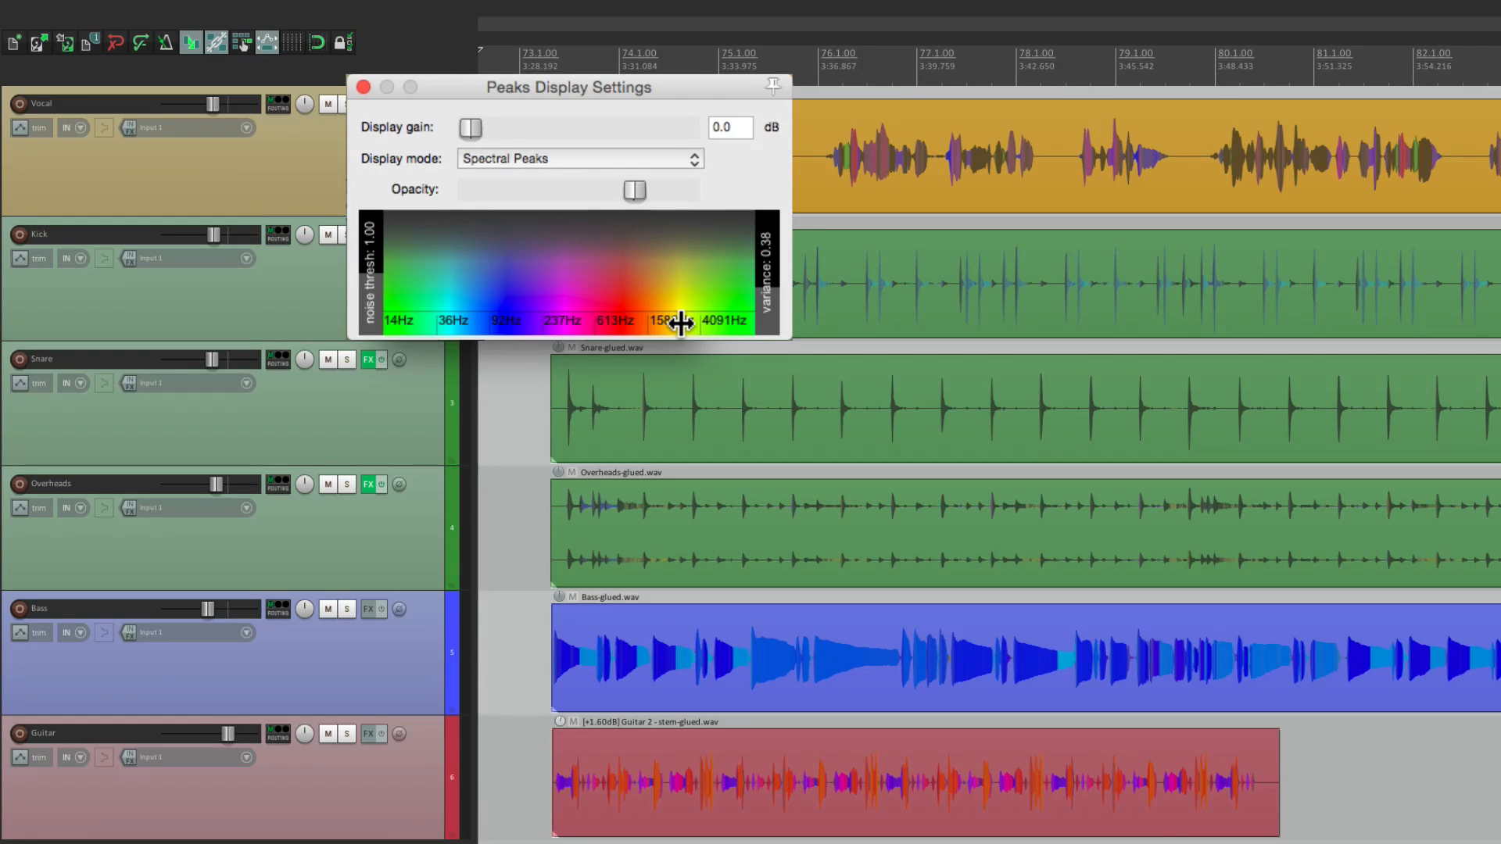
click(577, 157)
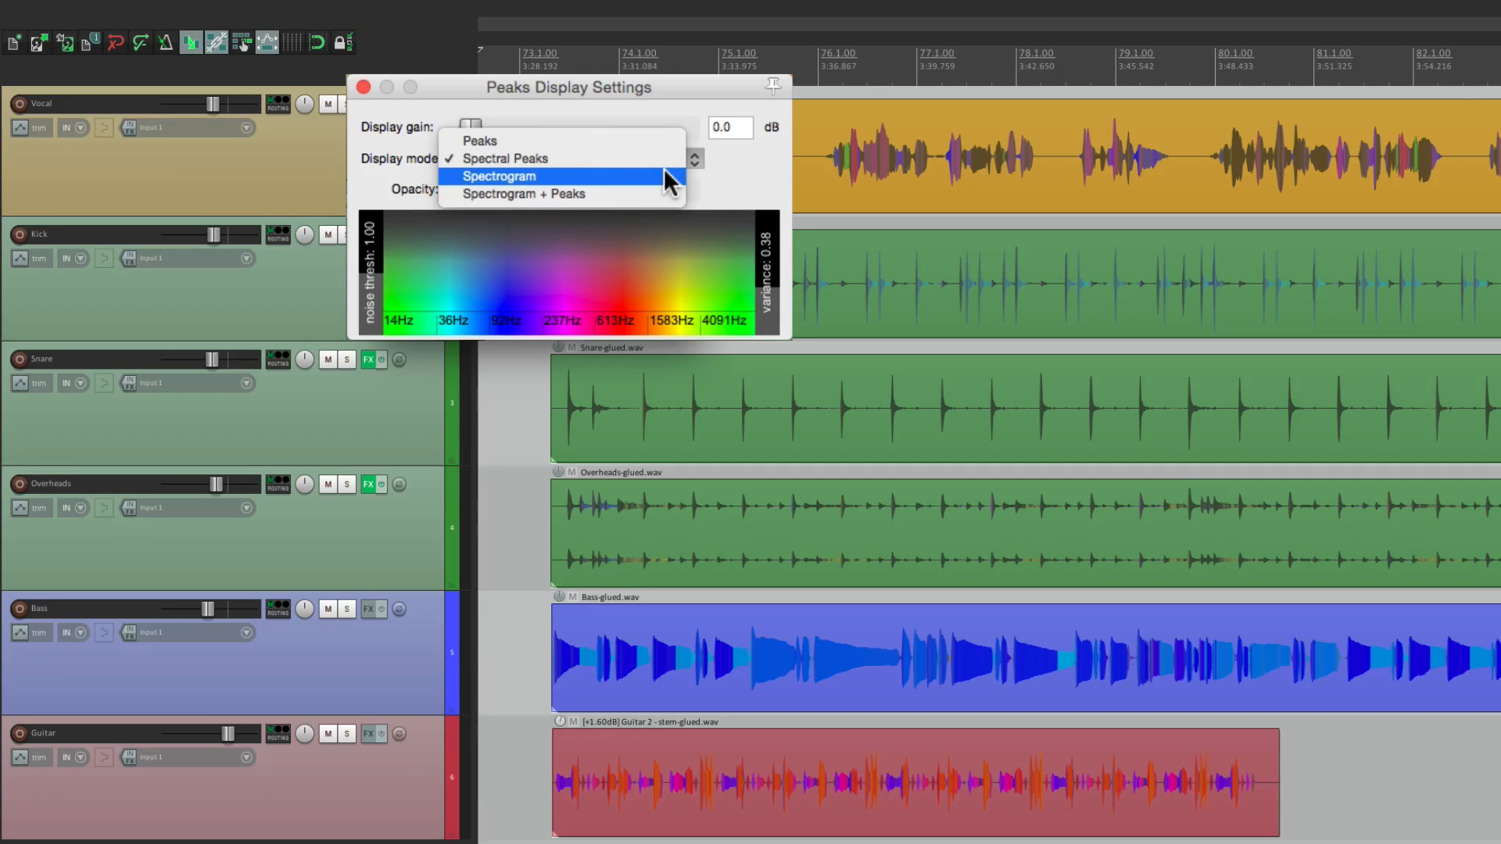
- Switch to Spectrogram display and tune freq log 2.7, curve 1.8, contrast 0.95
click(498, 175)
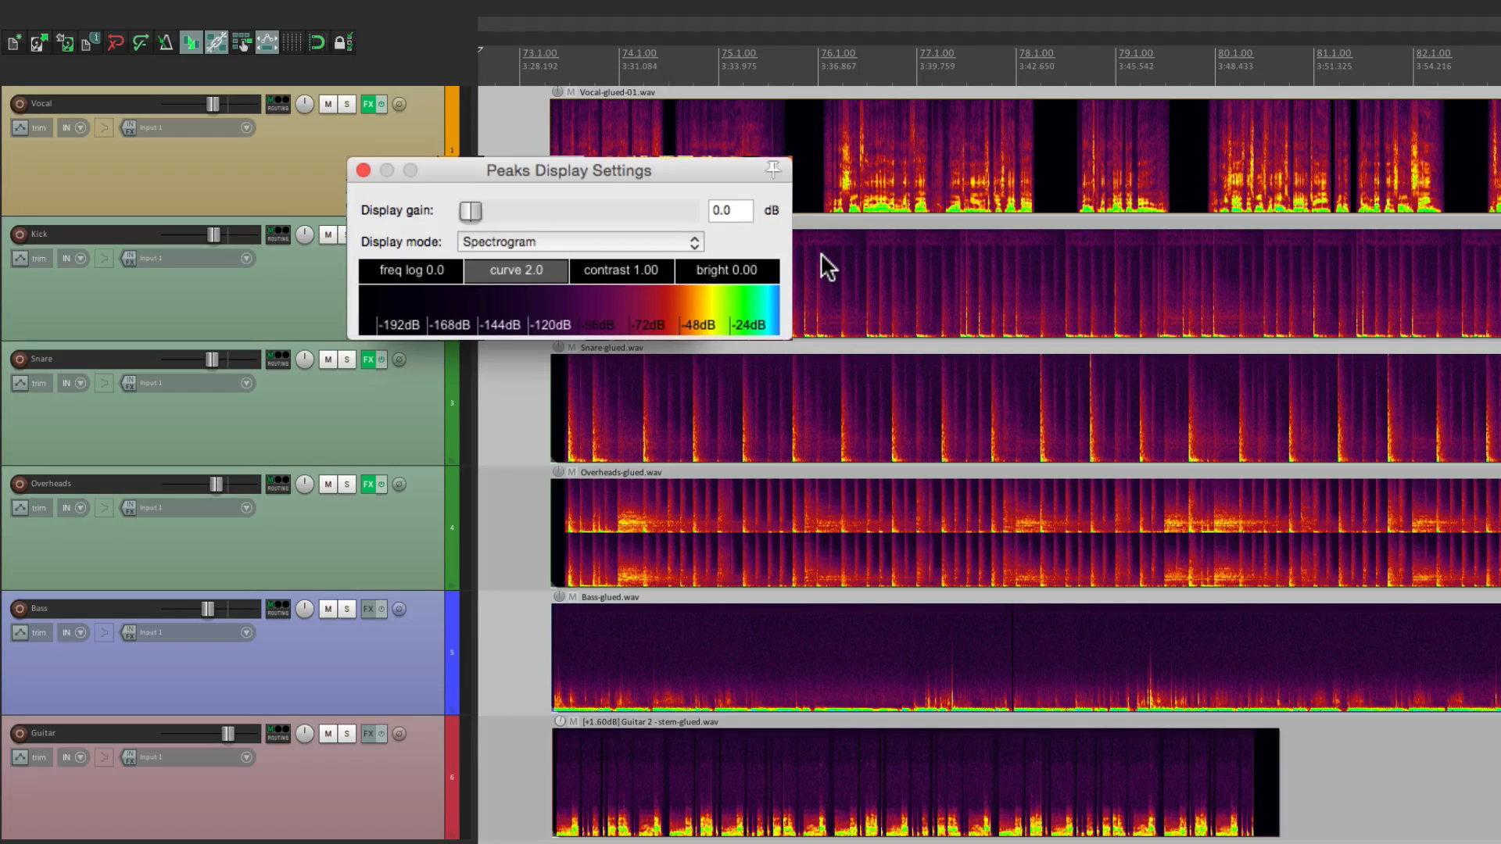
mouse_move(840, 218)
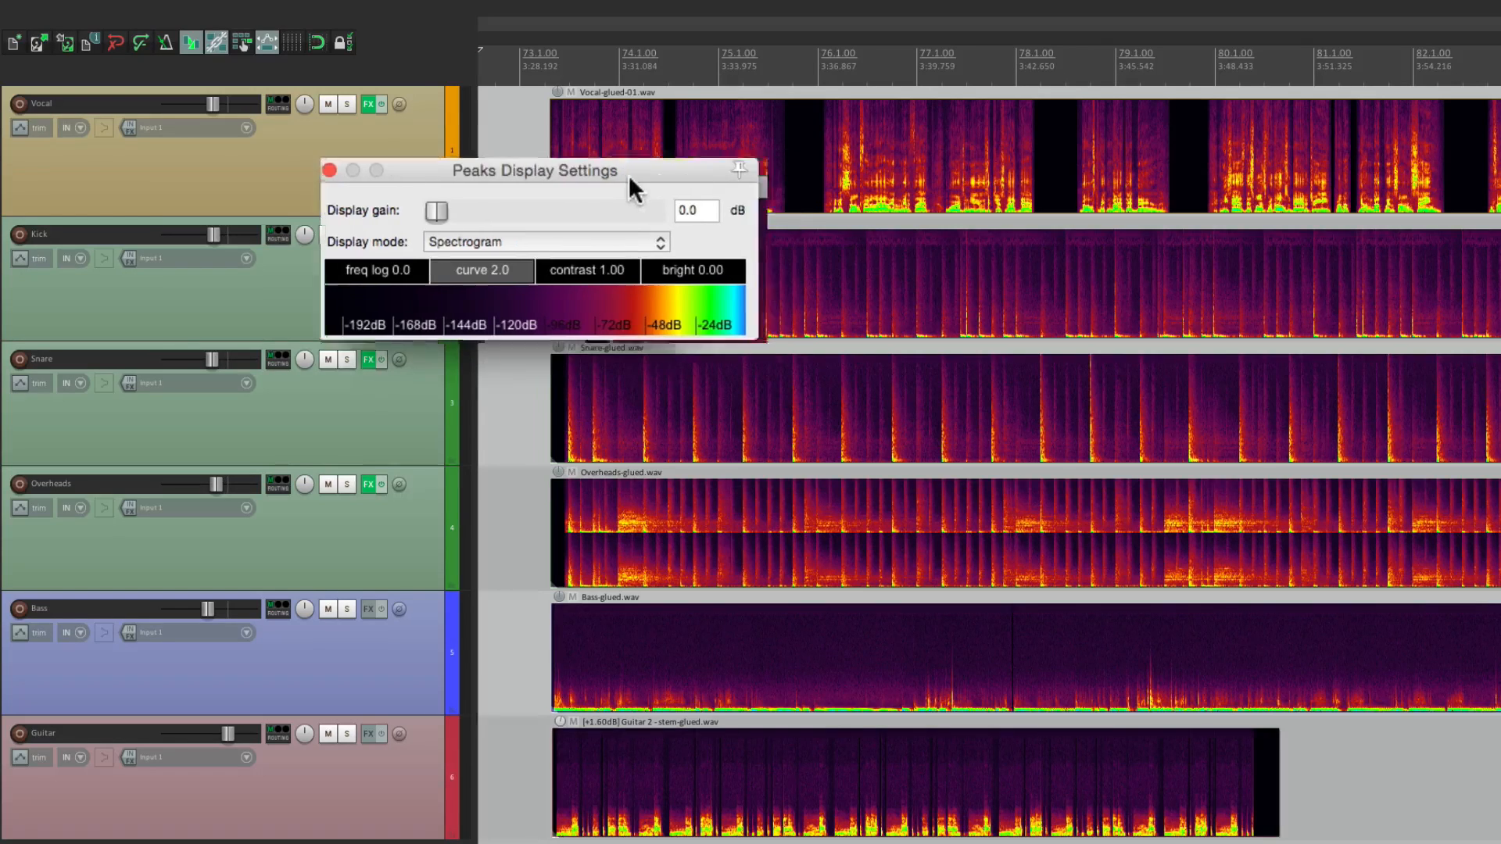
drag(534, 171, 393, 186)
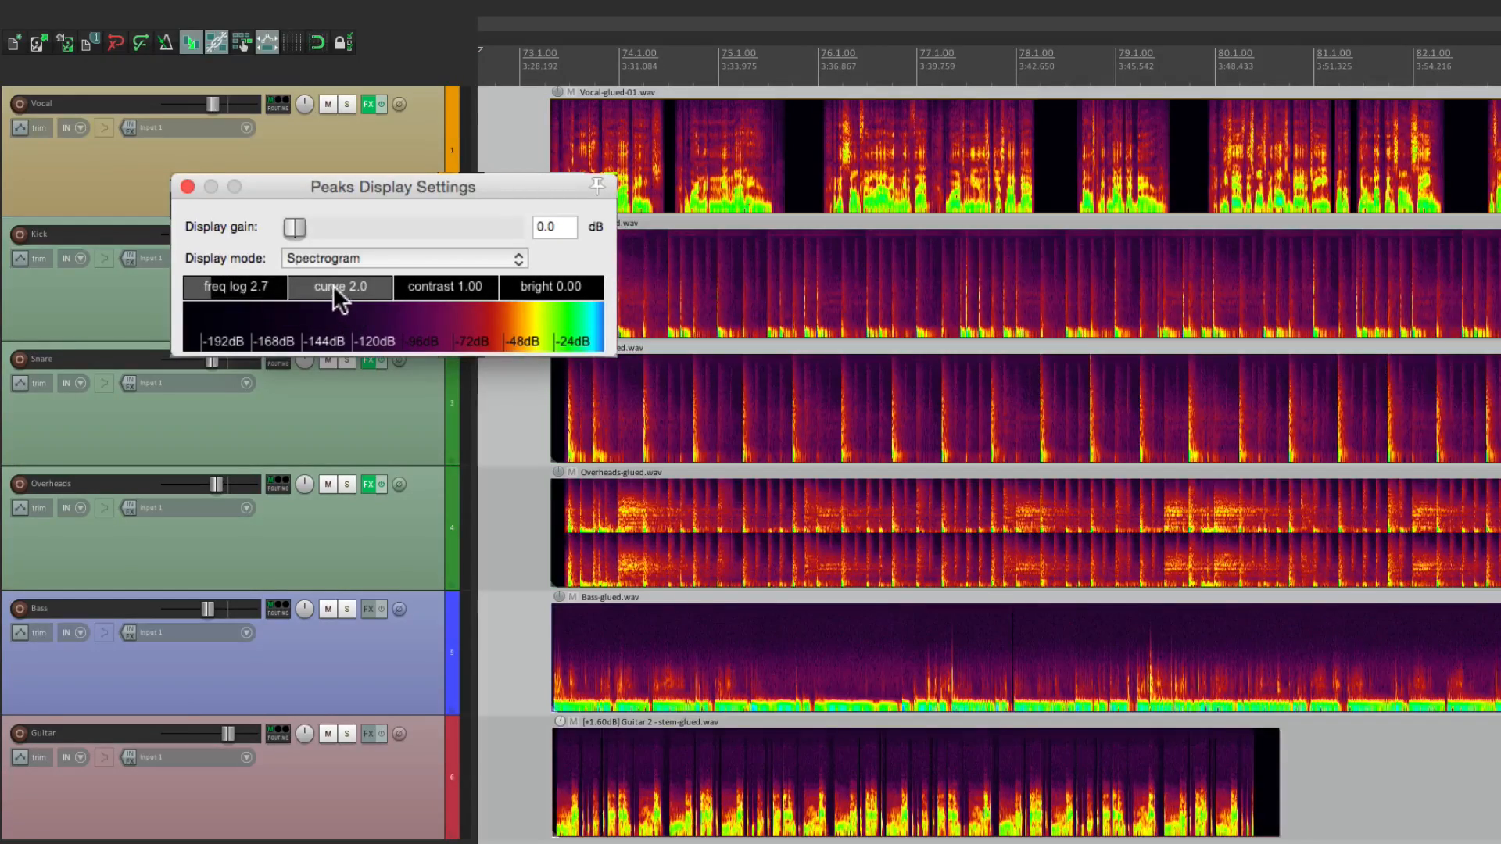
drag(340, 286, 330, 286)
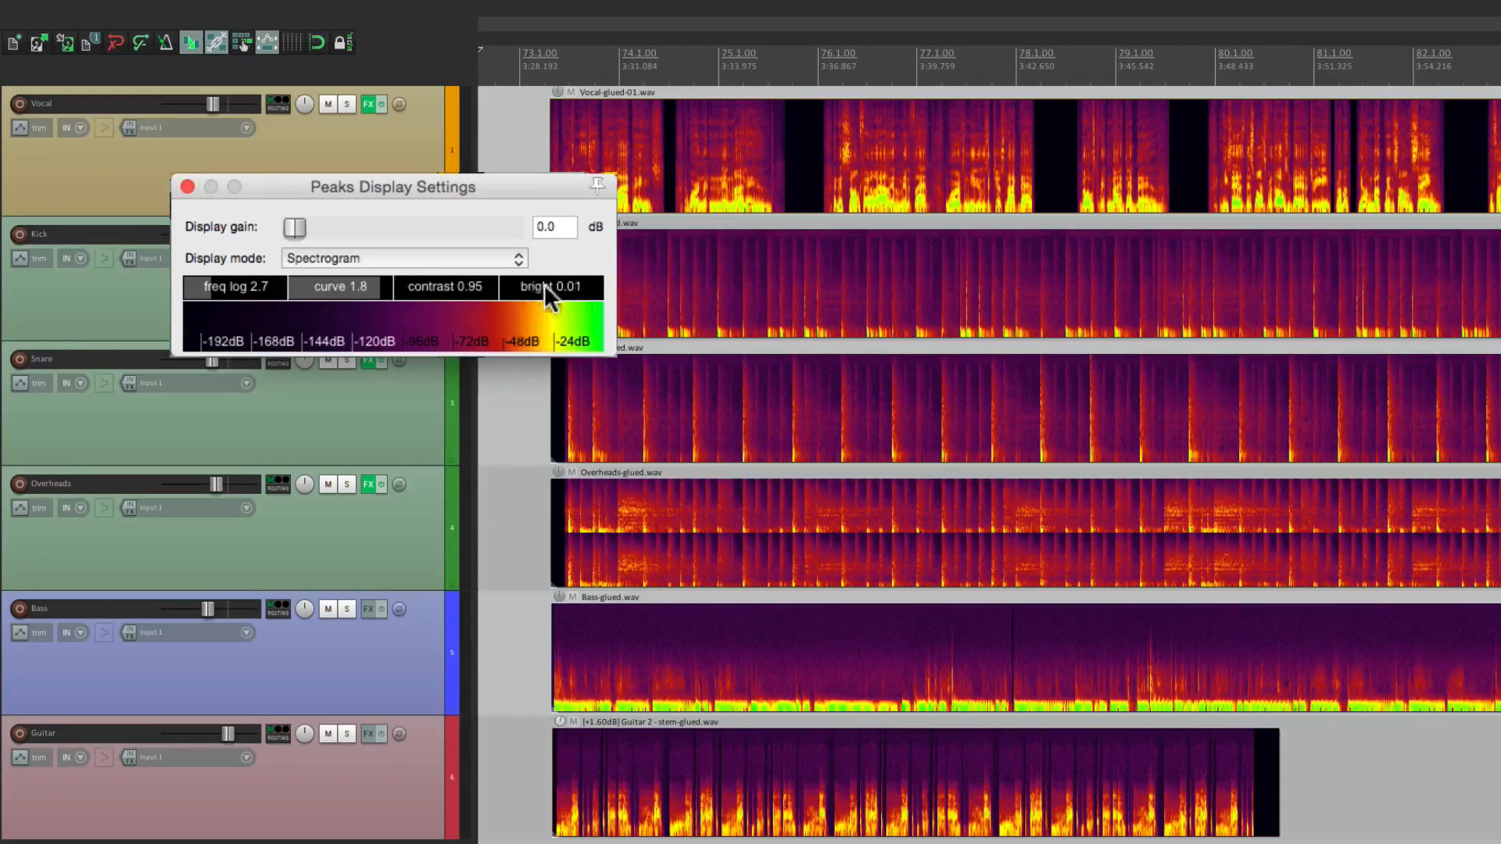
drag(536, 286, 555, 286)
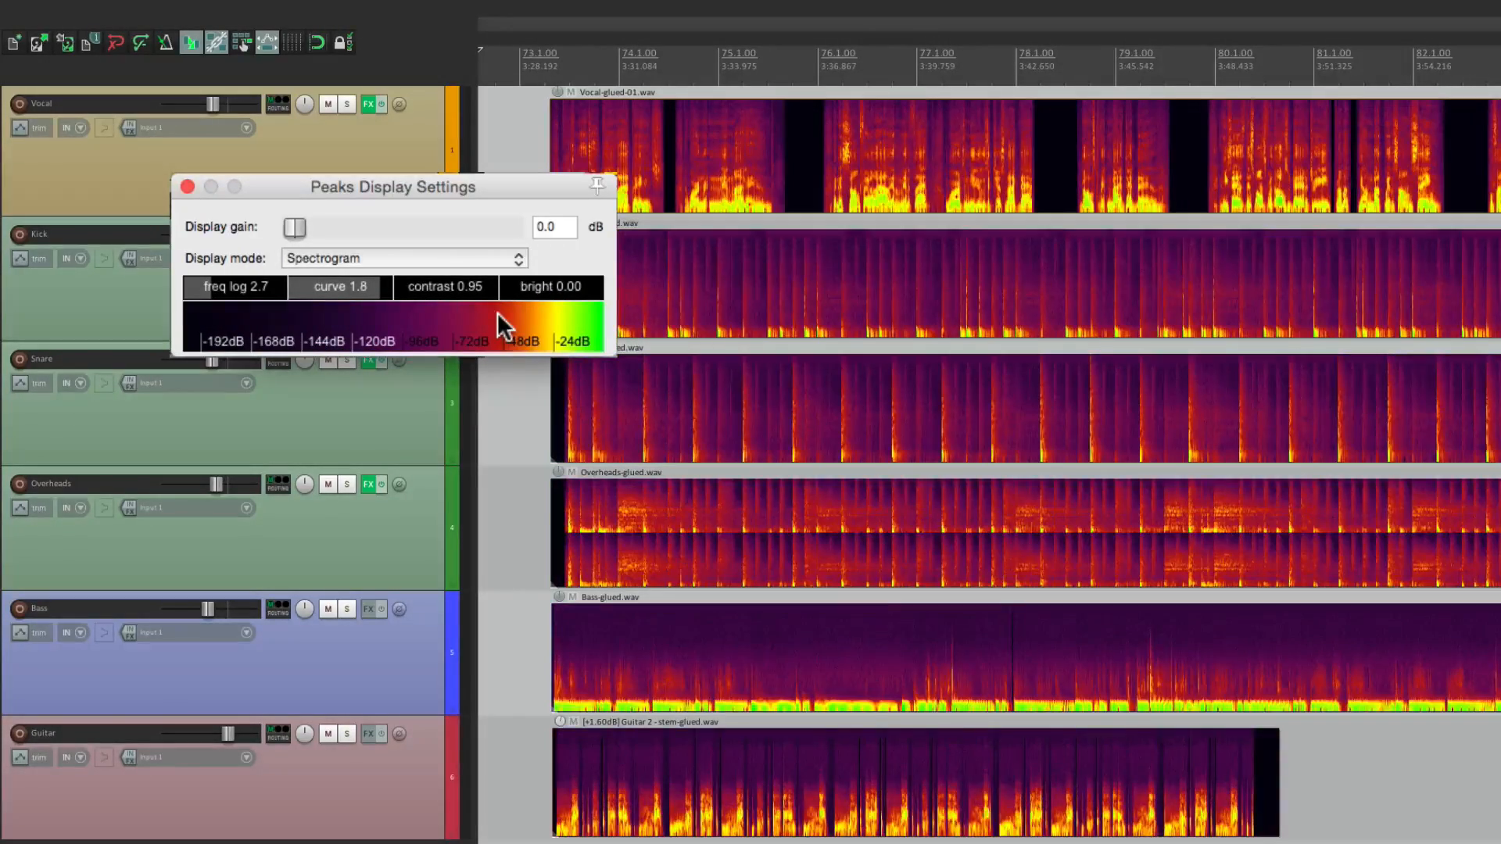
- Reset the spectrogram settings to defaults from the colour bar's context menu
right_click(503, 323)
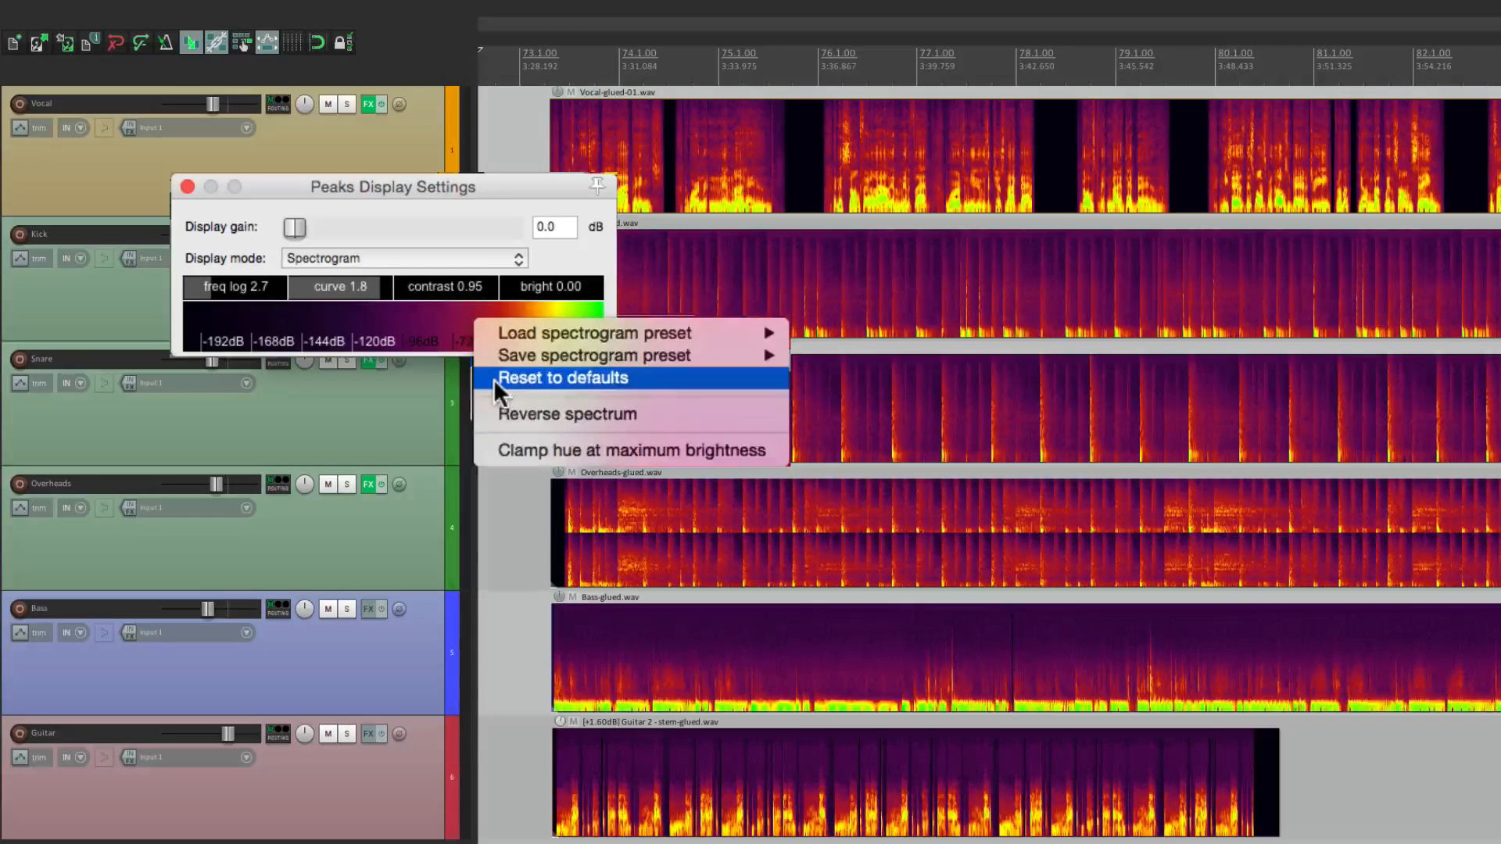
click(562, 377)
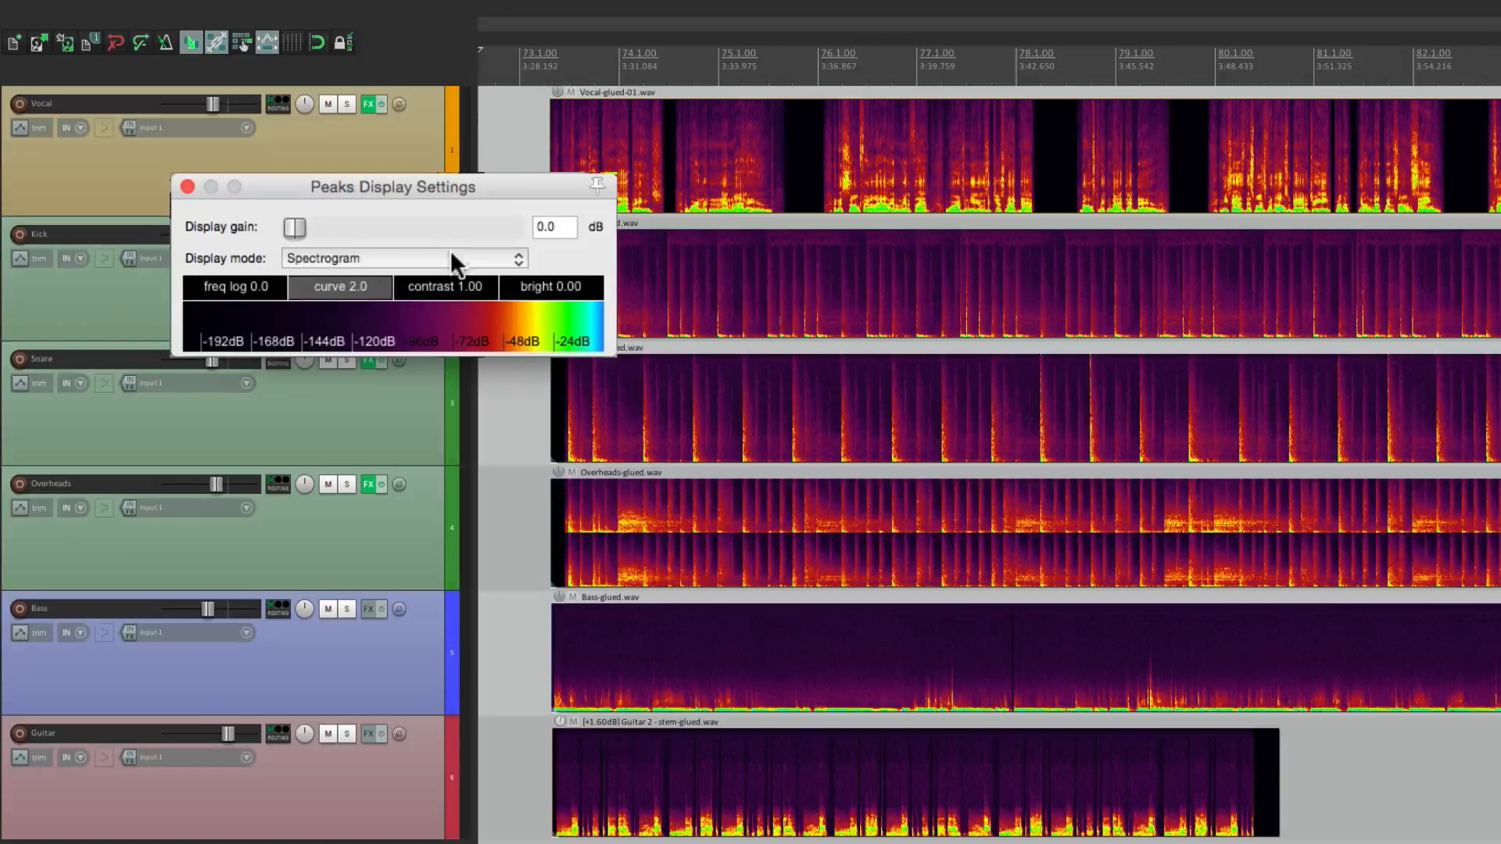
- Return the display mode to peaks and enable the vocal item's own spectrogram
click(401, 258)
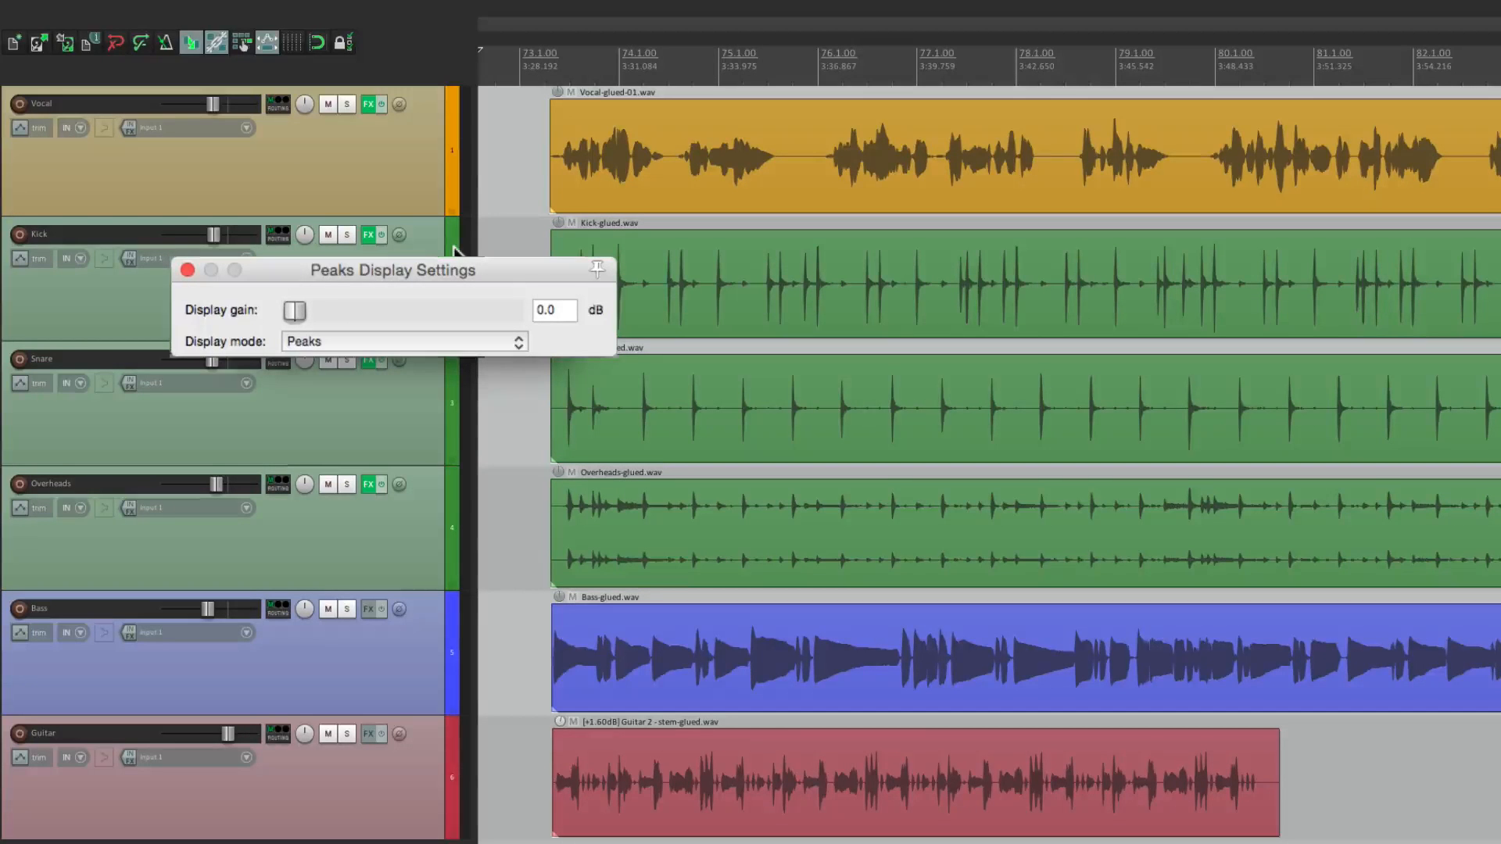
mouse_move(574, 163)
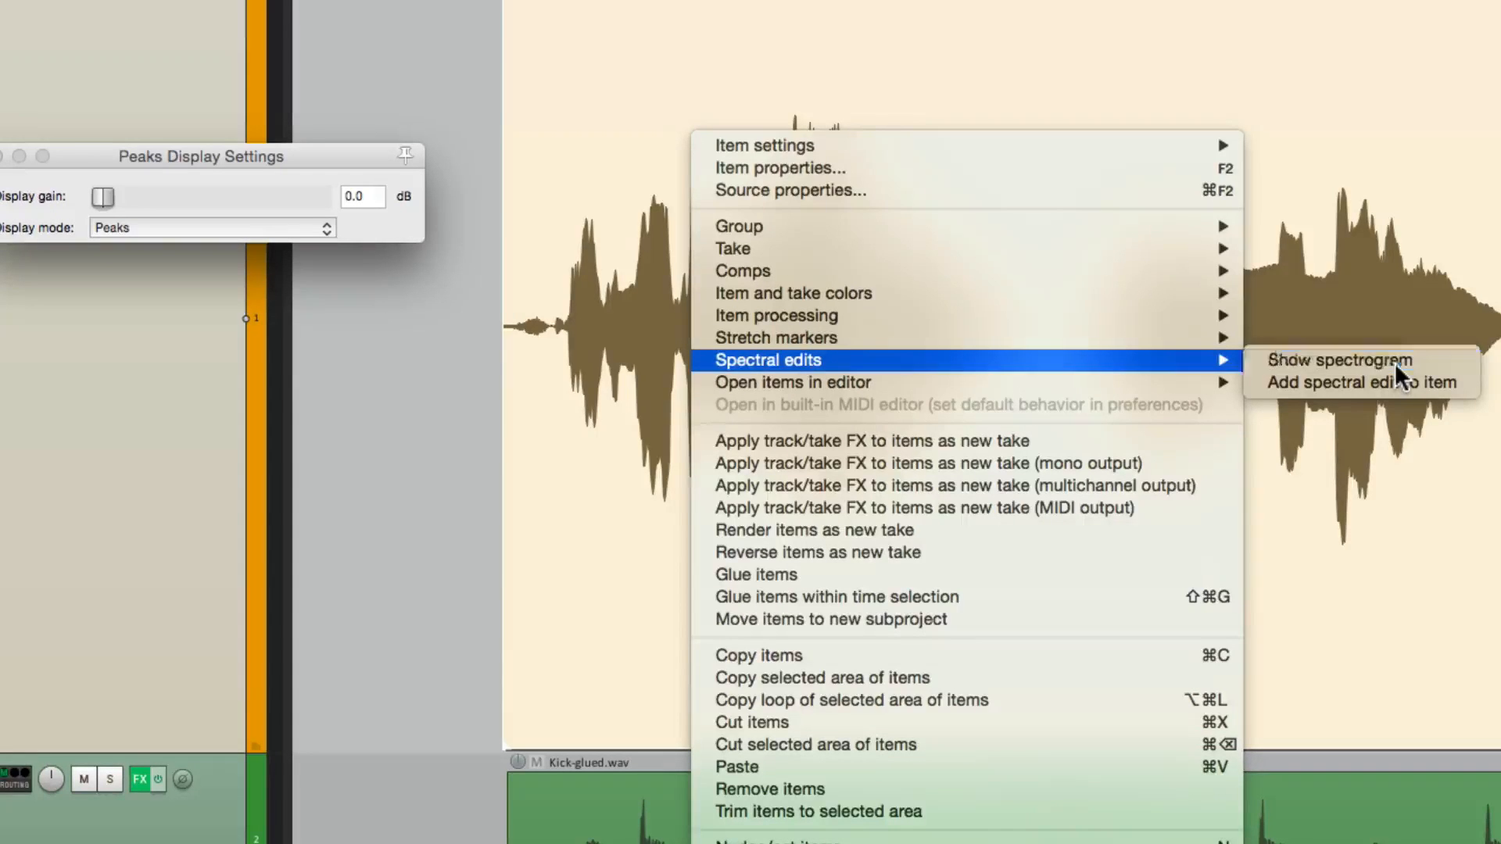
click(1338, 359)
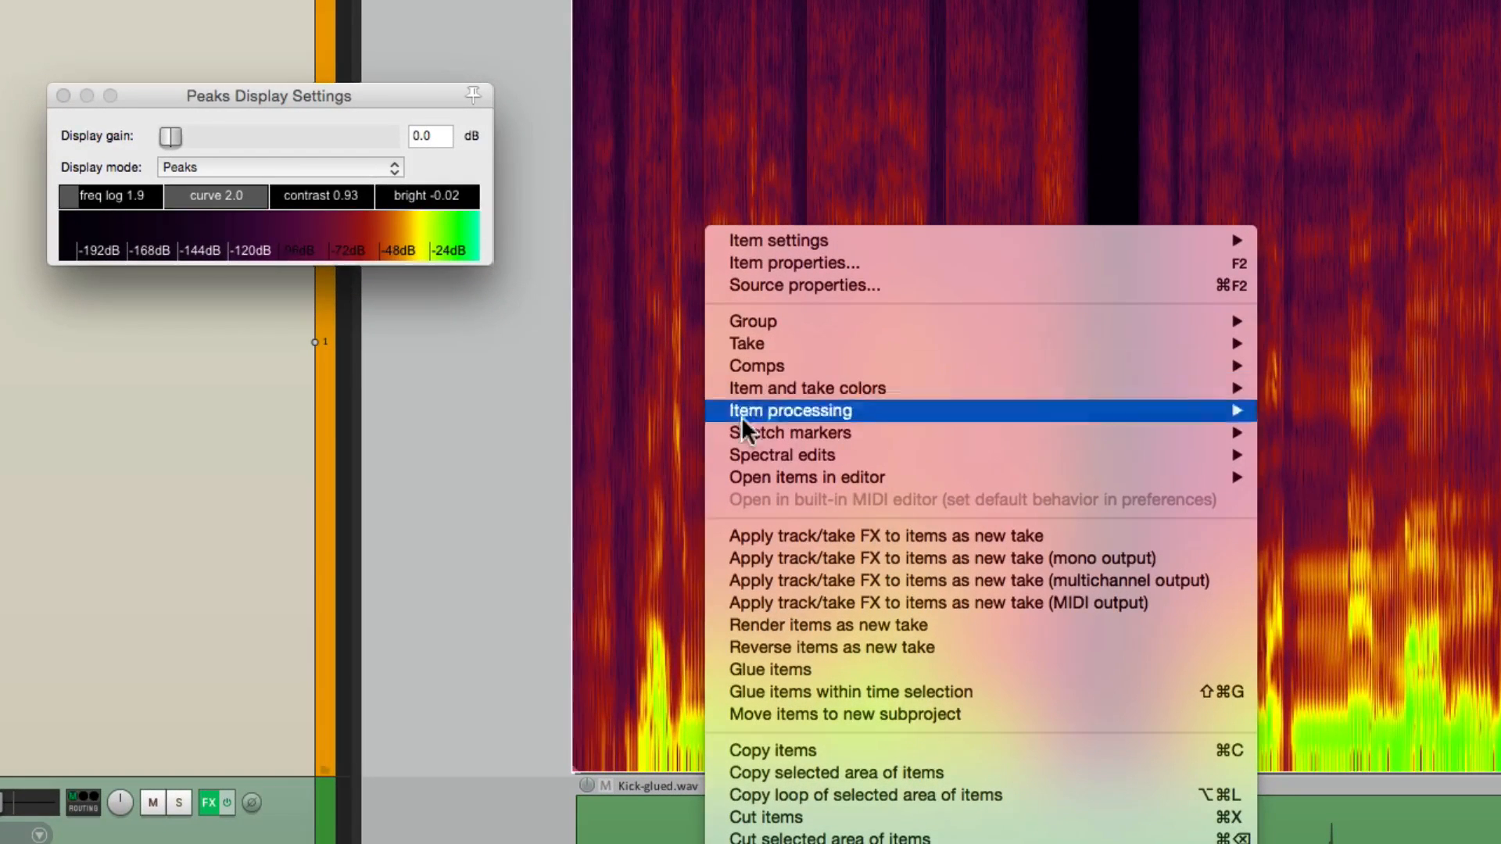
mouse_move(782, 455)
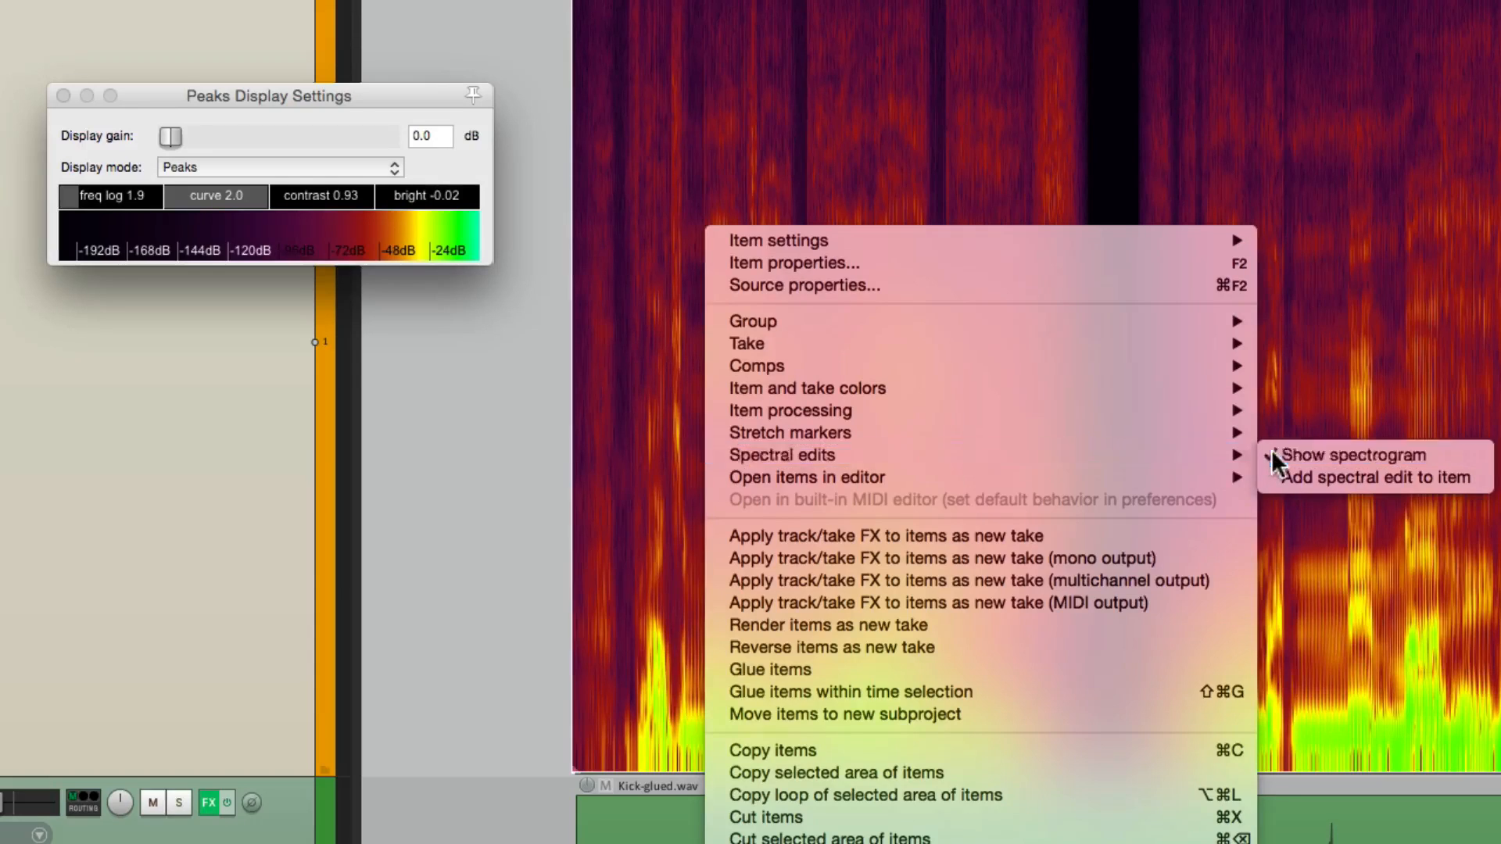
- Uncheck Show spectrogram on the vocal item to restore its plain waveform
click(1351, 455)
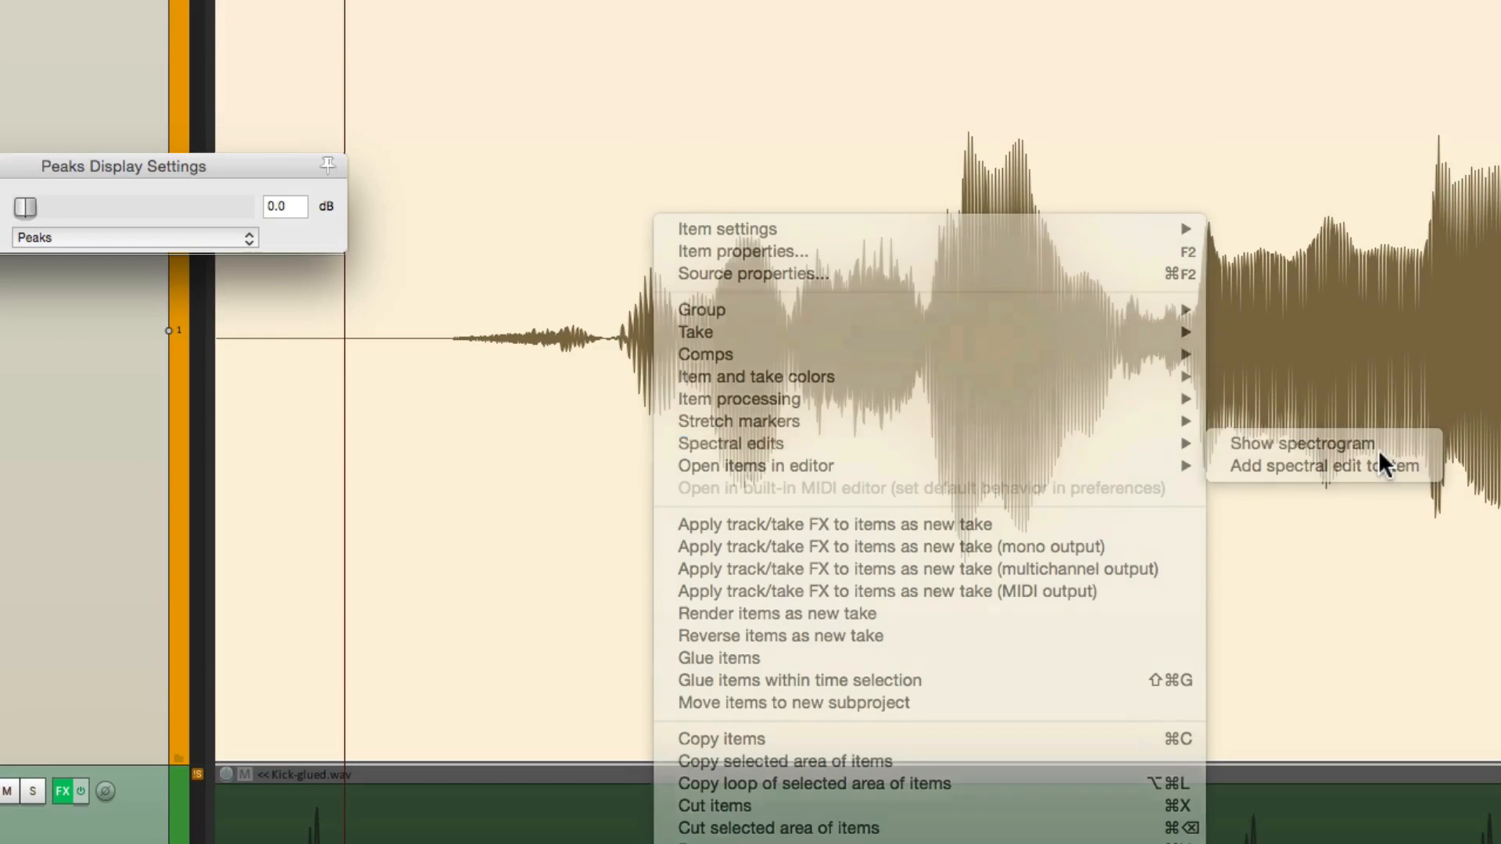
- Re-enable the vocal item's spectrogram and set frequency log scaling to 4.5
click(1301, 443)
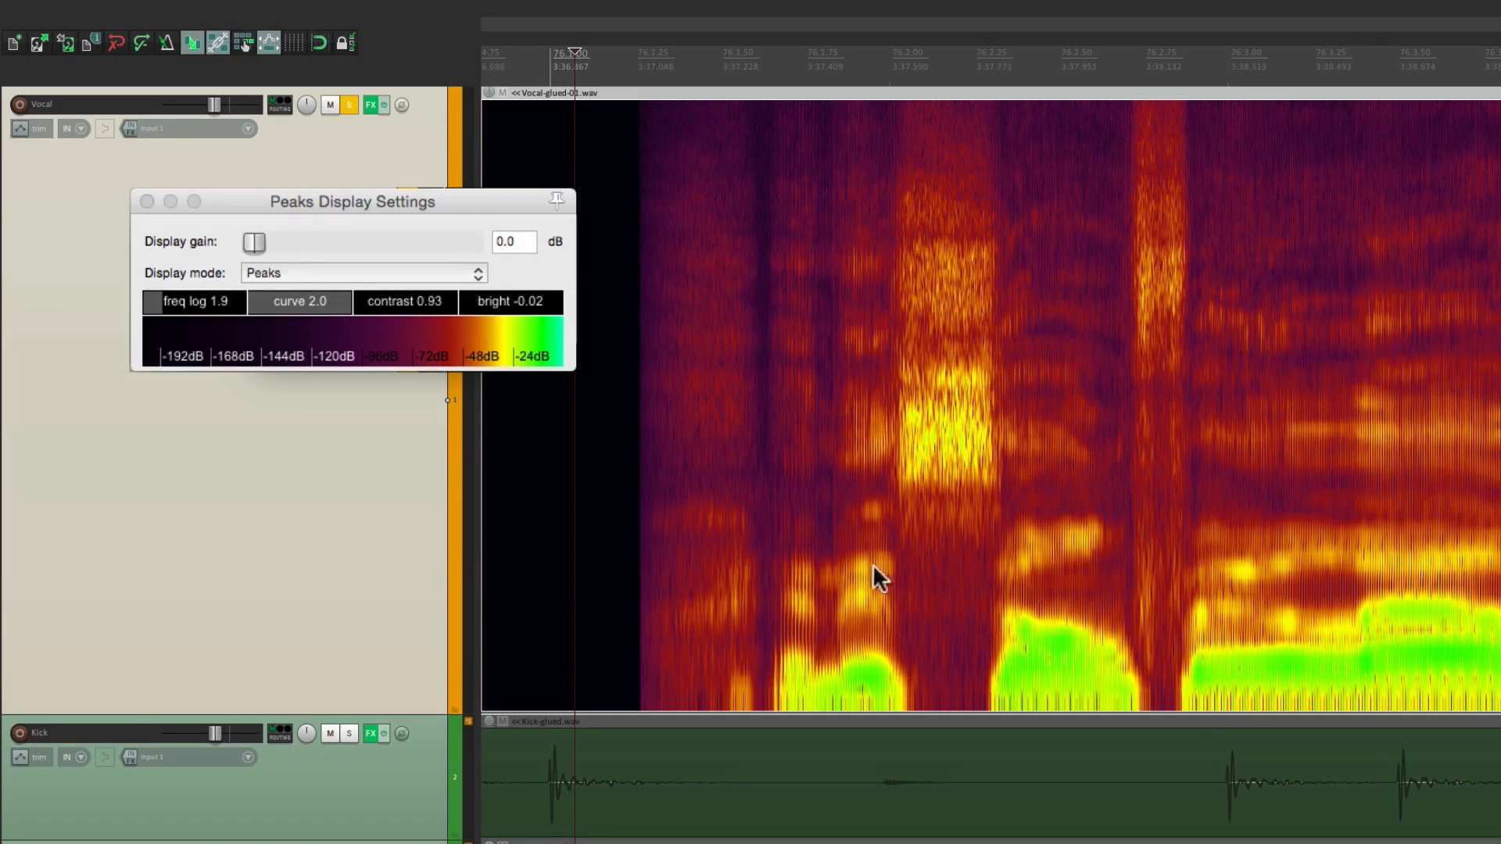
mouse_move(1092, 617)
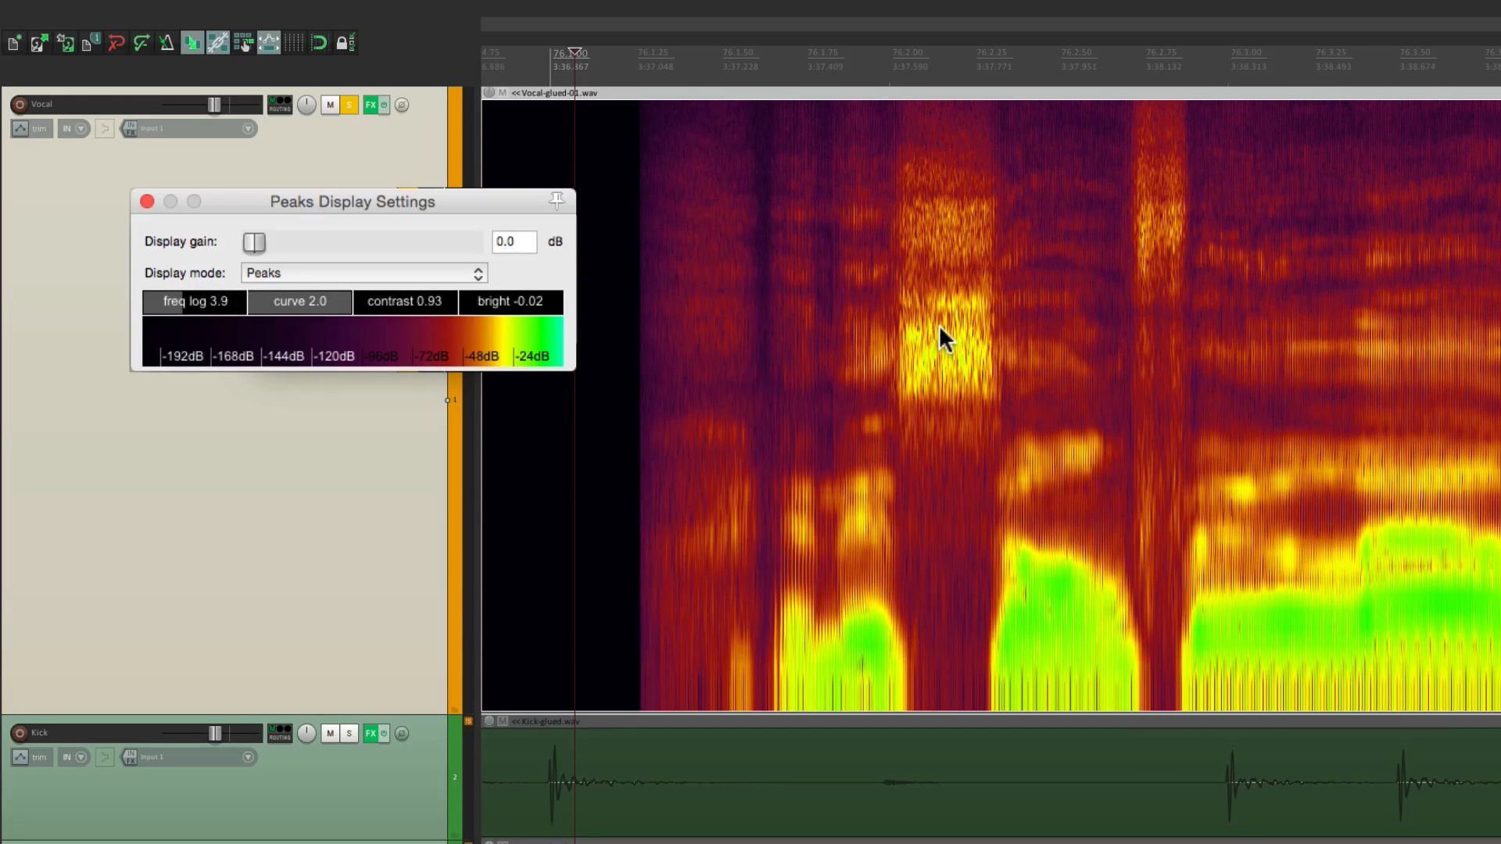
mouse_move(1067, 602)
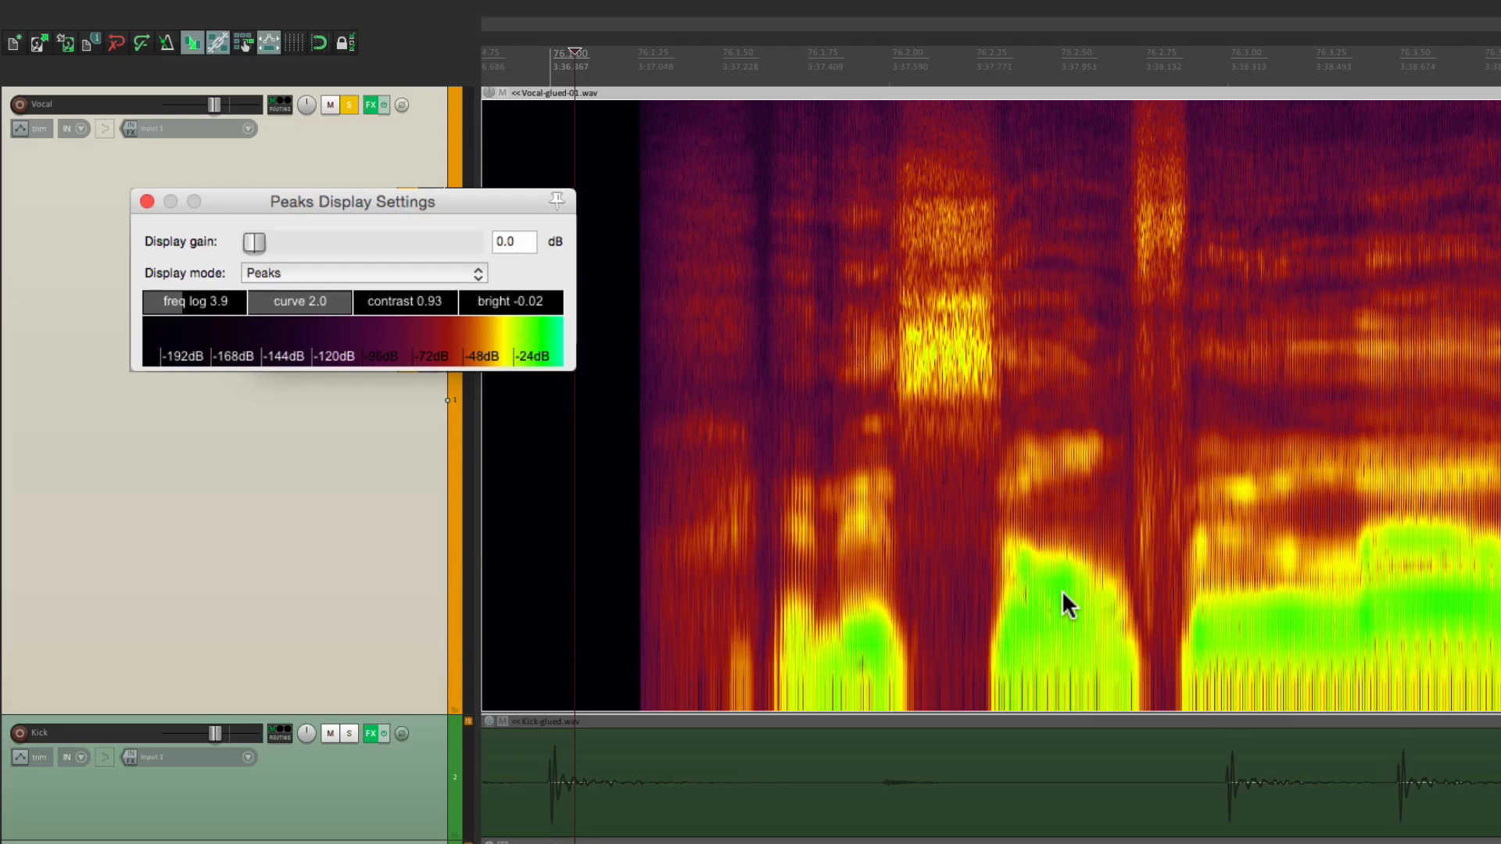
drag(193, 302, 222, 302)
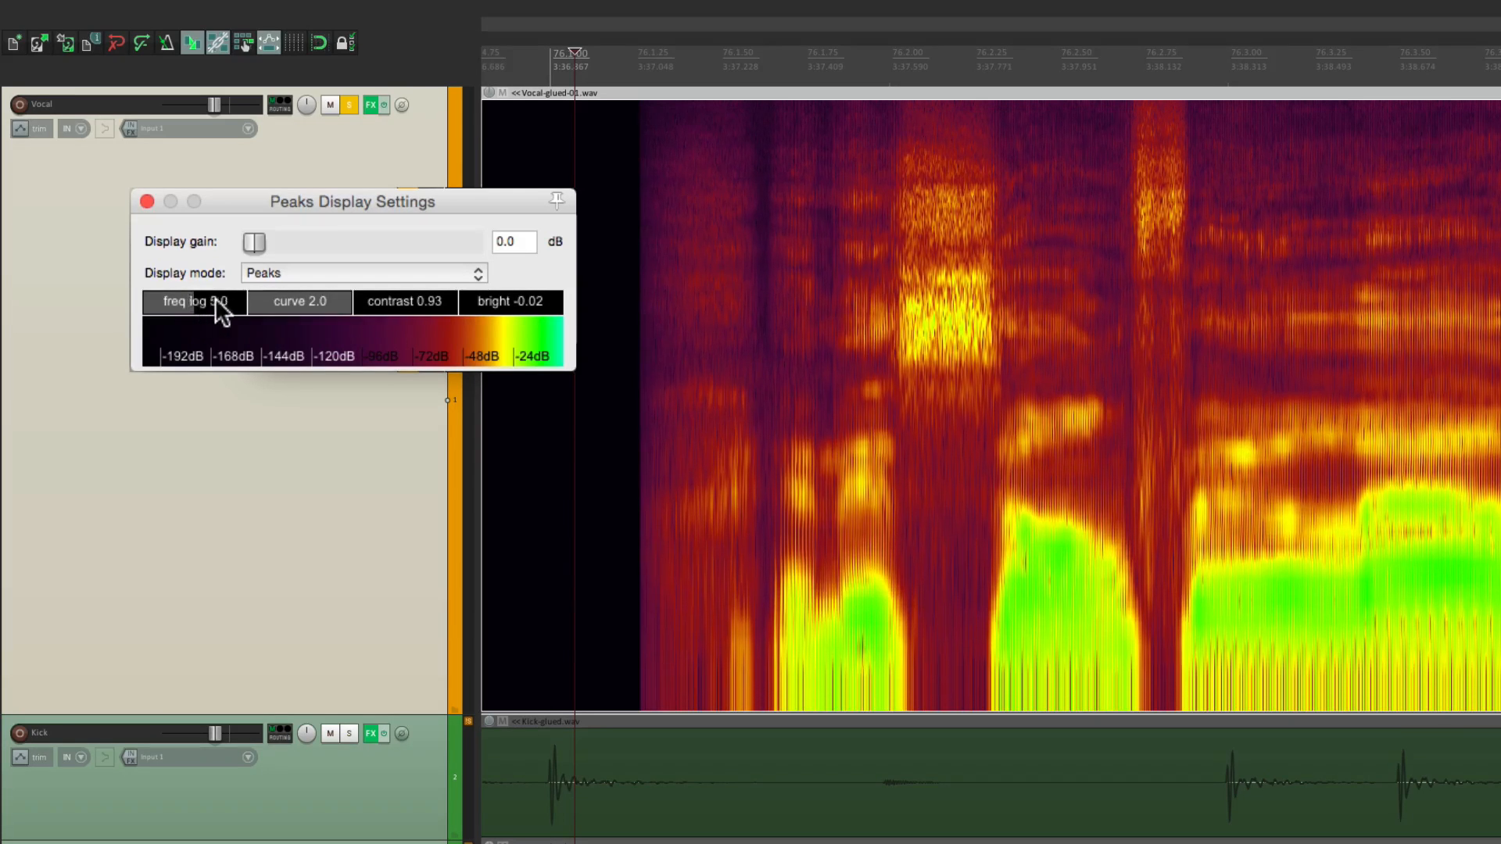
drag(221, 302, 210, 302)
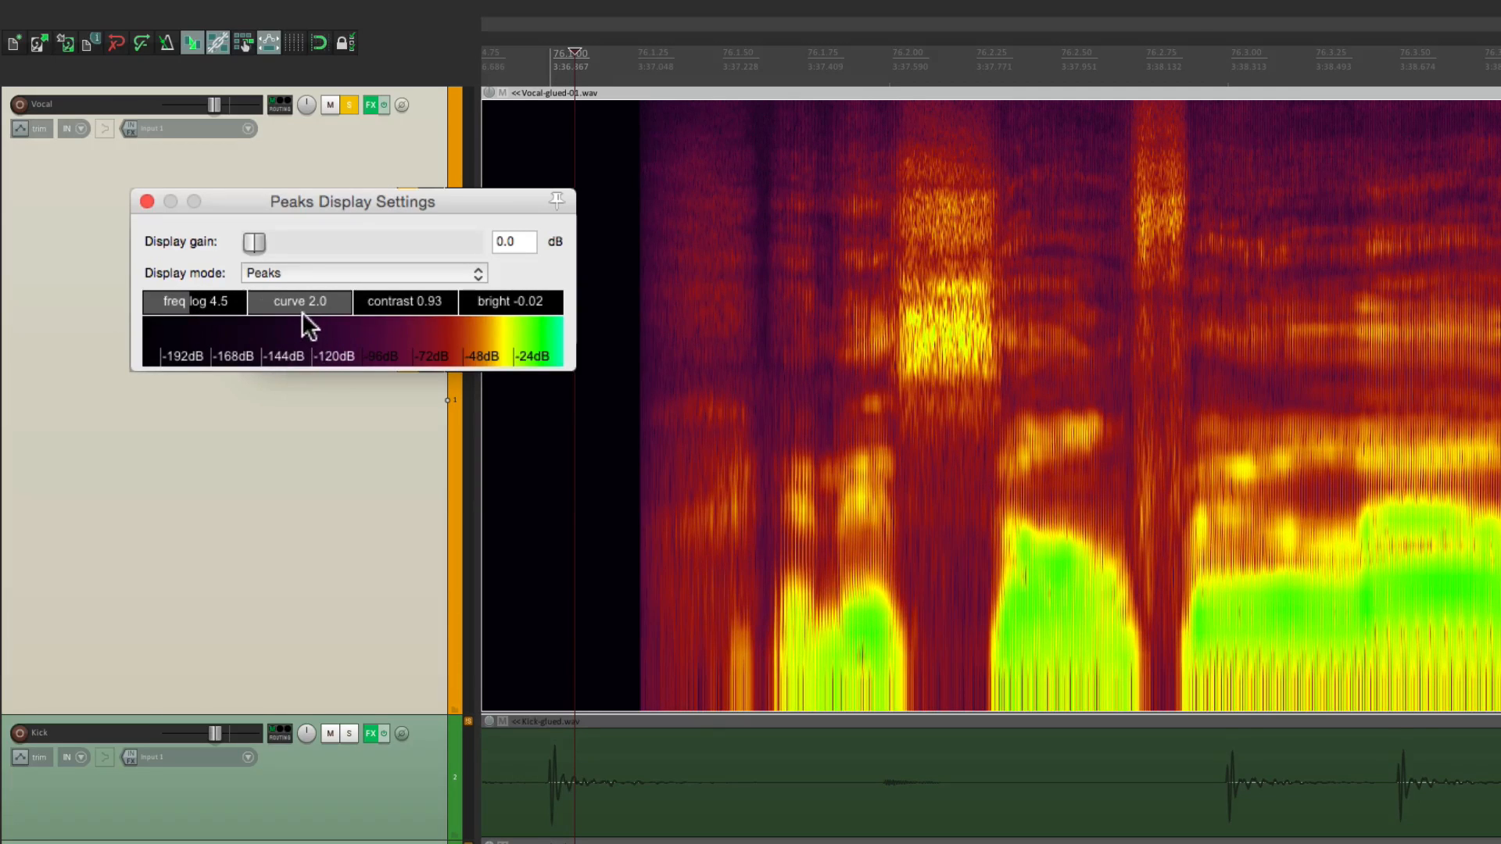
- Tune the spectrogram curve to 1.9, contrast 0.97 and brightness -0.01
drag(299, 301, 300, 316)
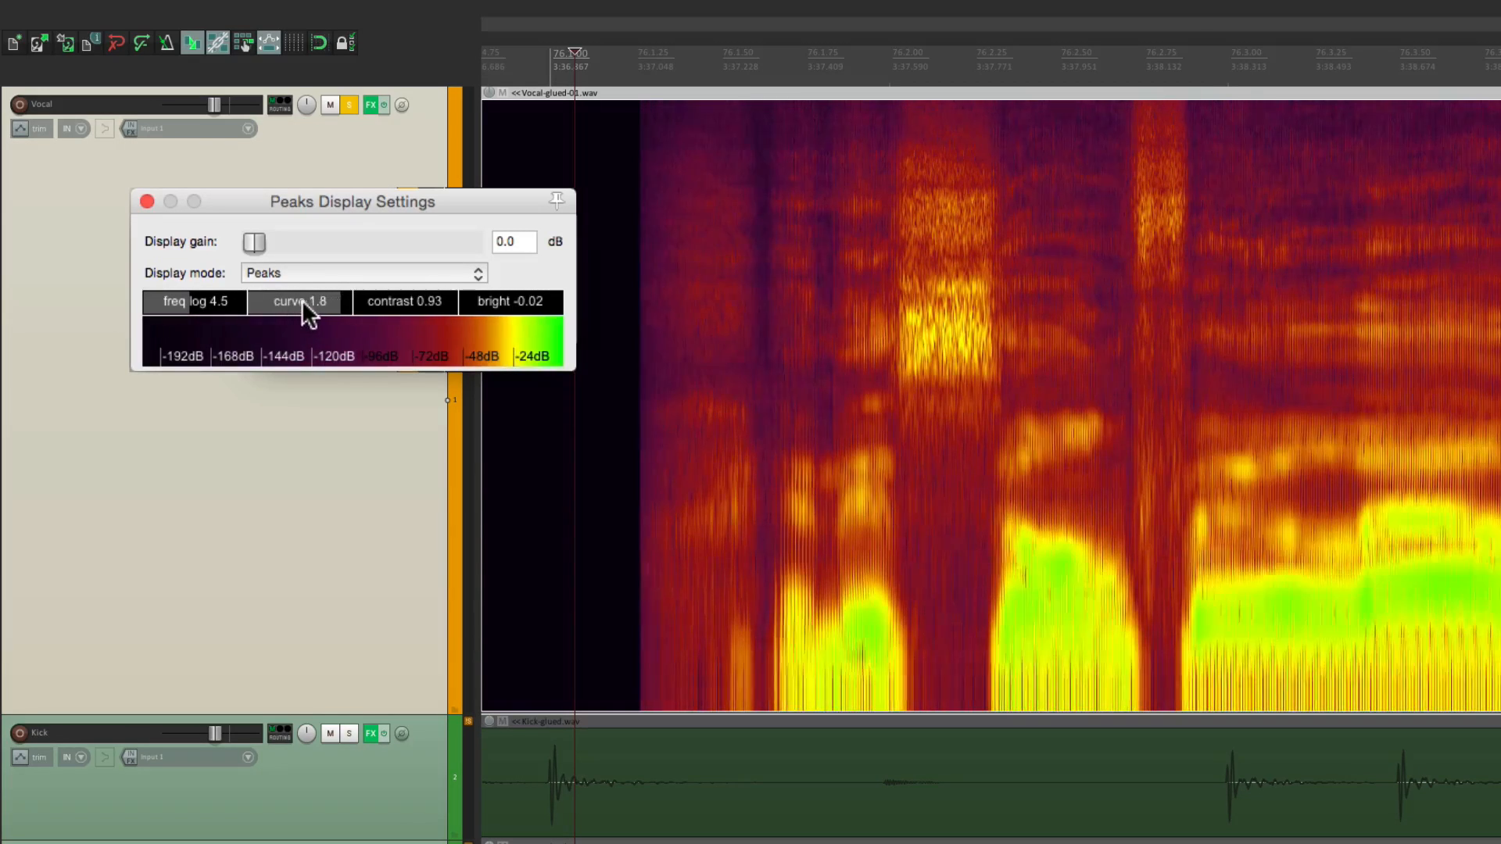
drag(298, 301, 320, 302)
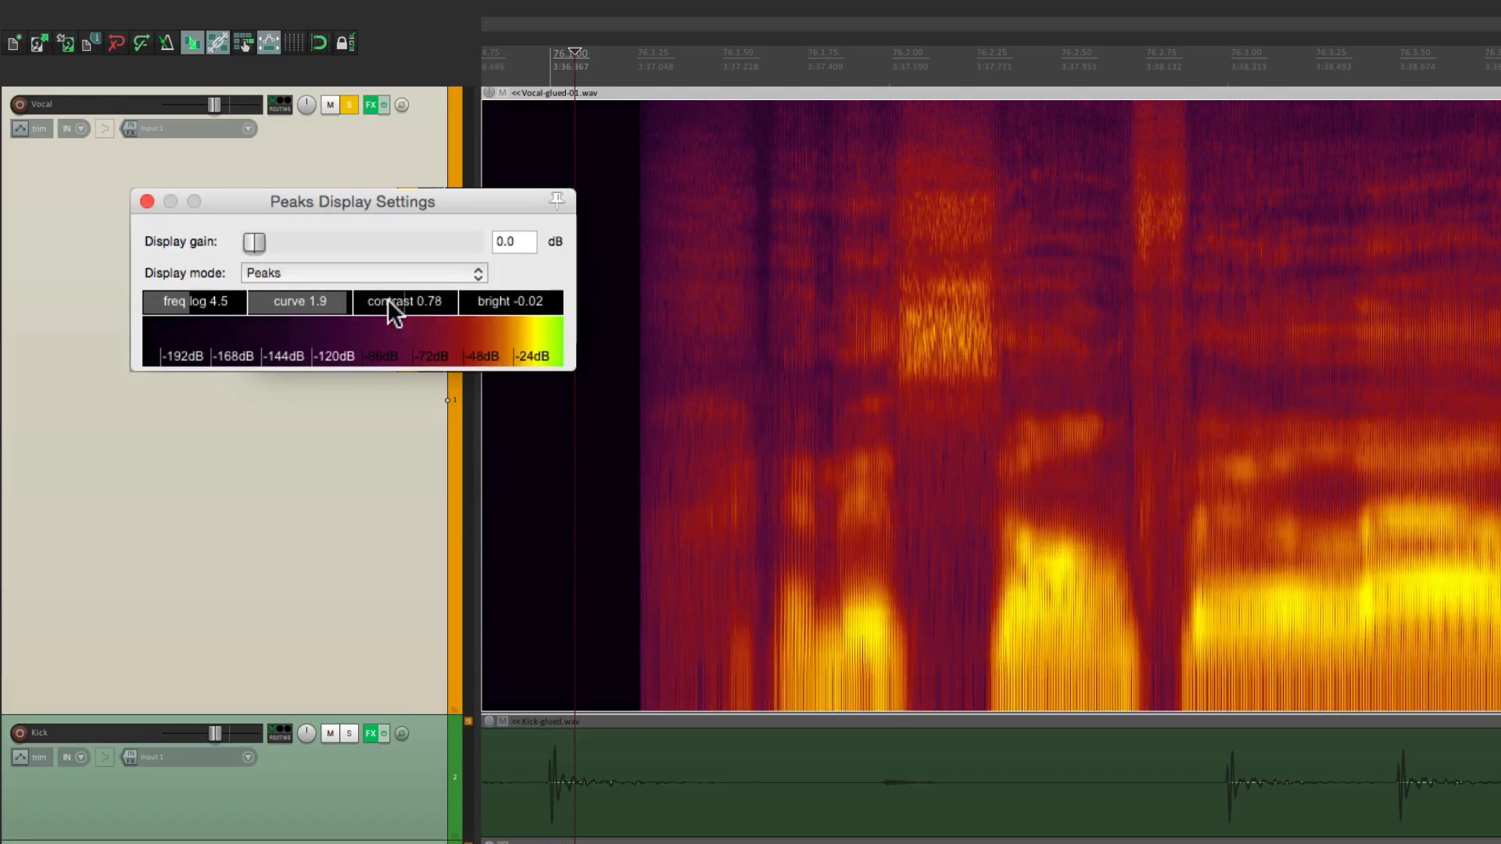
drag(405, 302, 421, 316)
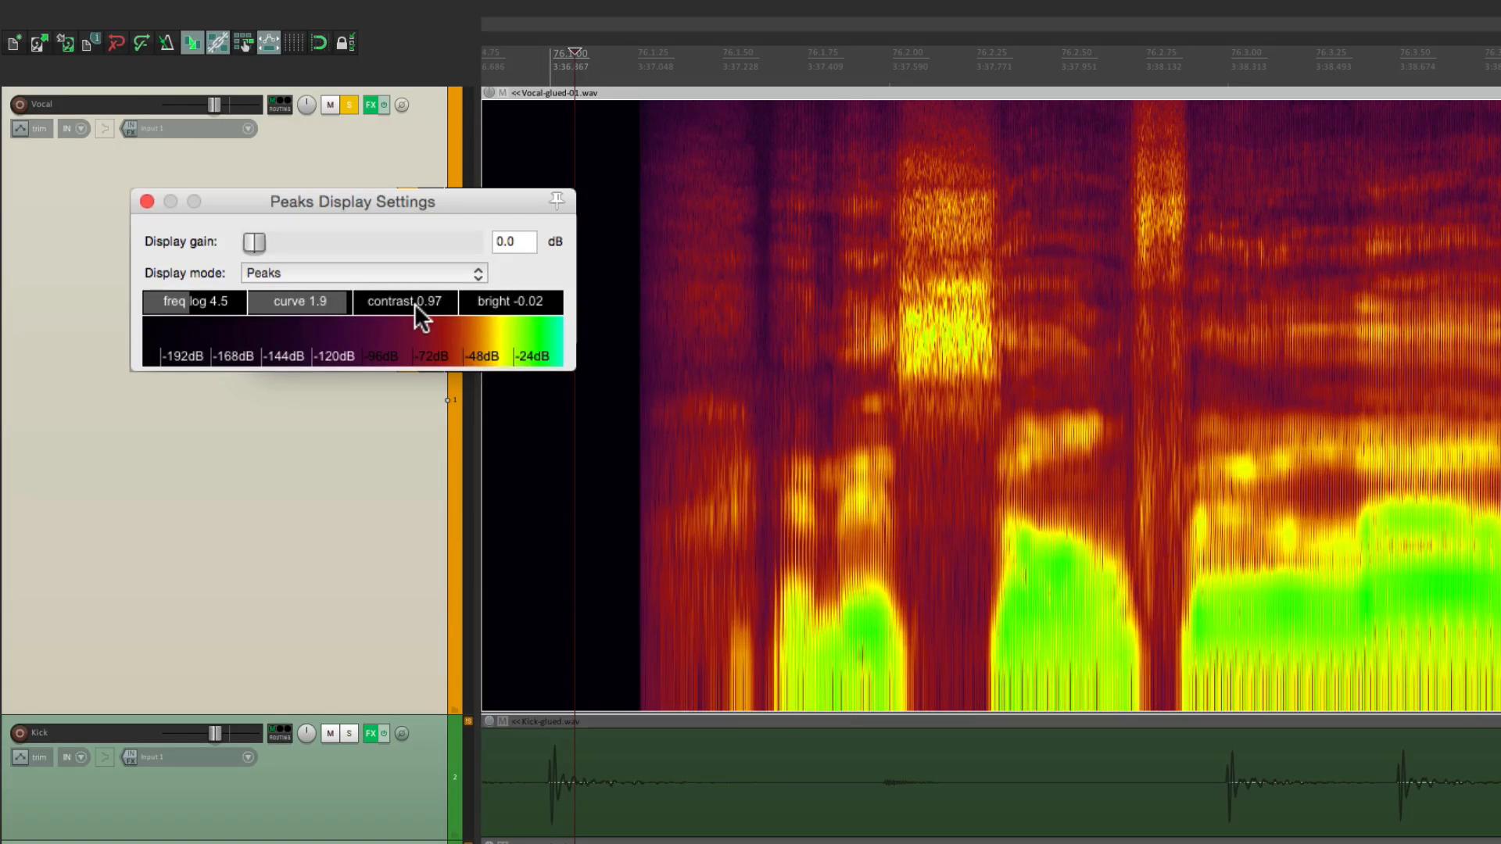
drag(510, 302, 522, 302)
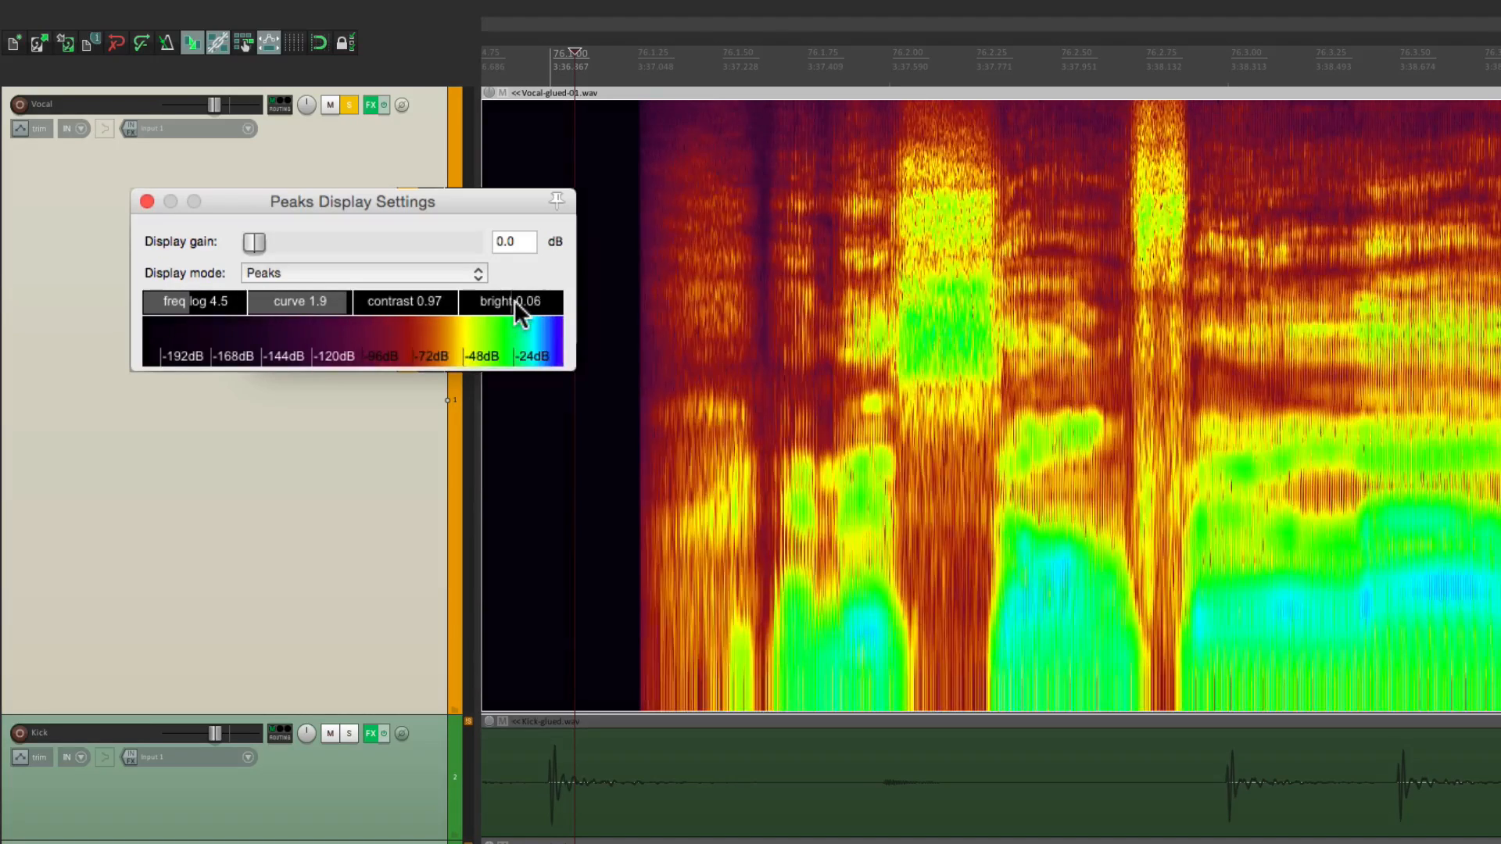
drag(517, 302, 374, 350)
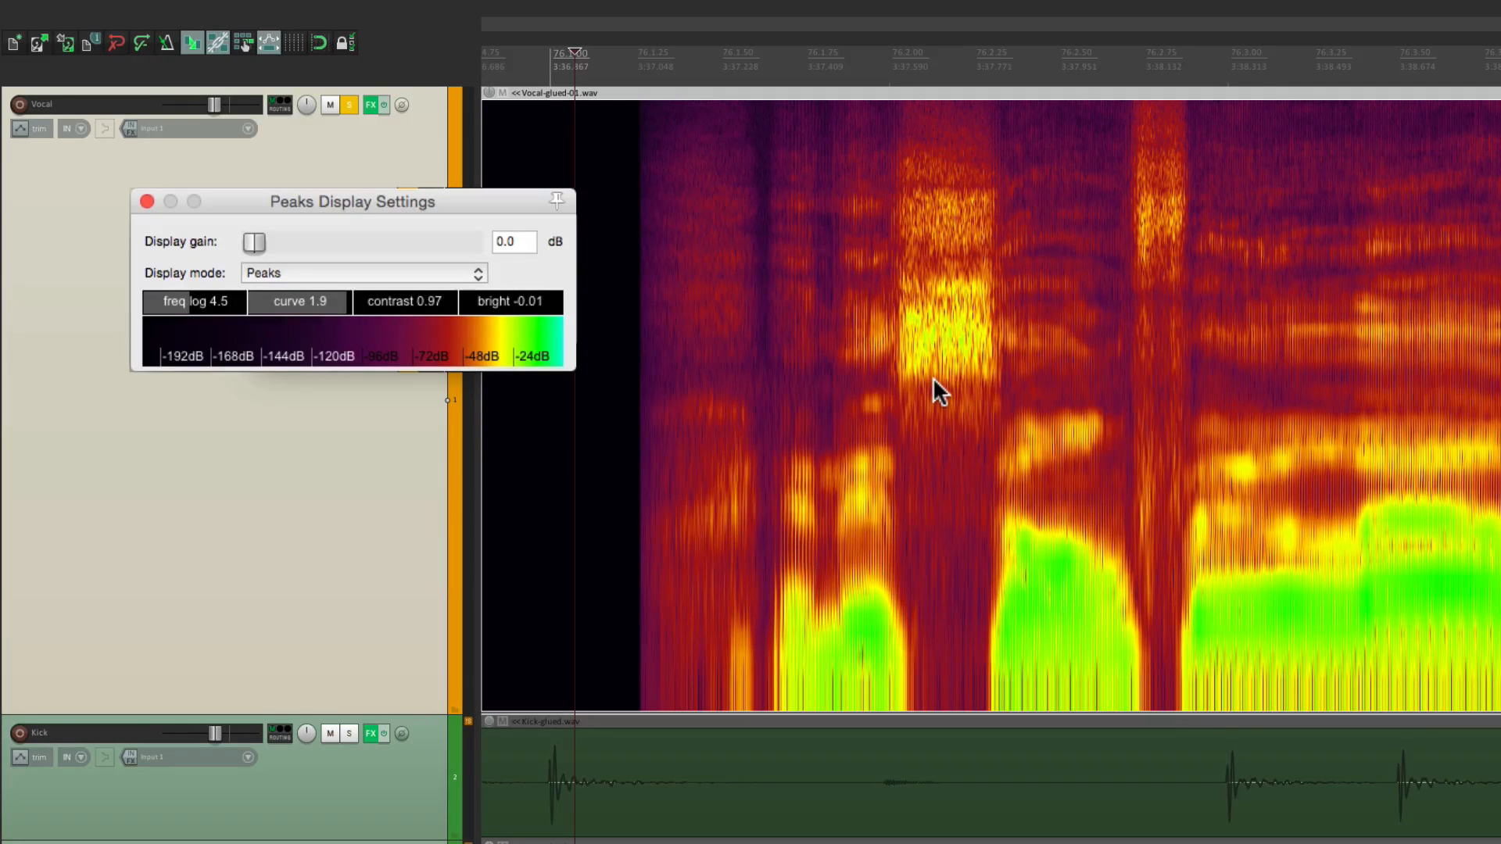
mouse_move(964, 371)
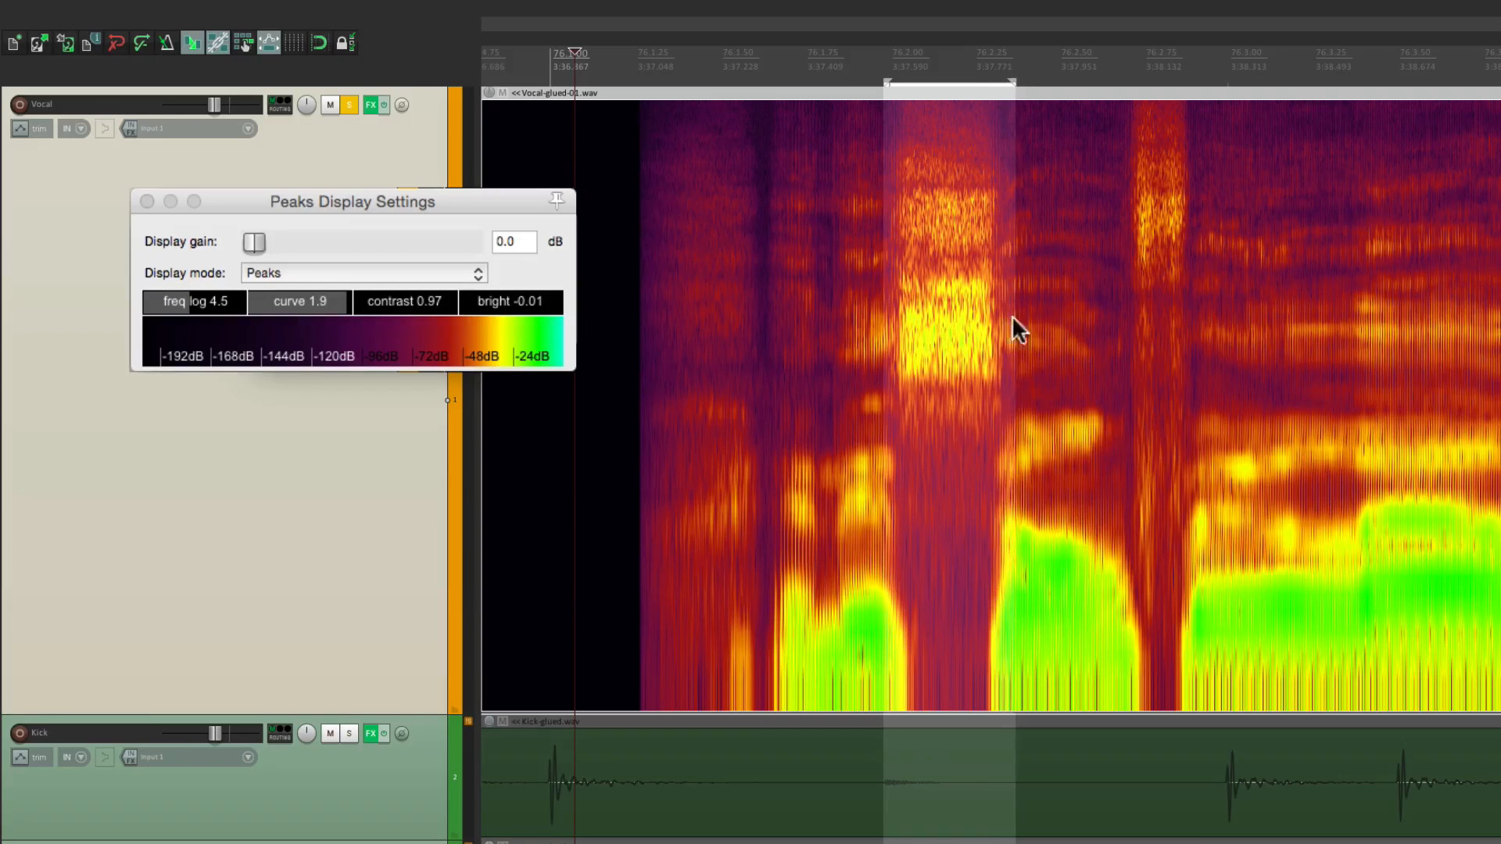
- Add a spectral edit to the vocal item from its Spectral edits context submenu
right_click(1020, 330)
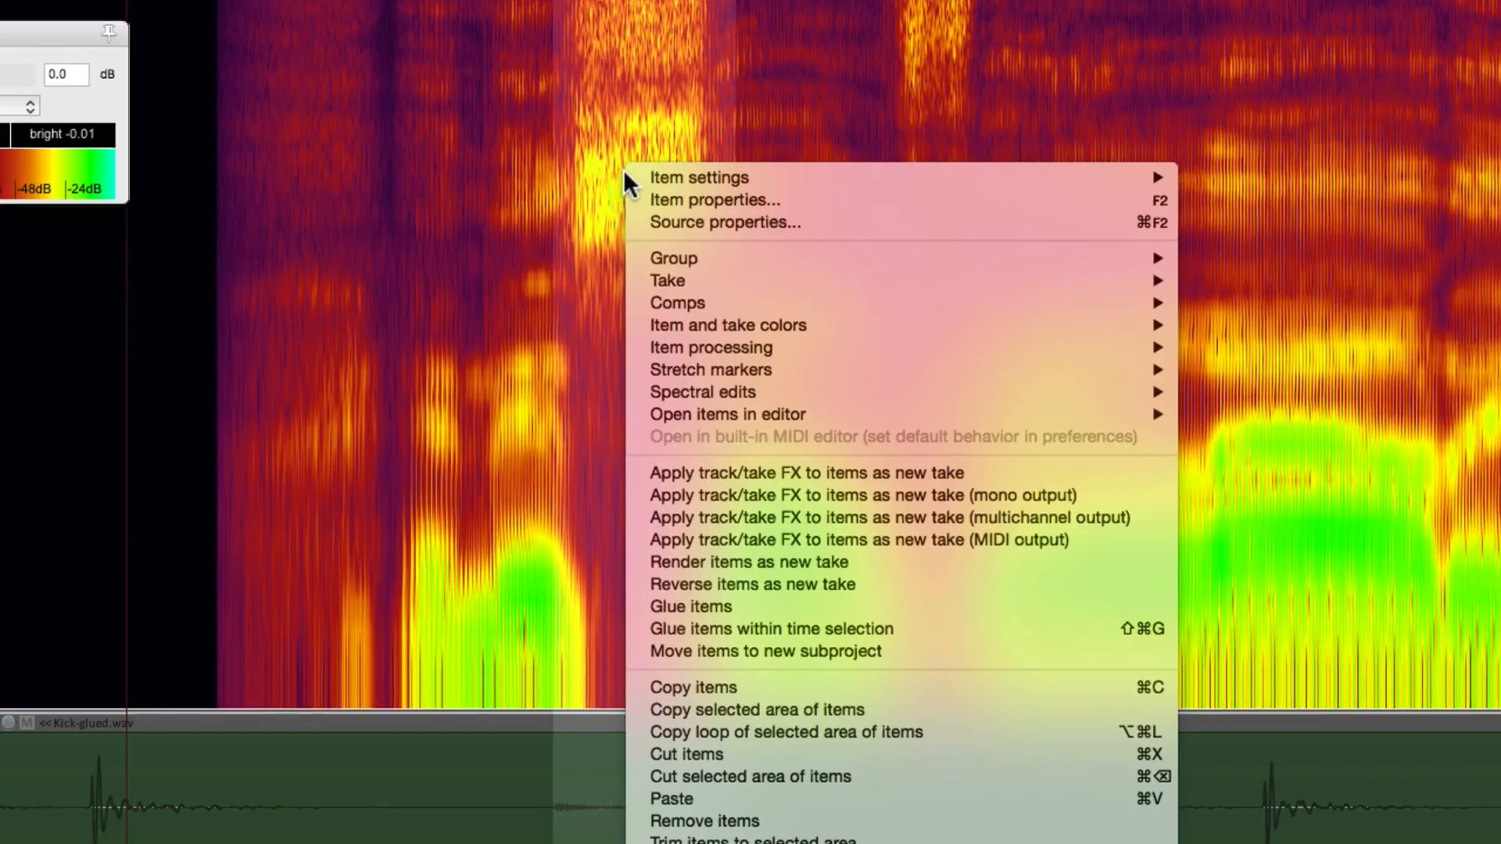
mouse_move(702, 391)
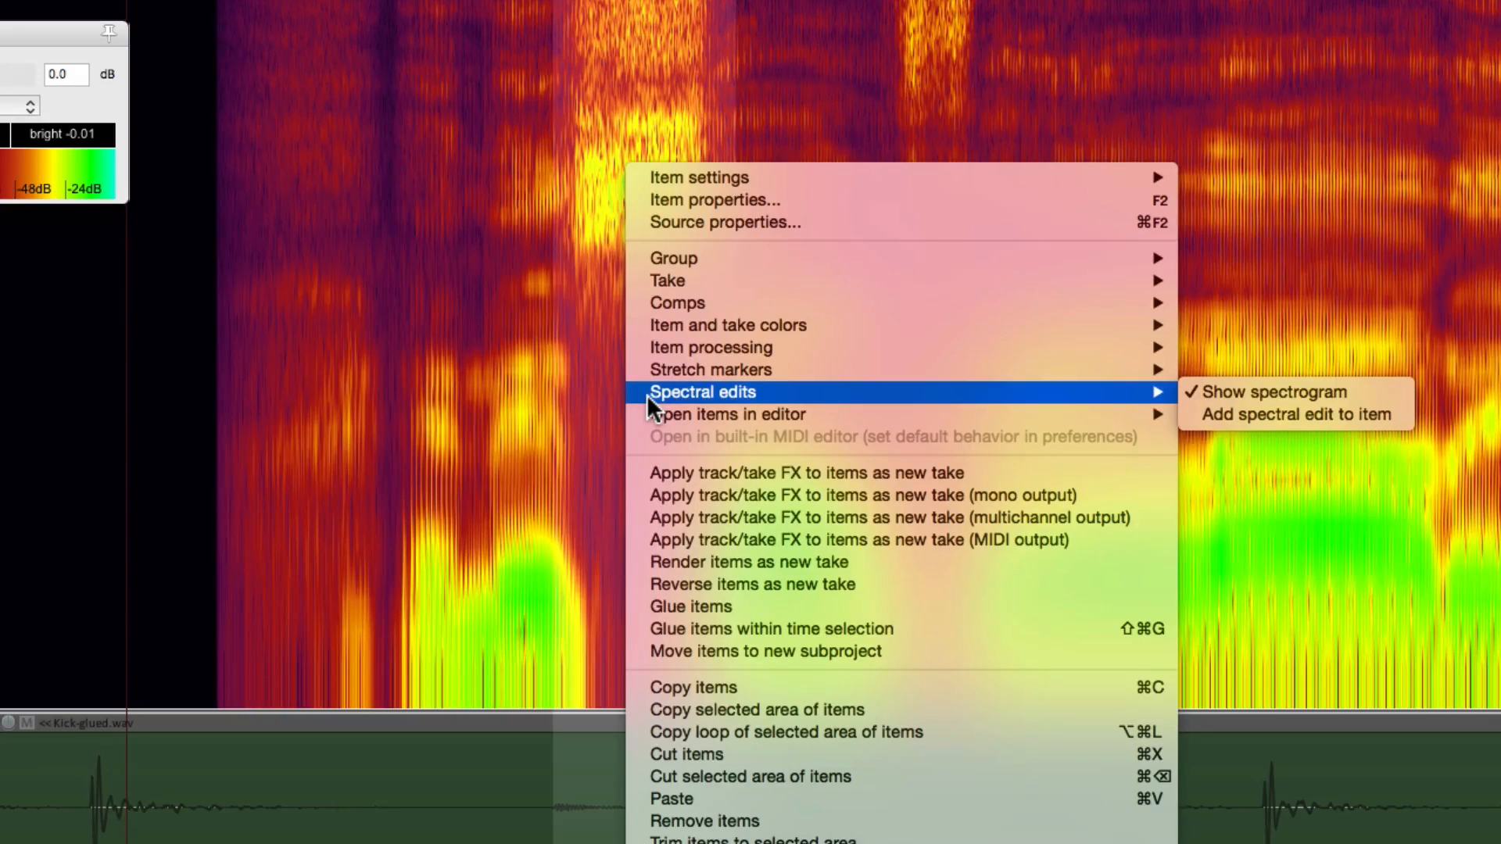
mouse_move(1296, 415)
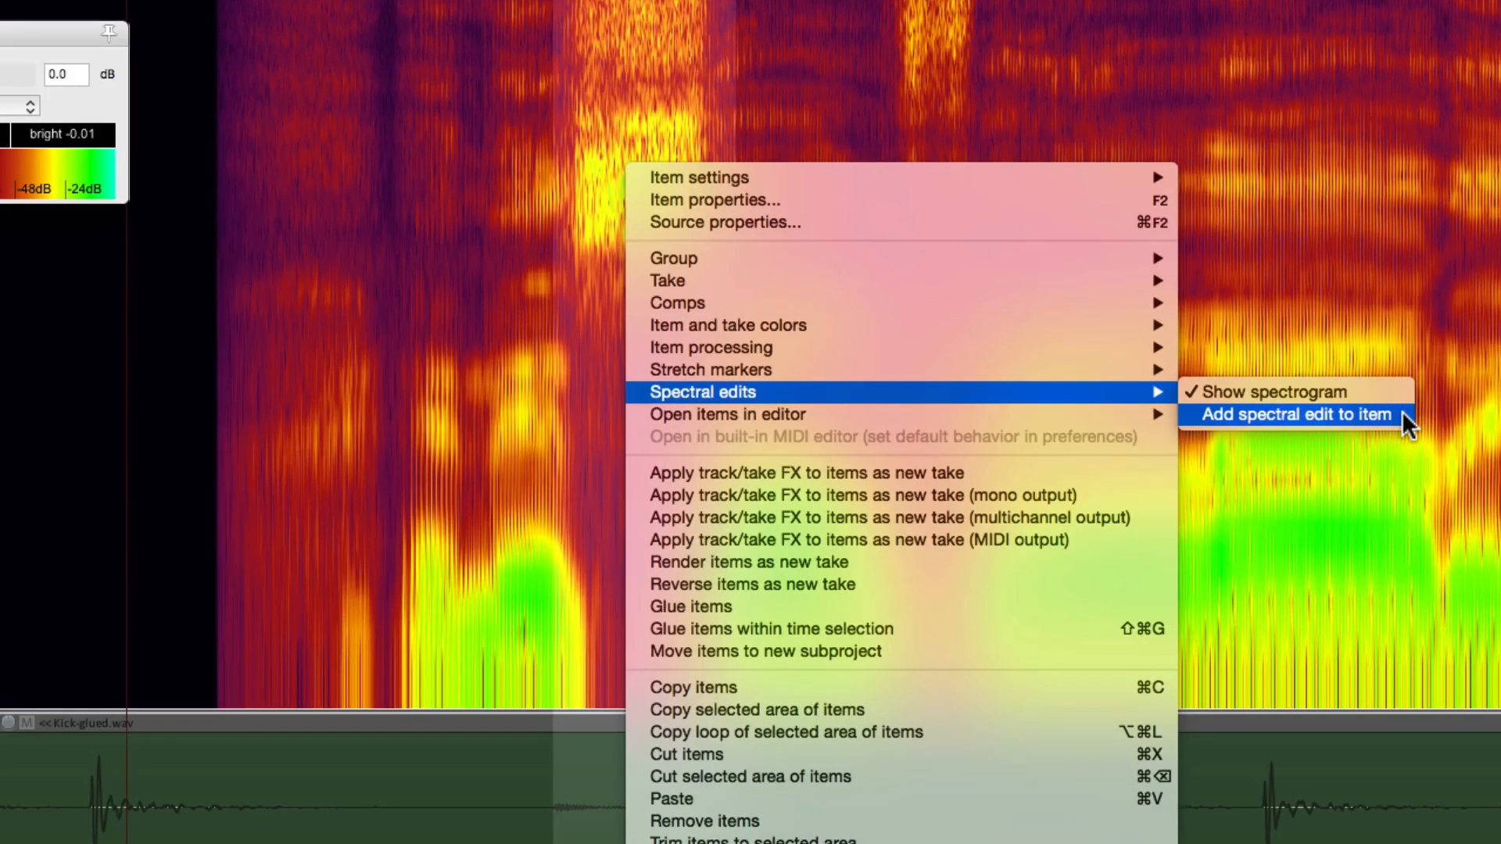
click(1295, 414)
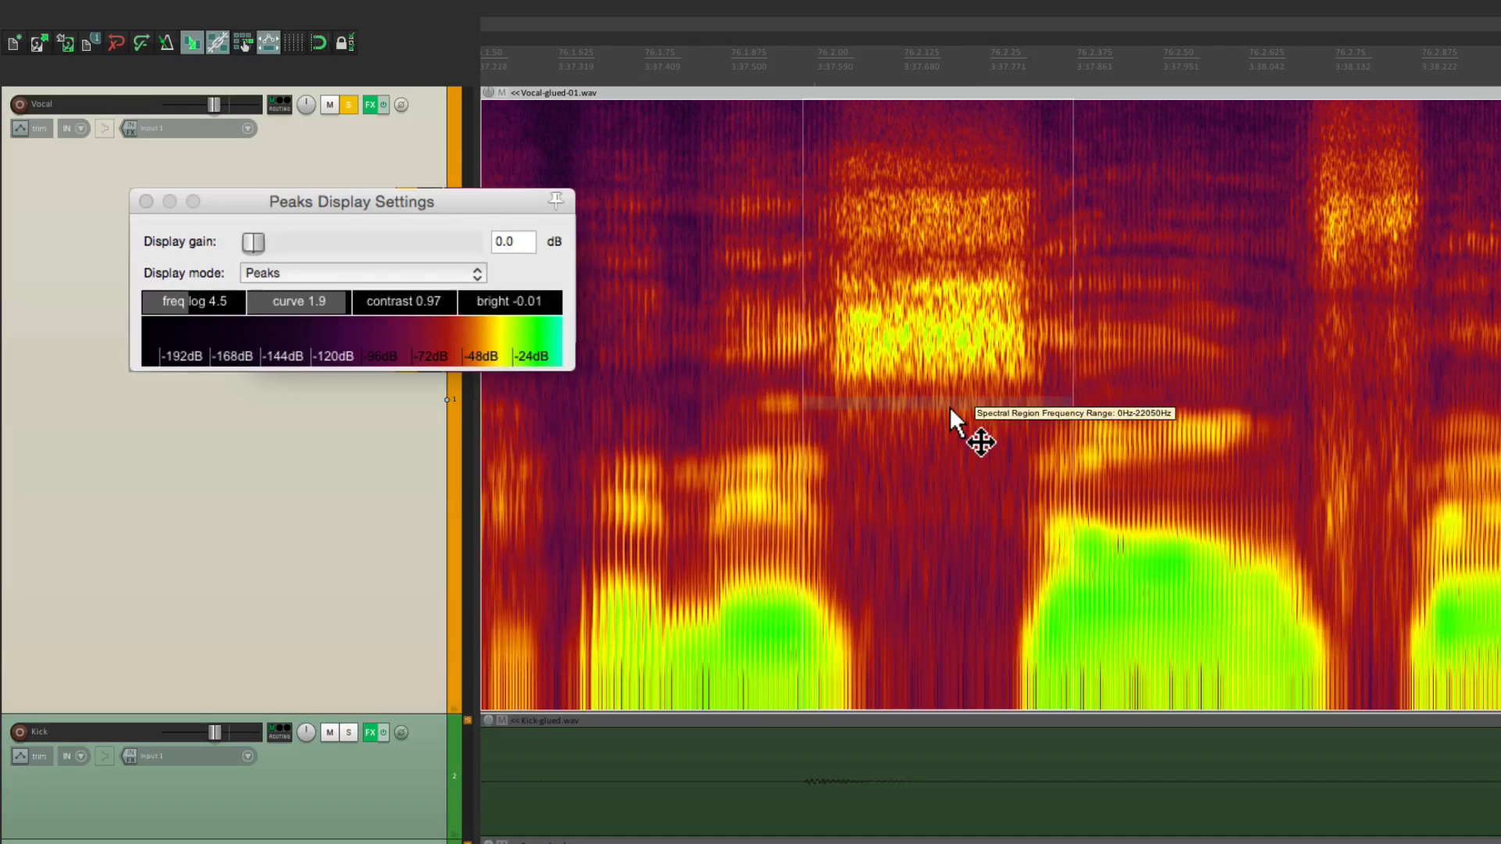
mouse_move(1039, 292)
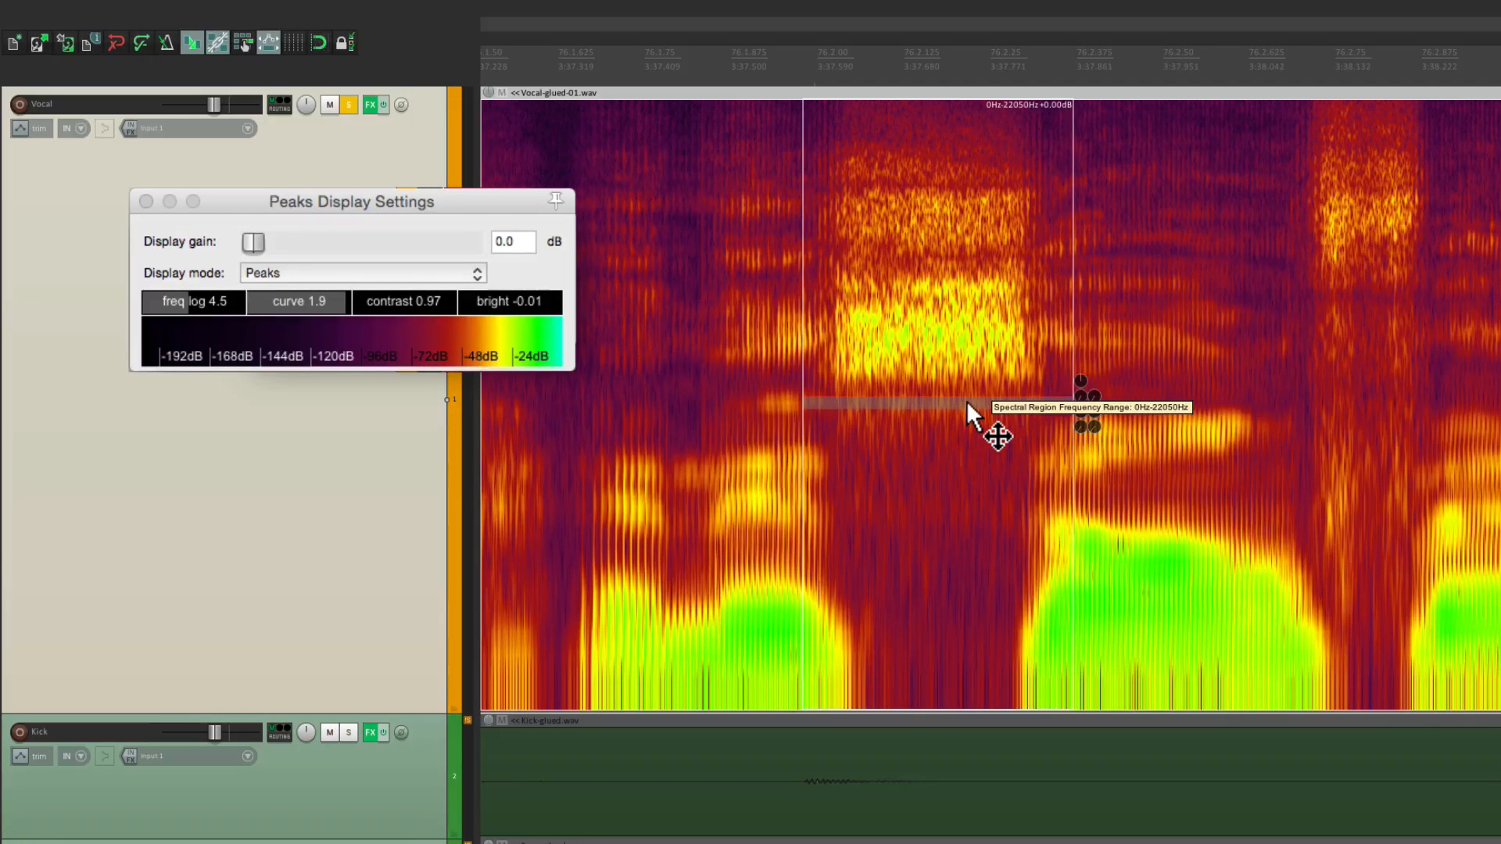
mouse_move(967, 340)
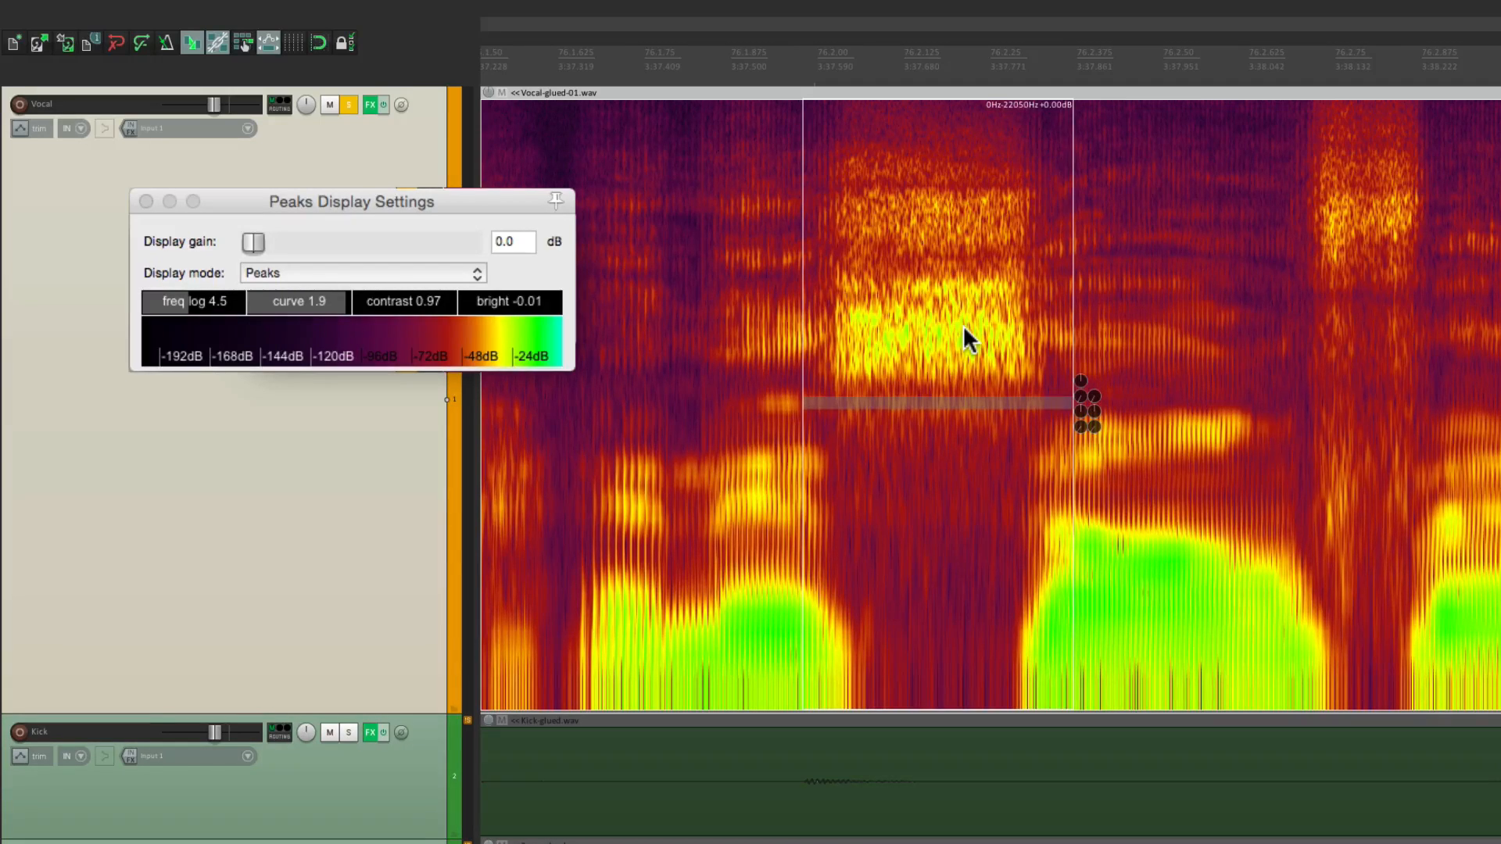
mouse_move(926, 102)
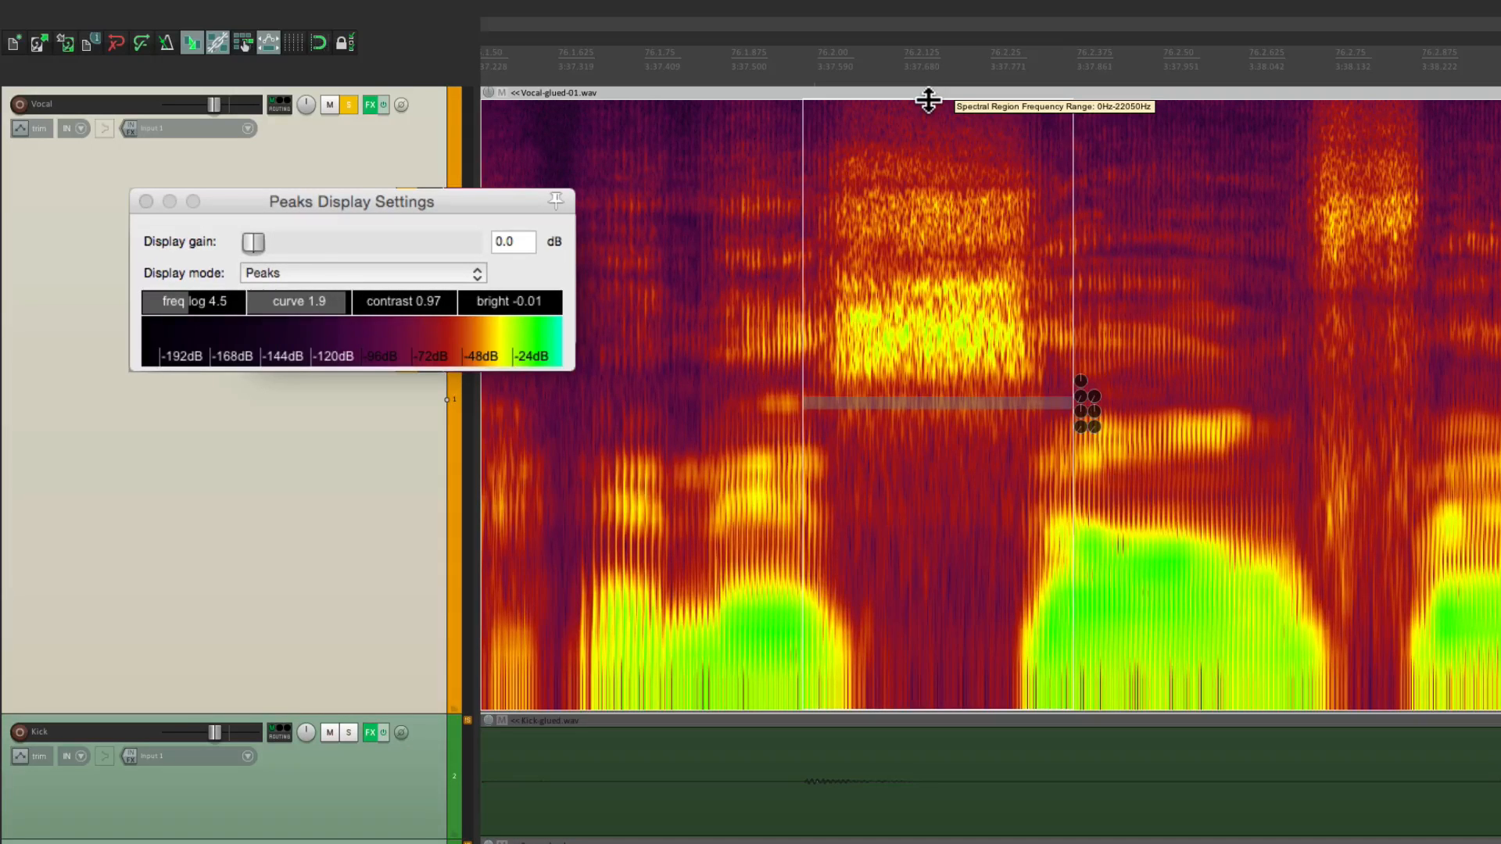
- Drag the spectral edit's edges to box the sibilant burst at roughly 4007–8769 Hz
drag(924, 102, 925, 196)
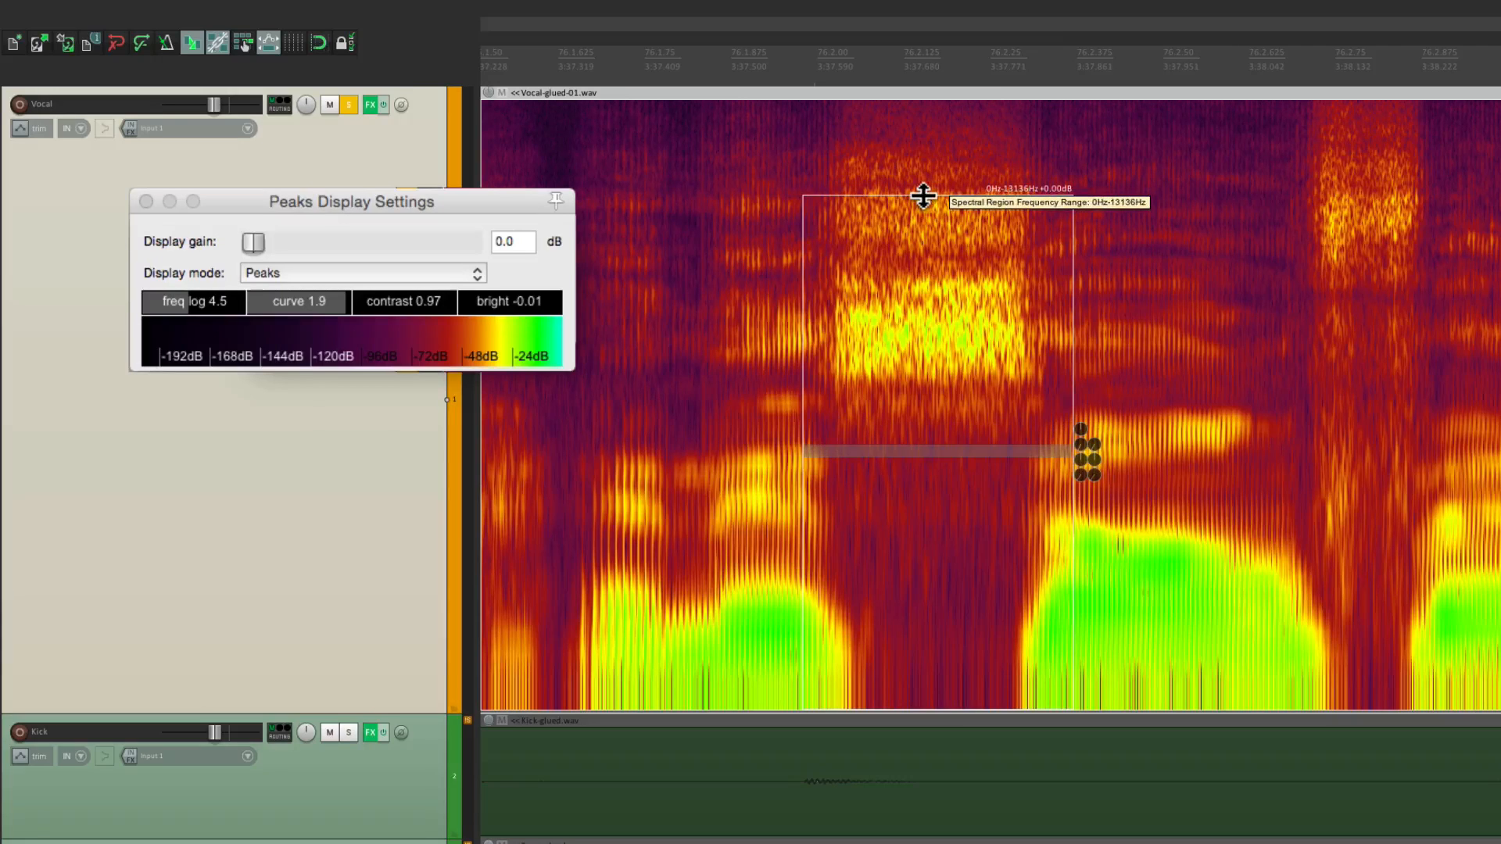
drag(924, 198, 963, 520)
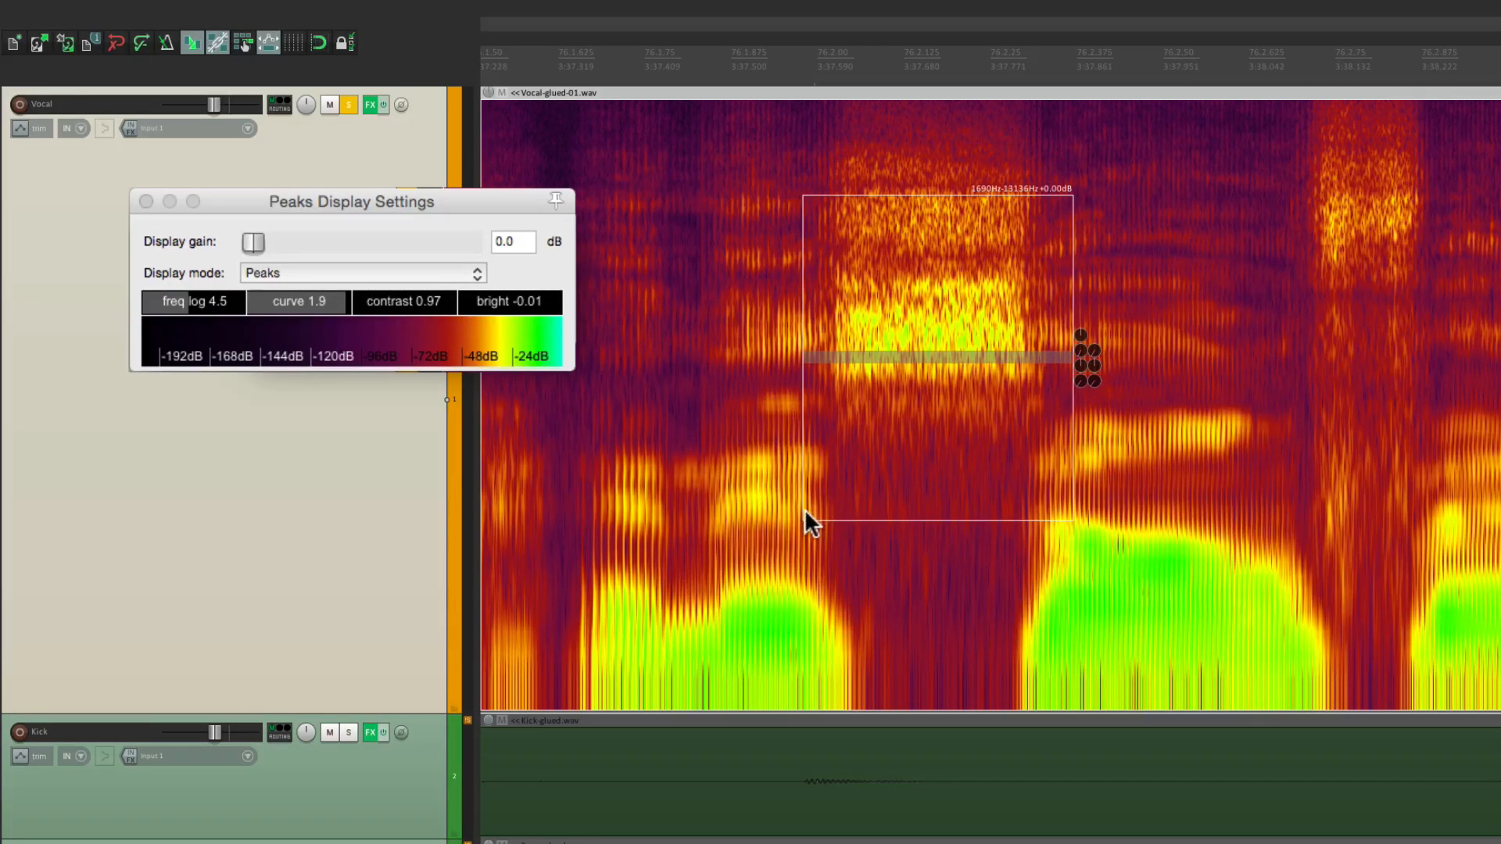
mouse_move(804, 513)
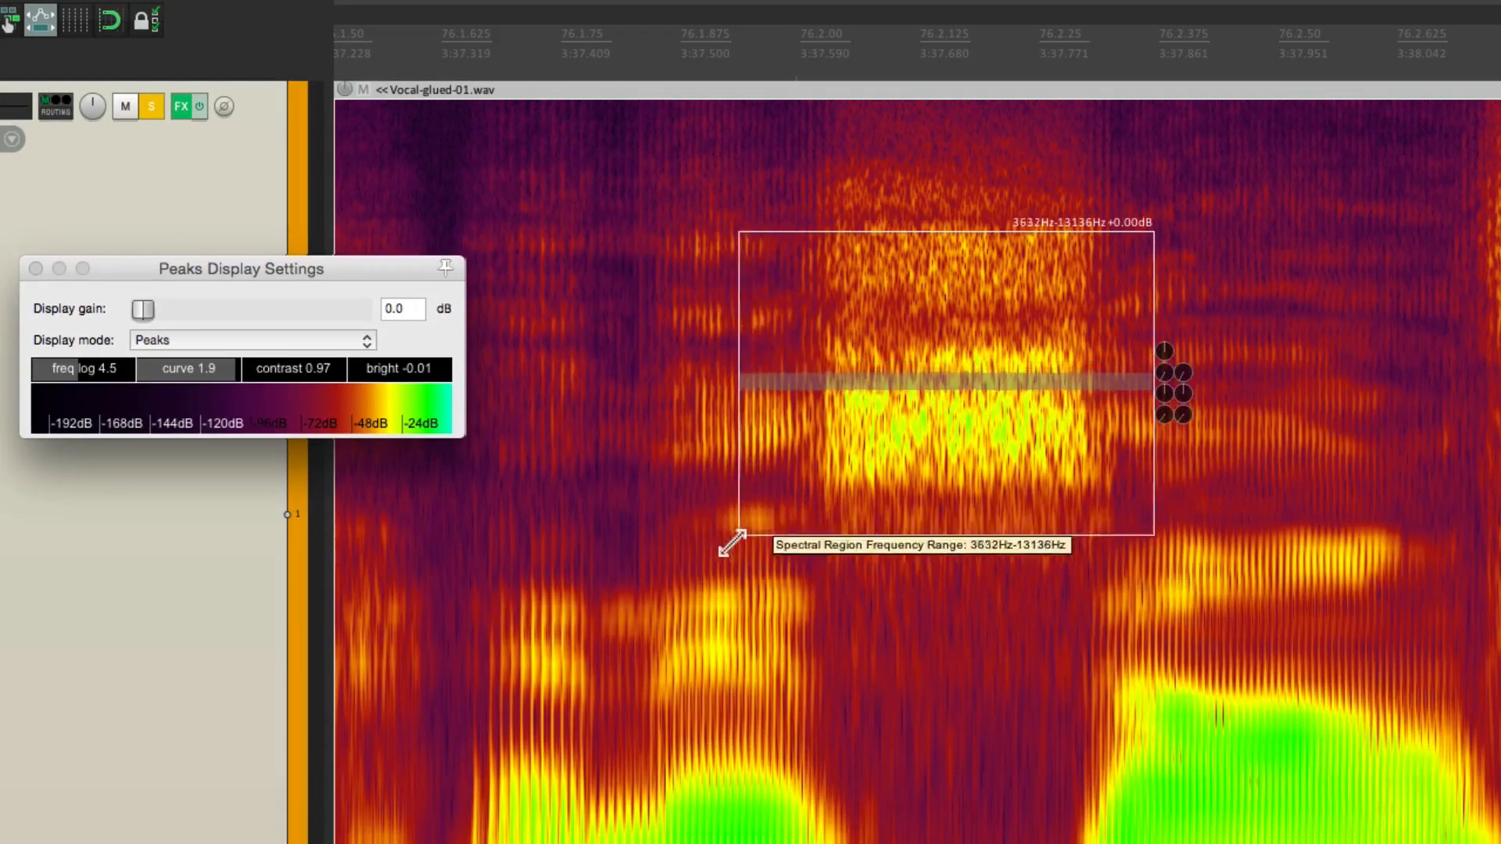
drag(745, 373, 771, 373)
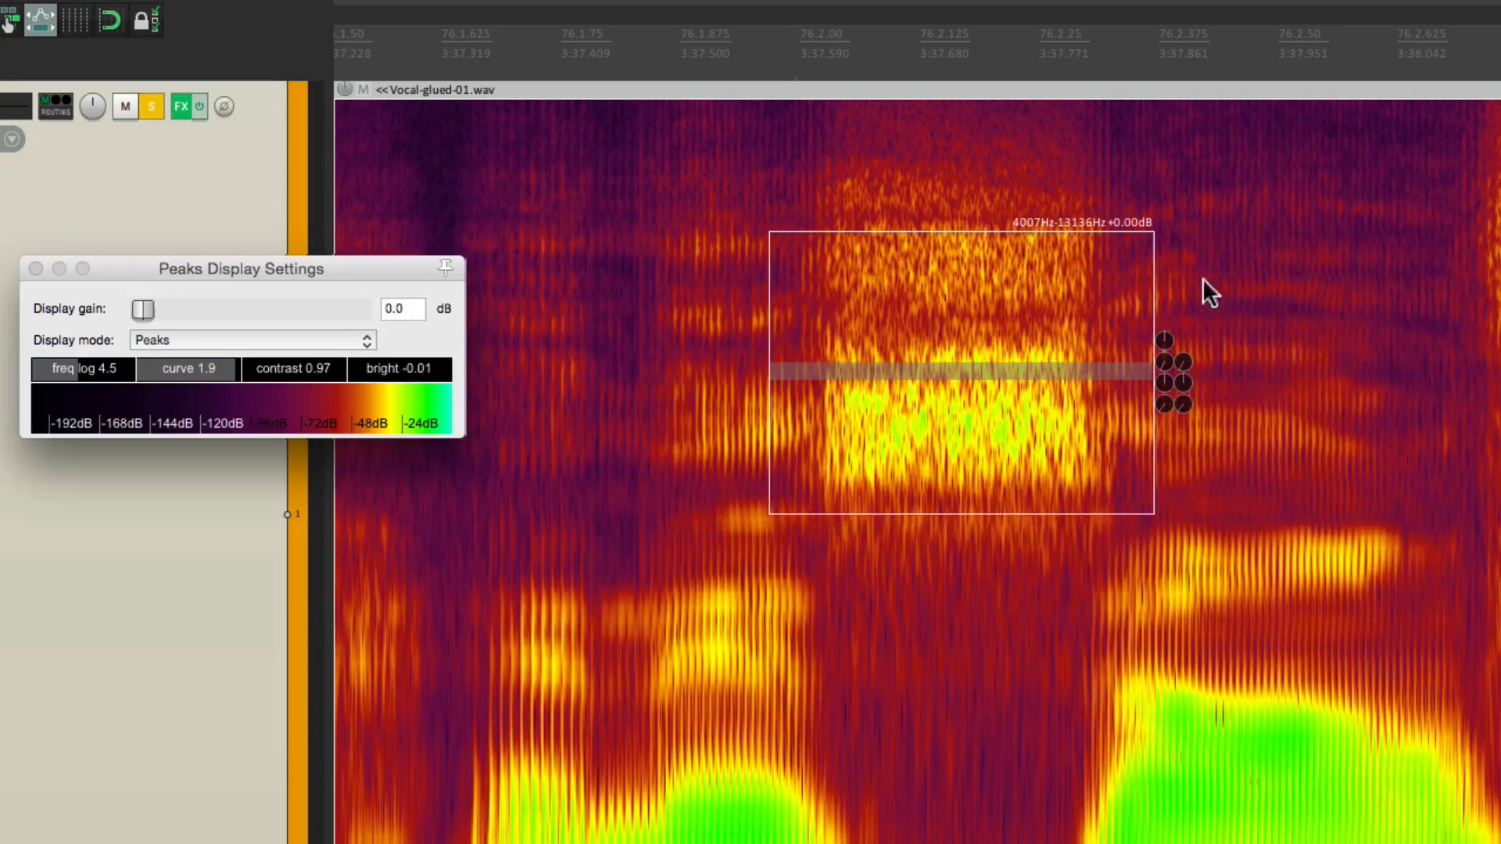
drag(1154, 235, 1100, 340)
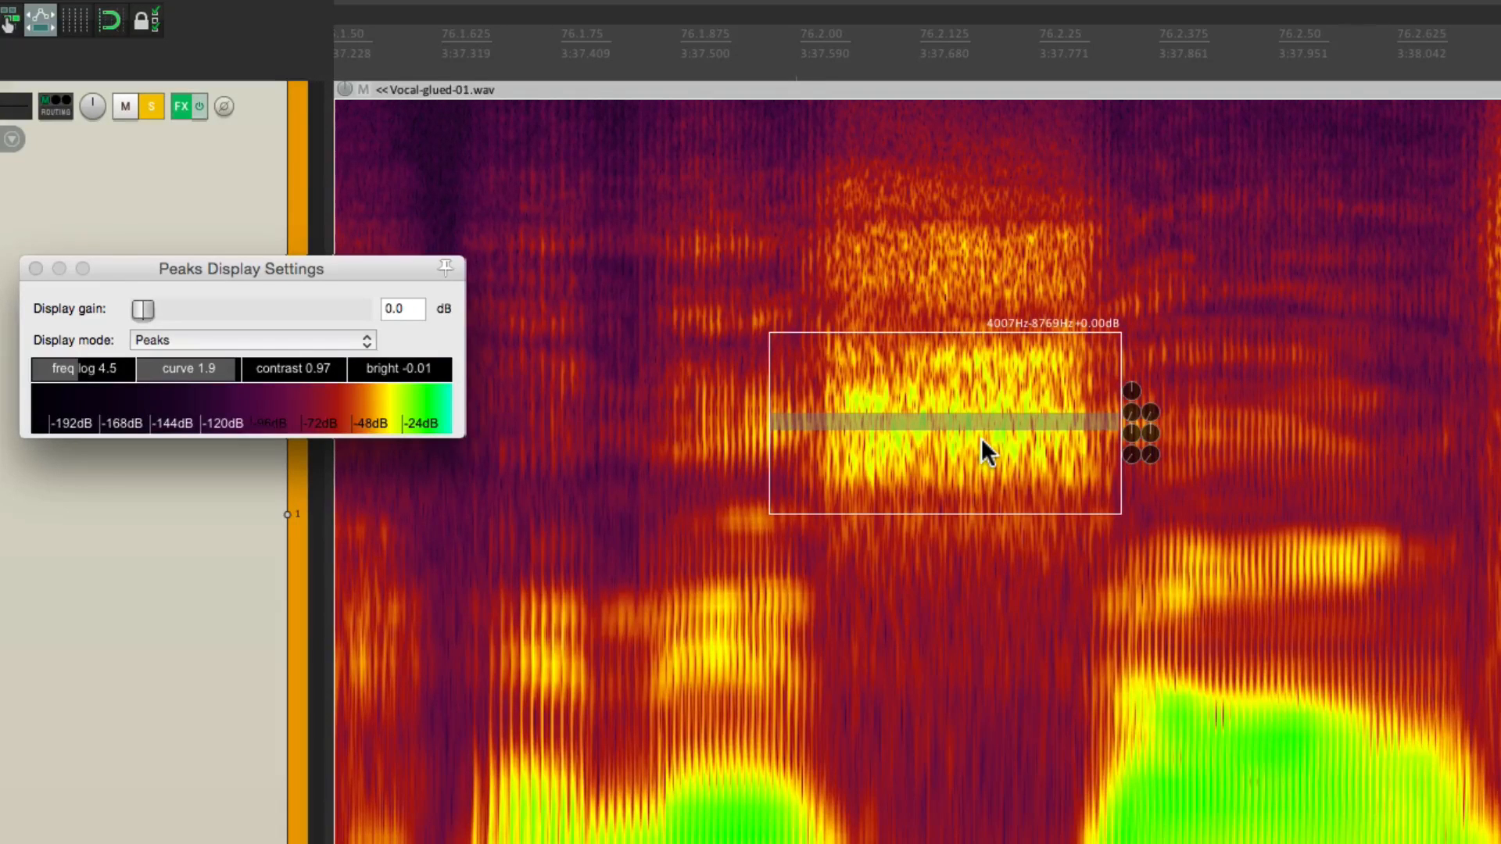
mouse_move(1132, 402)
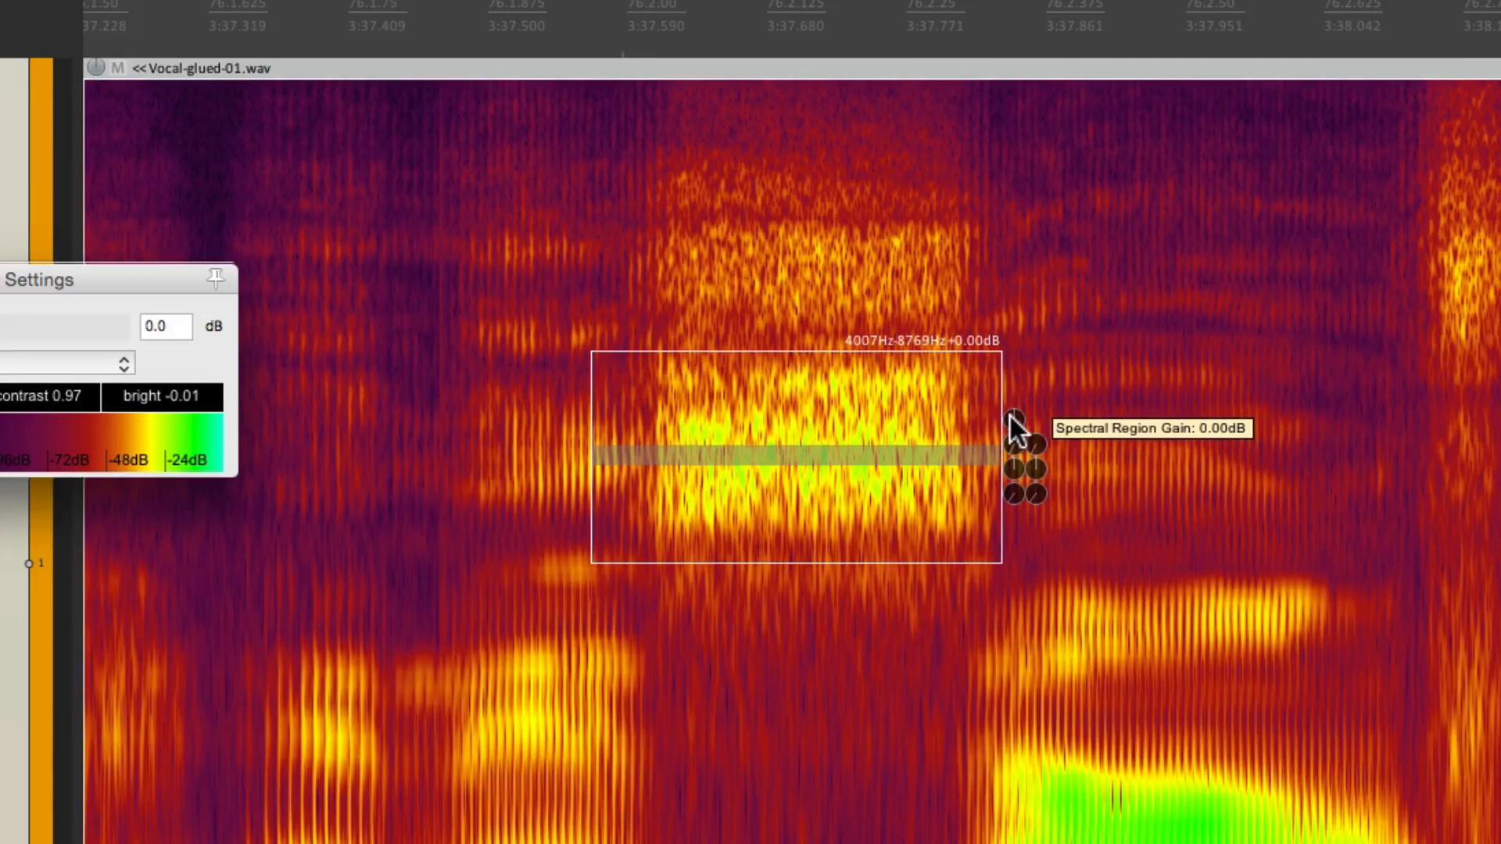
mouse_move(776, 478)
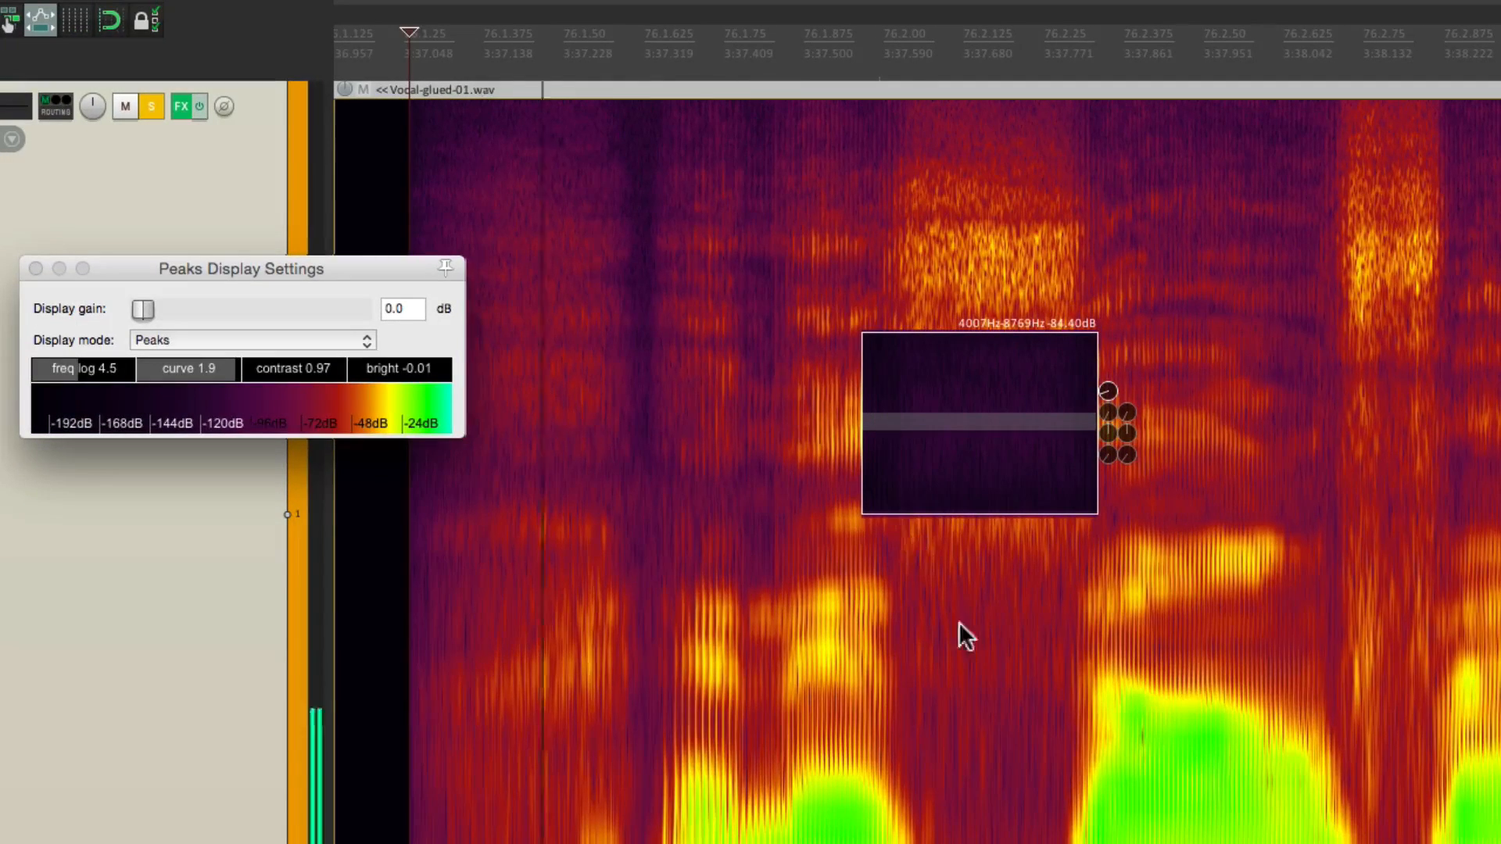
mouse_move(1020, 630)
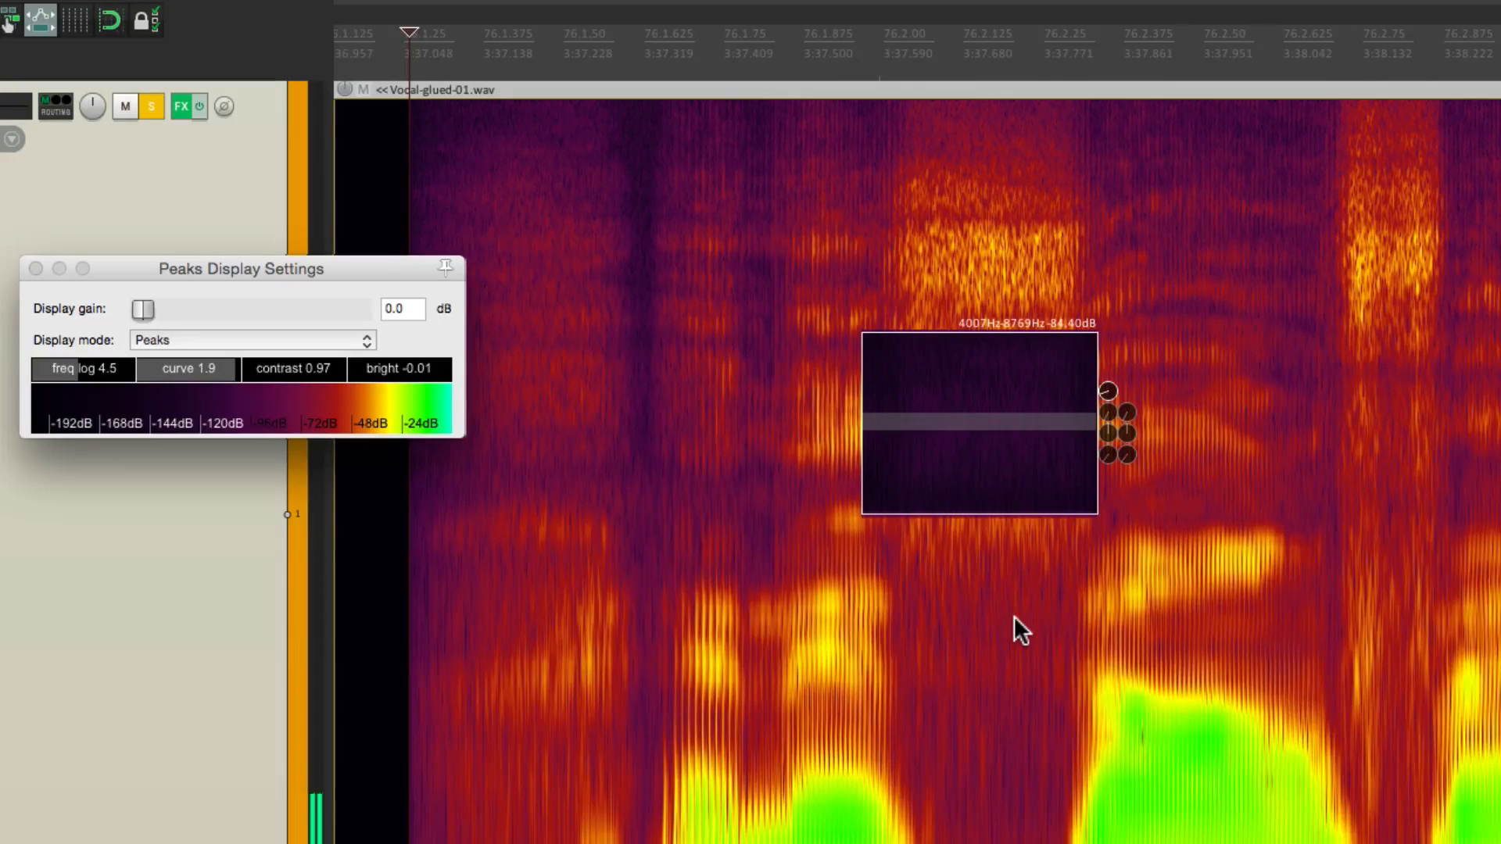
mouse_move(1003, 502)
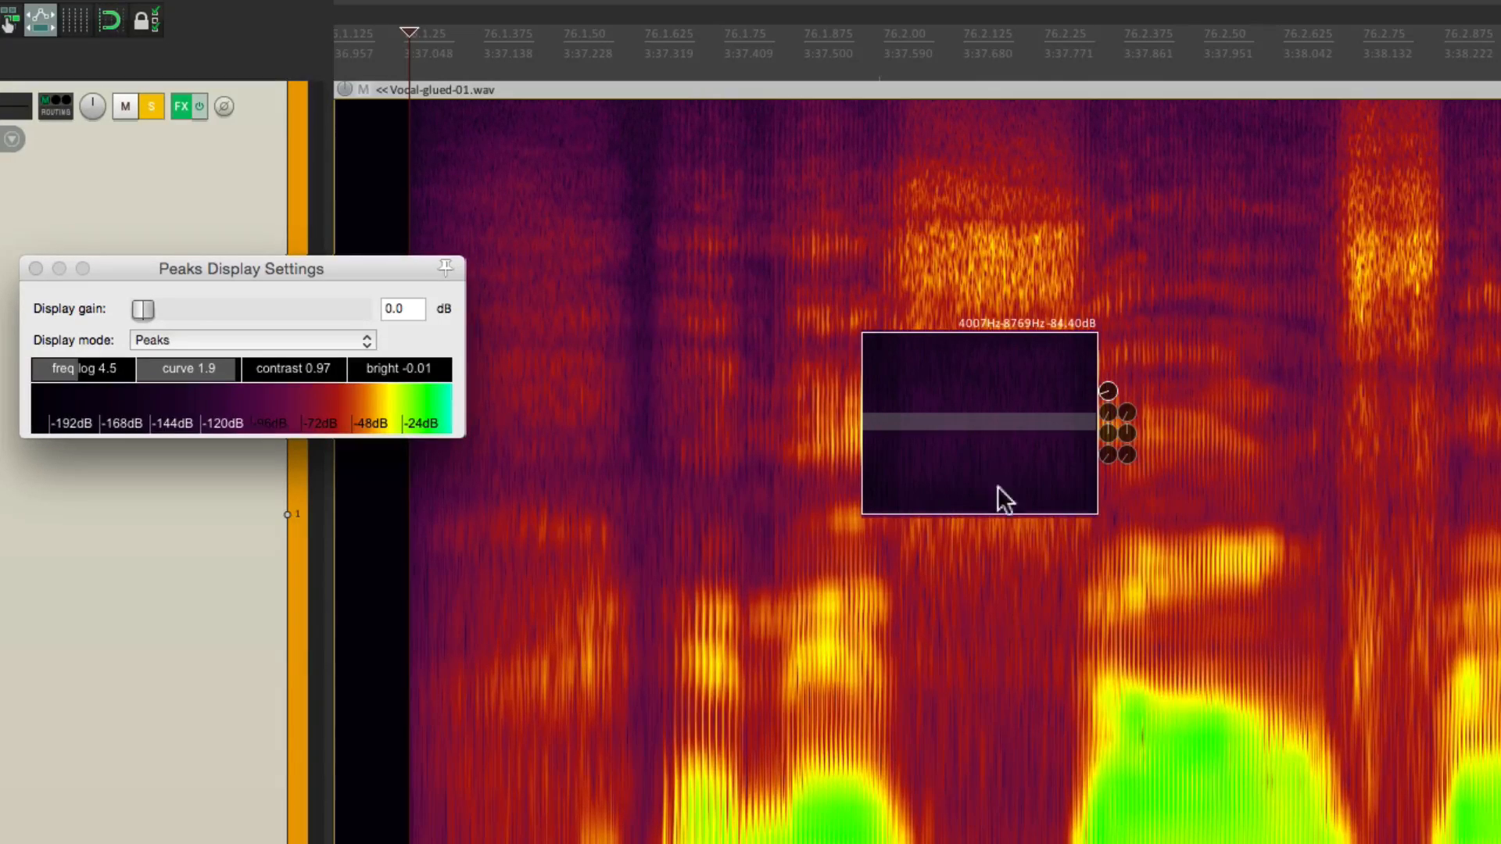
mouse_move(947, 479)
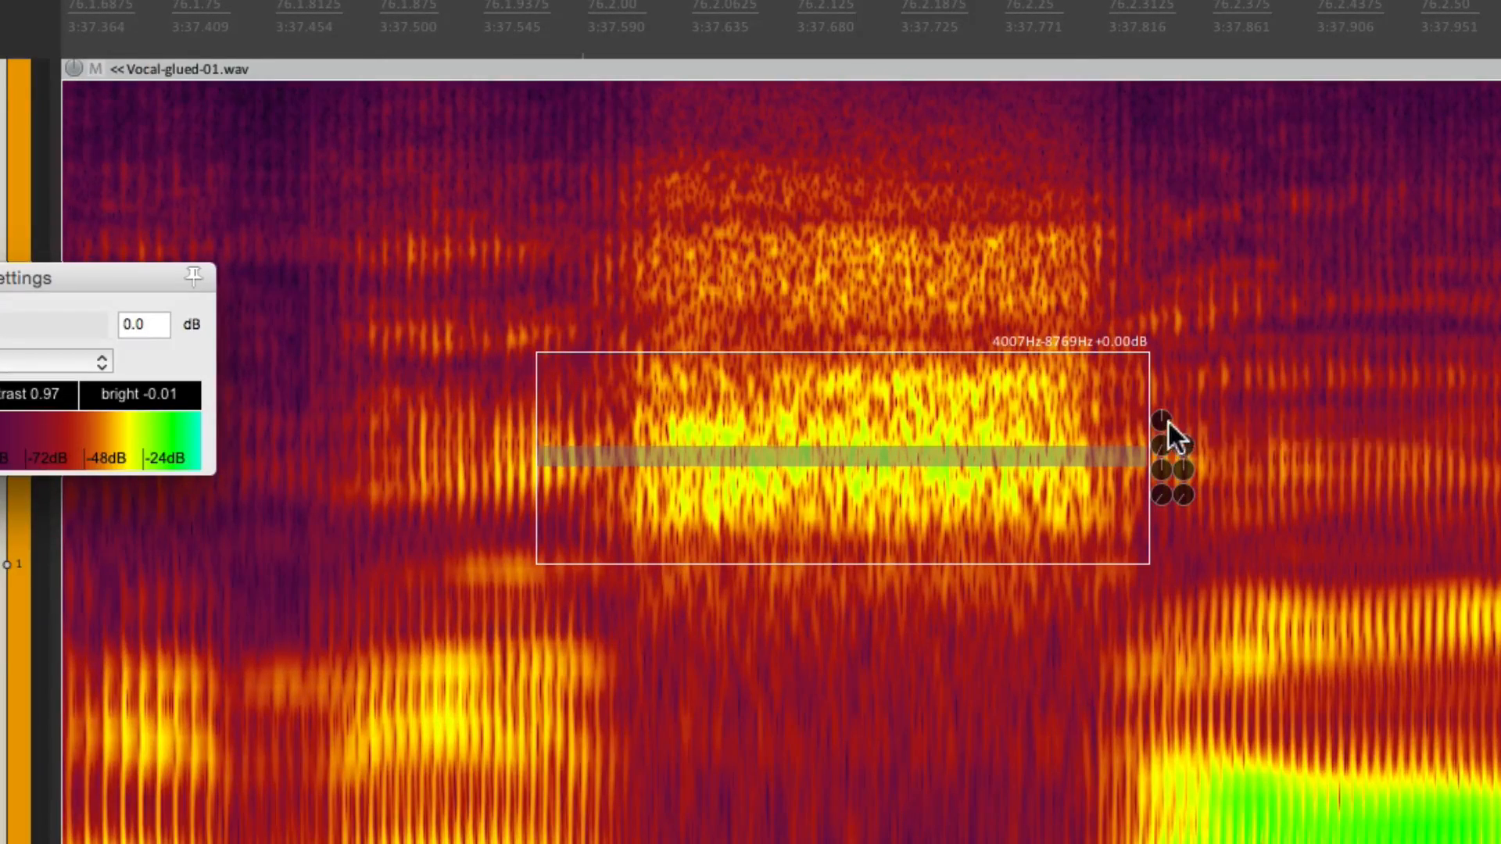
- Lower the S sibilant spectral edit's gain knob to -5.25 dB
drag(1161, 419, 1163, 450)
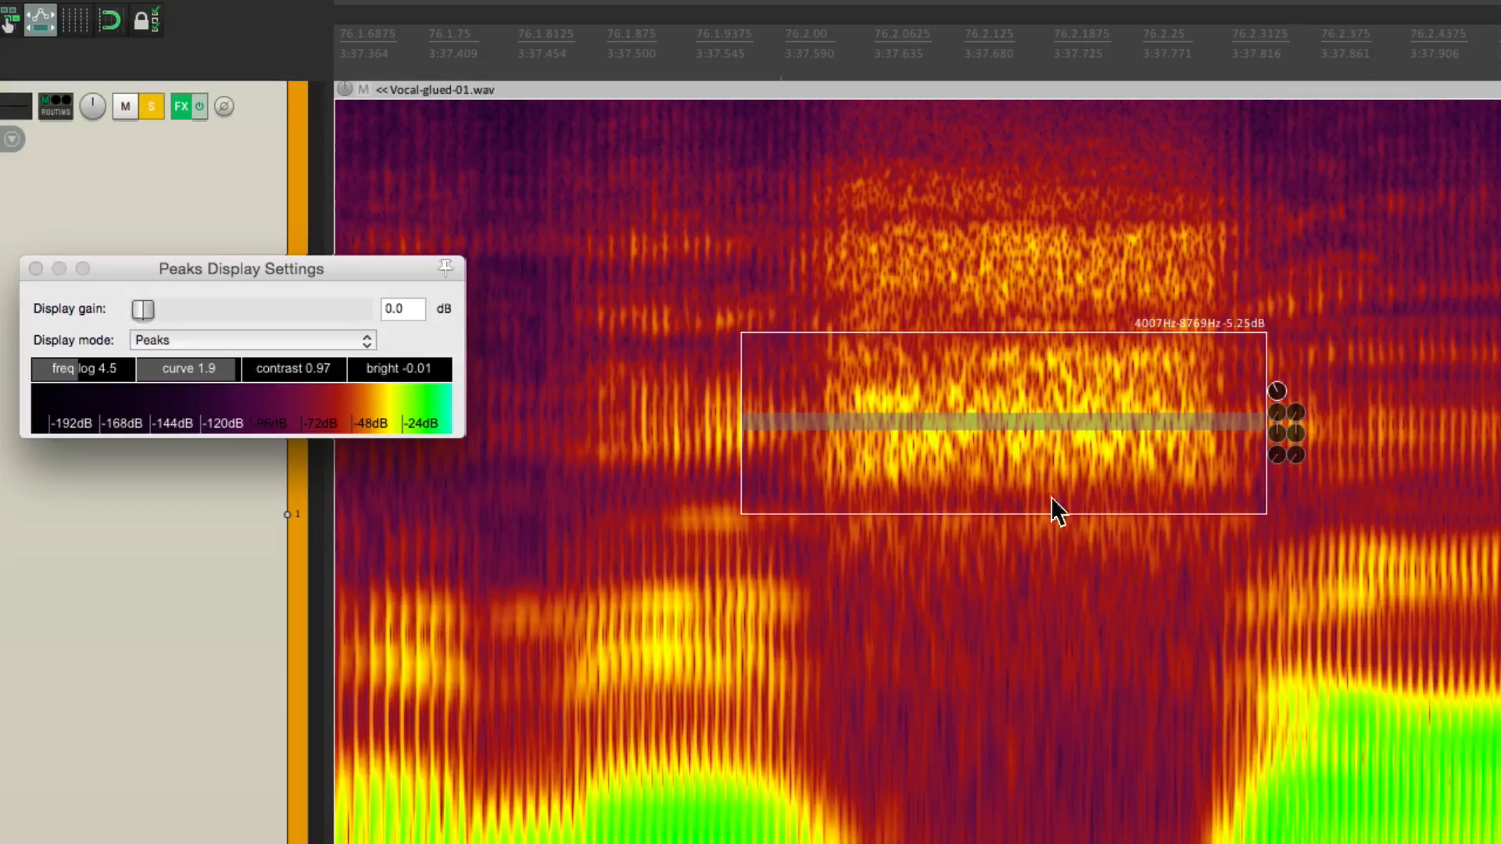
right_click(1053, 507)
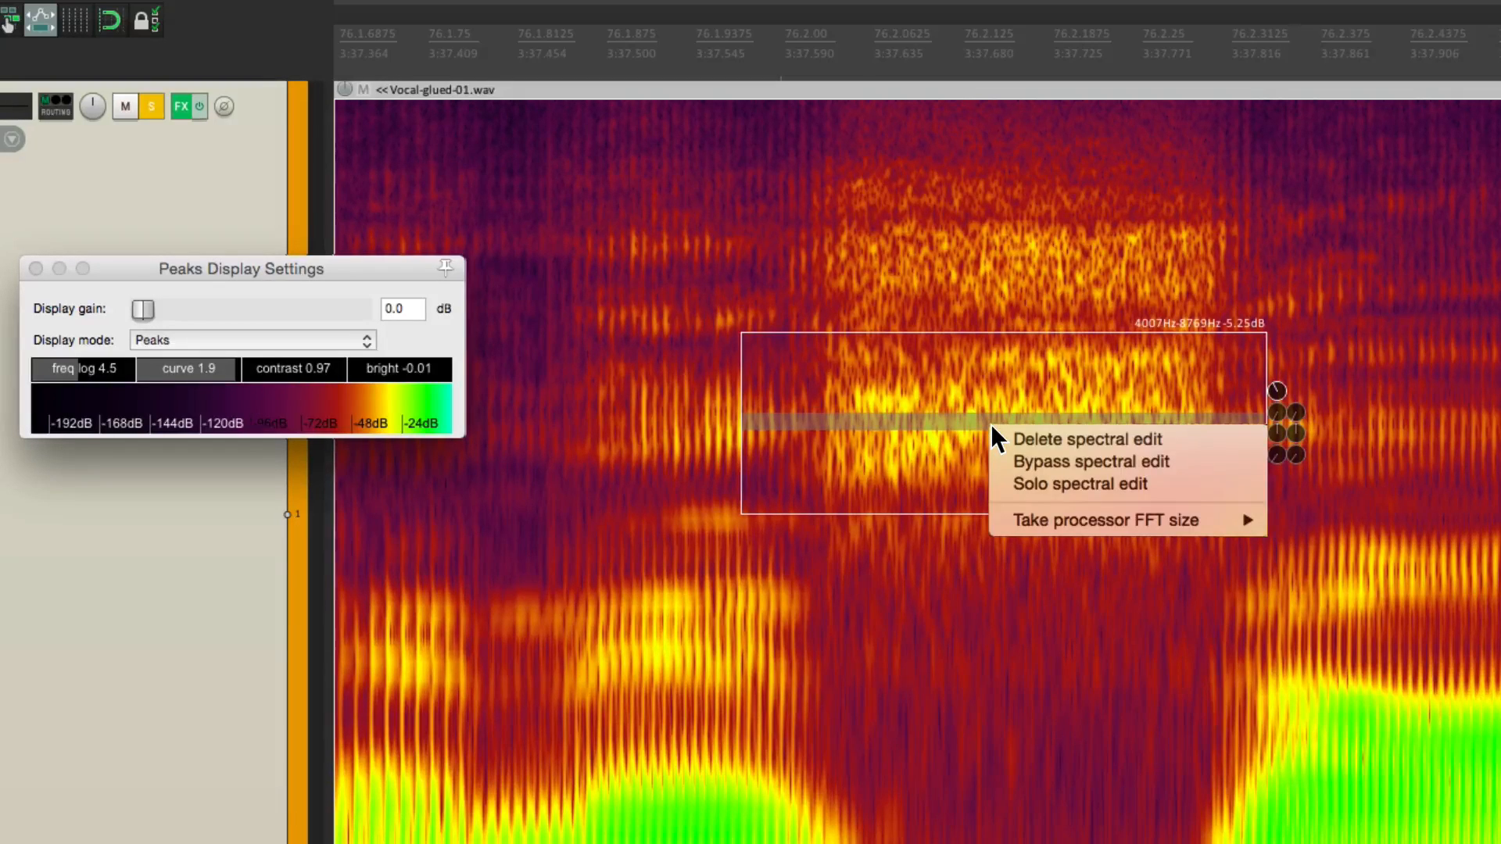
mouse_move(1105, 520)
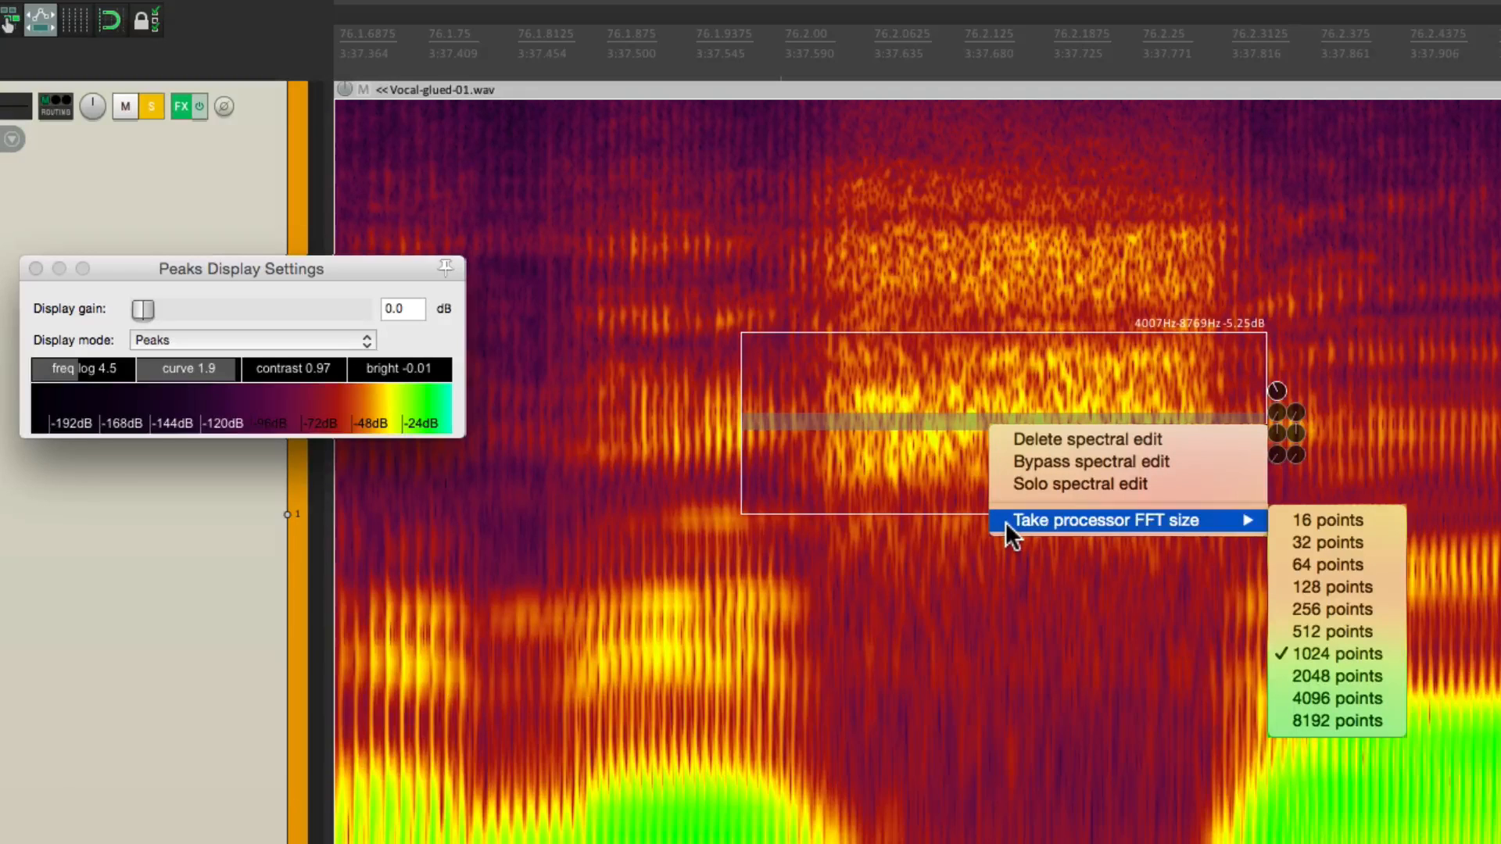
mouse_move(1331, 564)
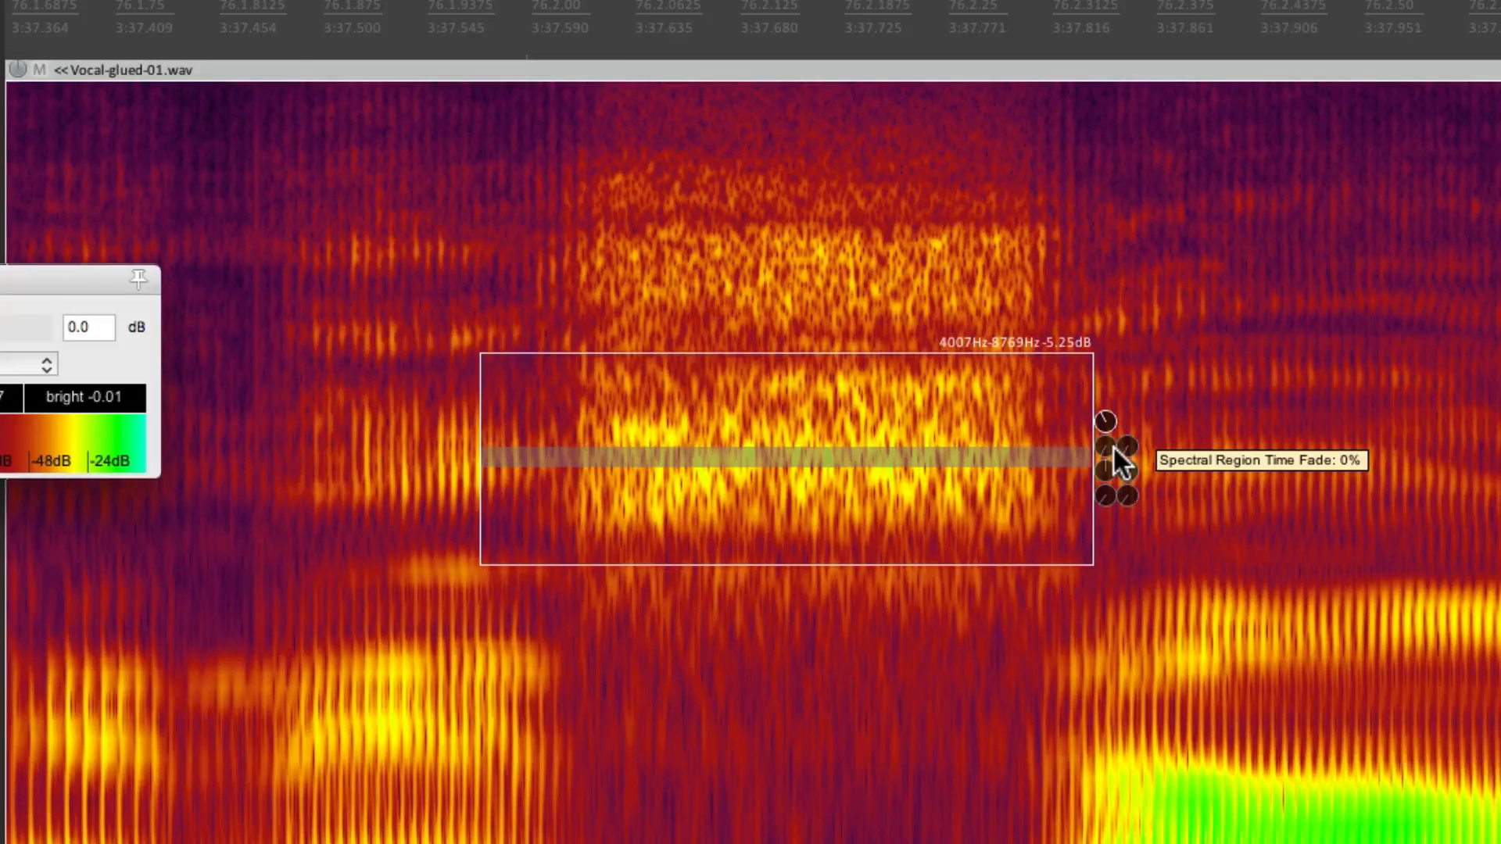
mouse_move(1105, 435)
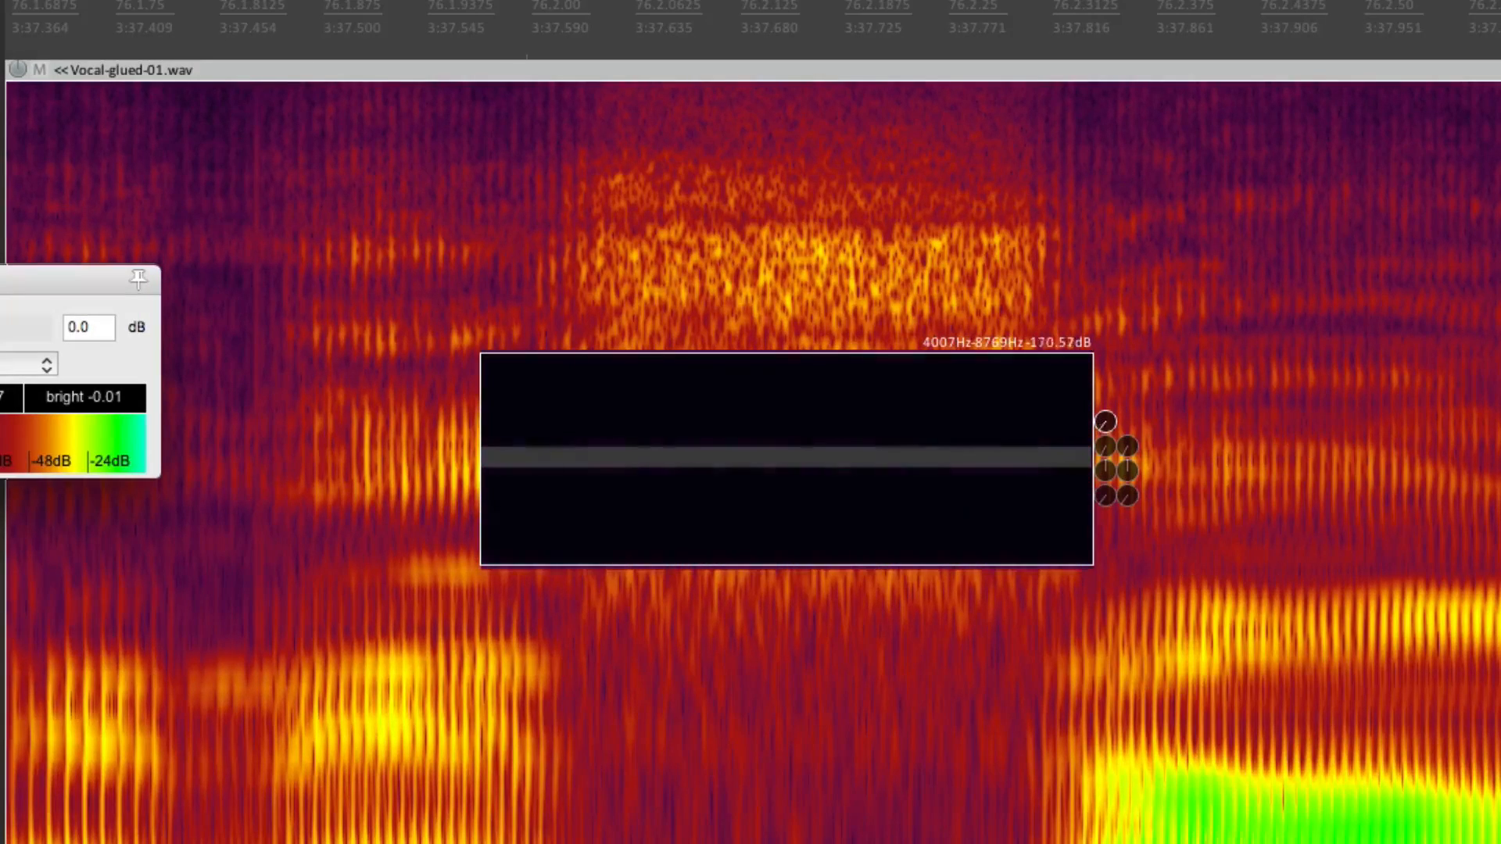
mouse_move(1129, 469)
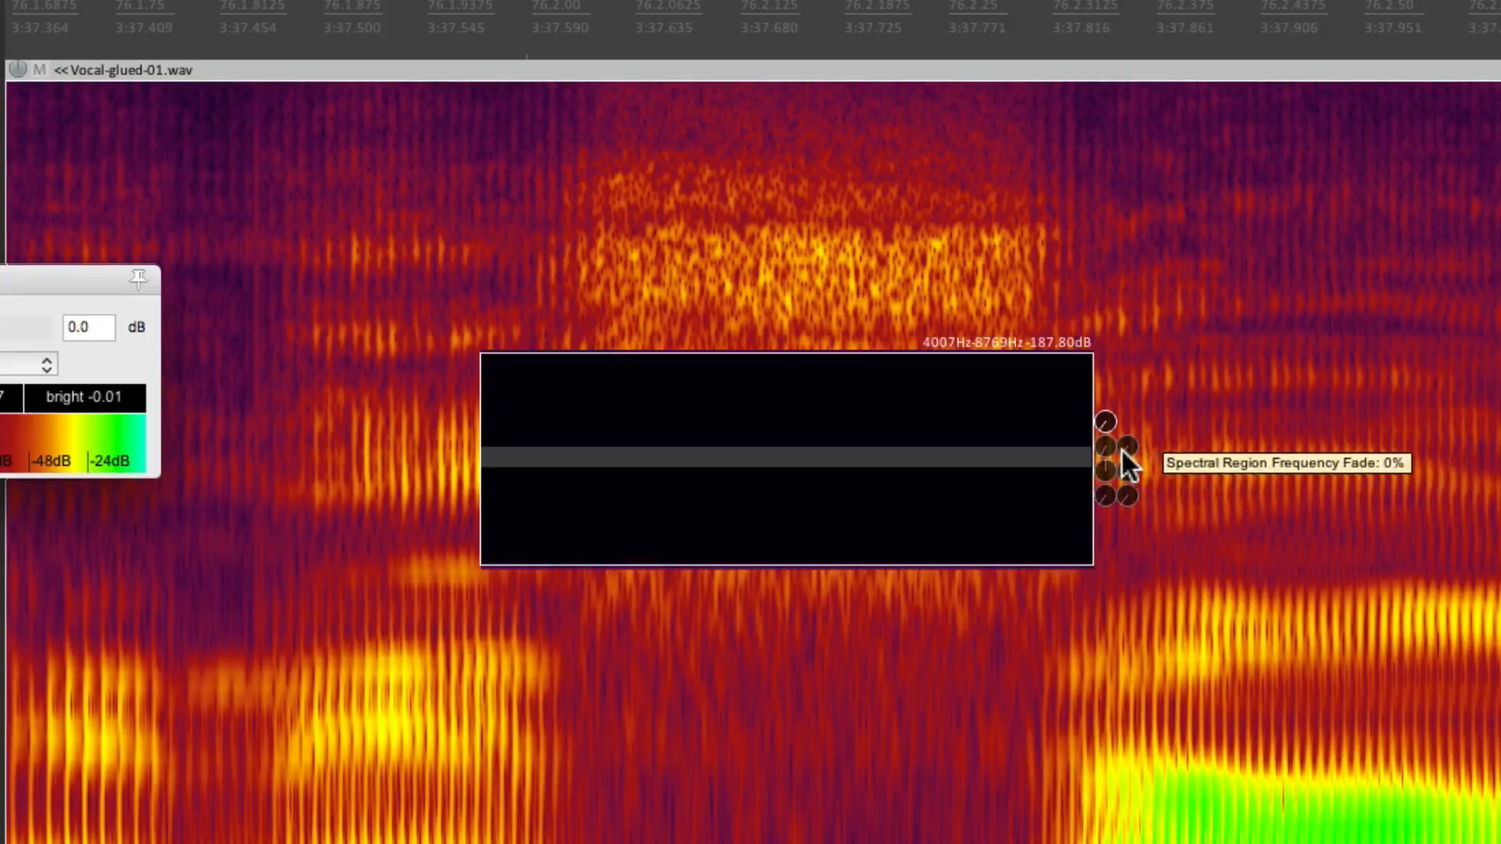
mouse_move(1110, 460)
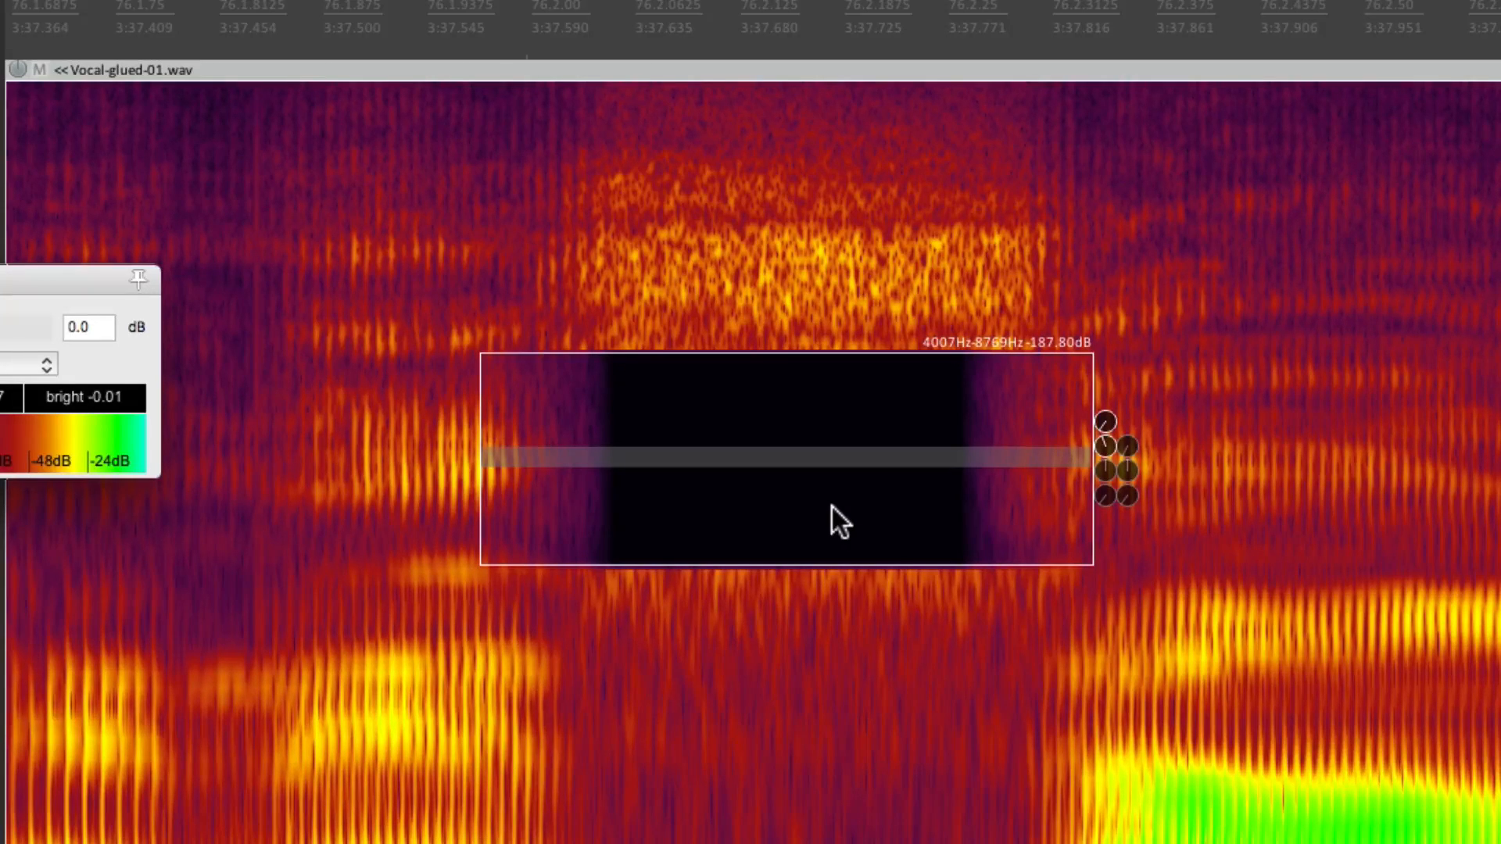
mouse_move(1130, 455)
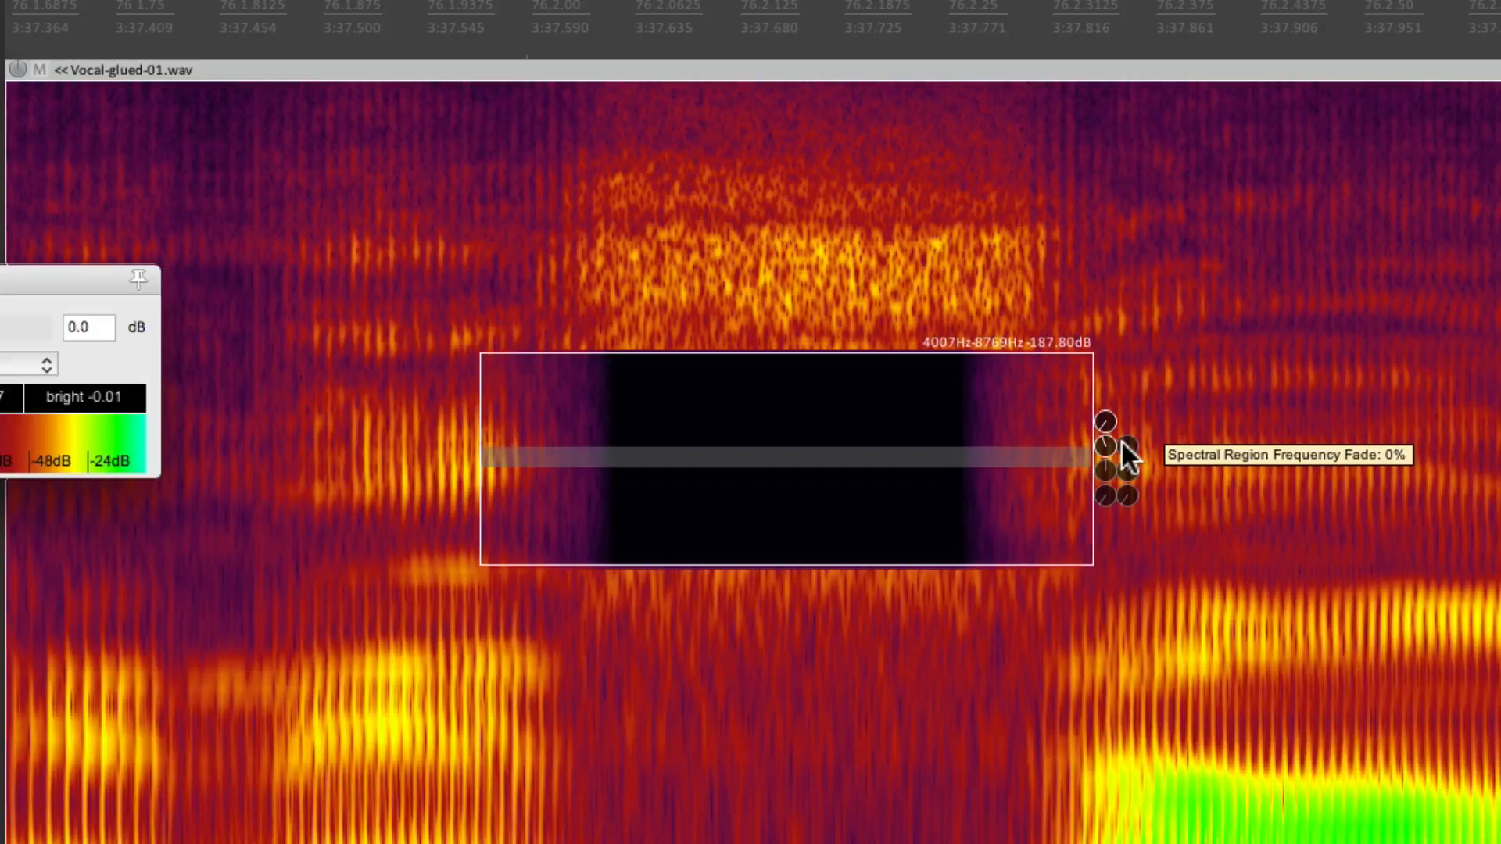
mouse_move(799, 563)
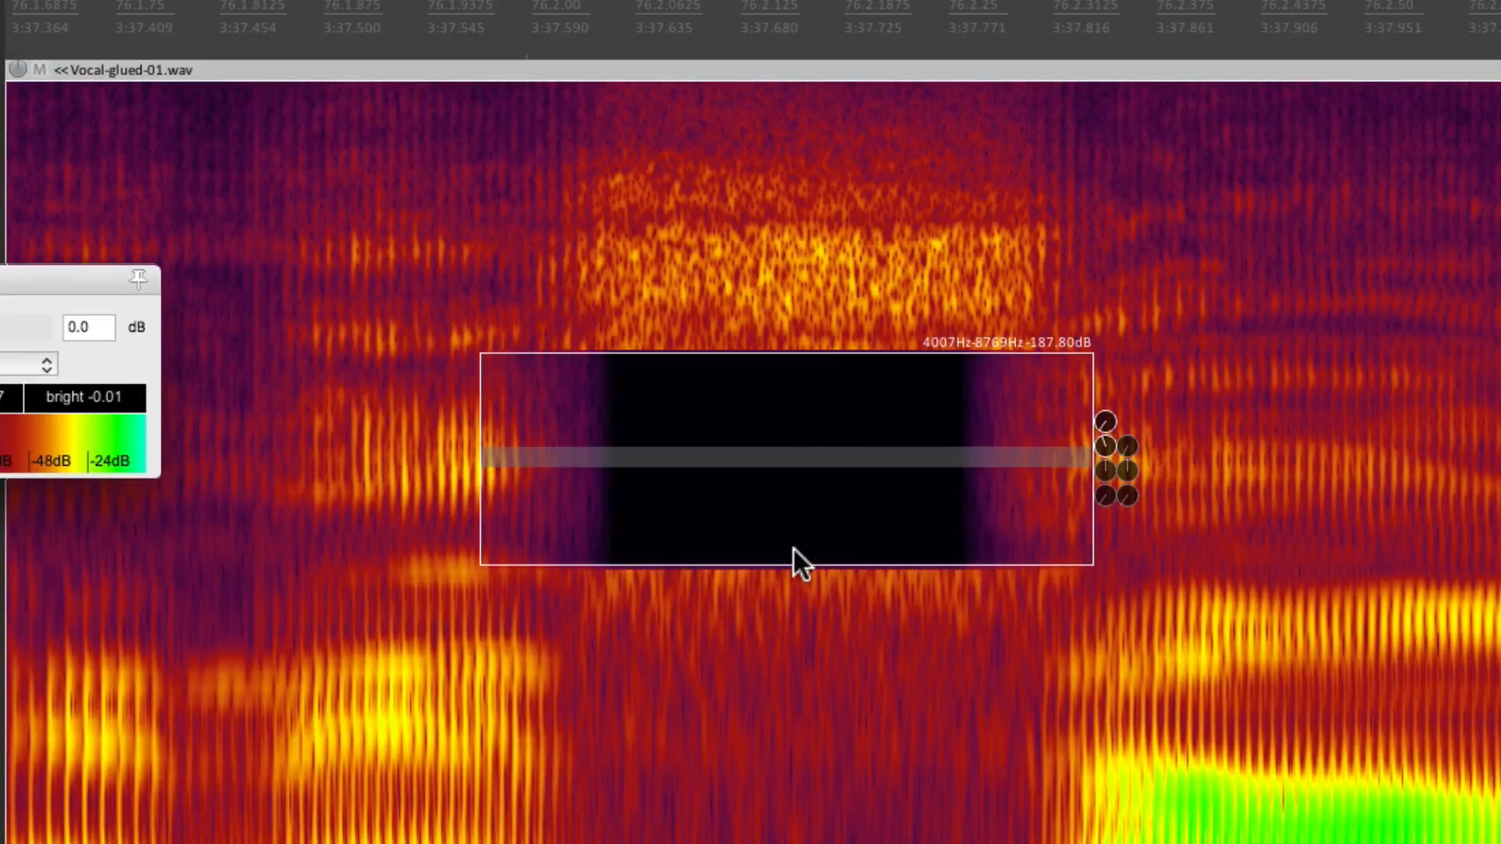
mouse_move(1130, 454)
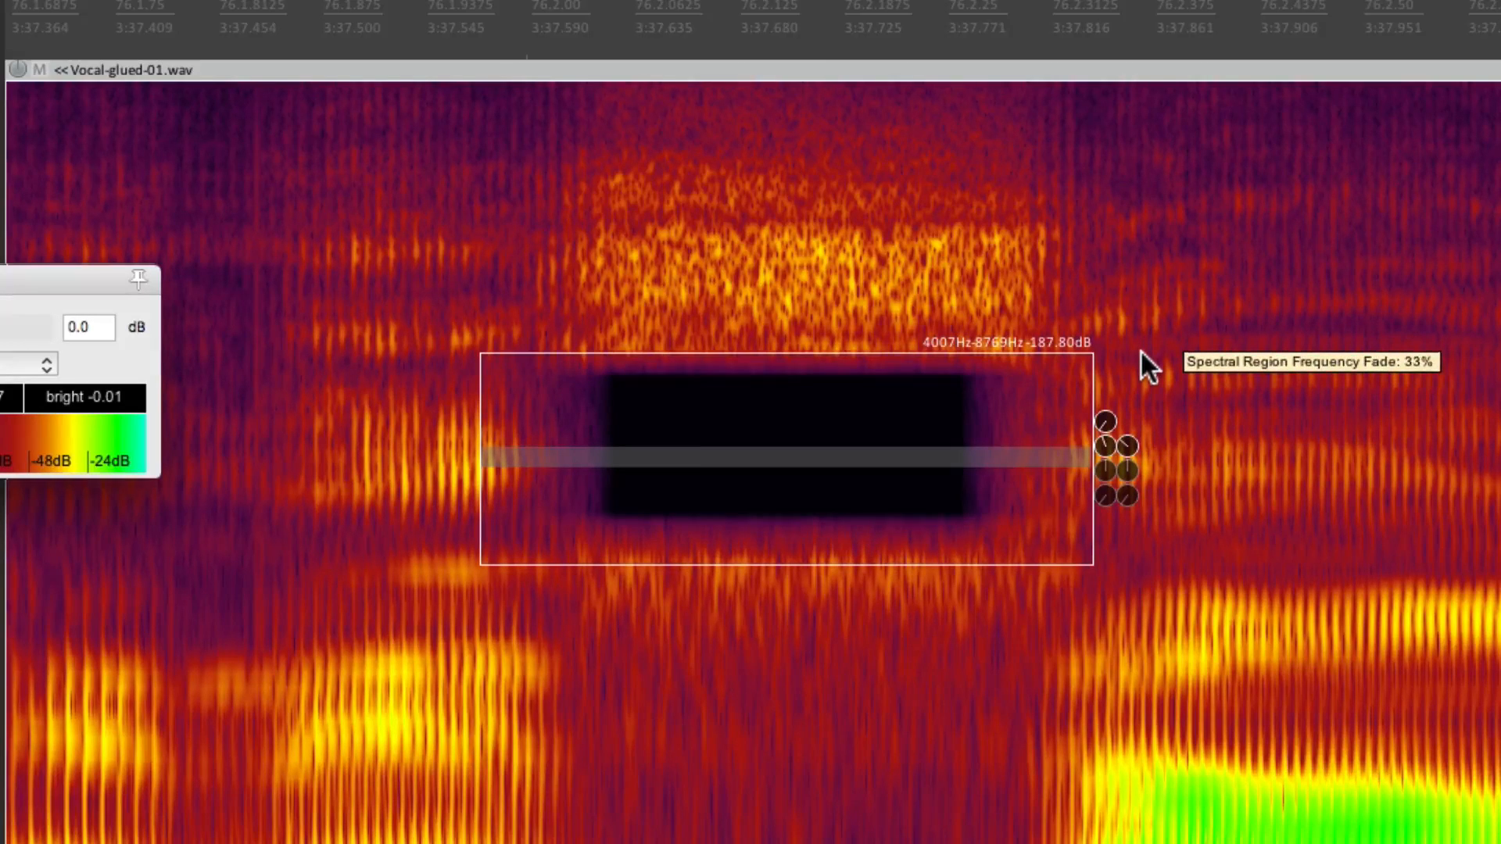
mouse_move(823, 474)
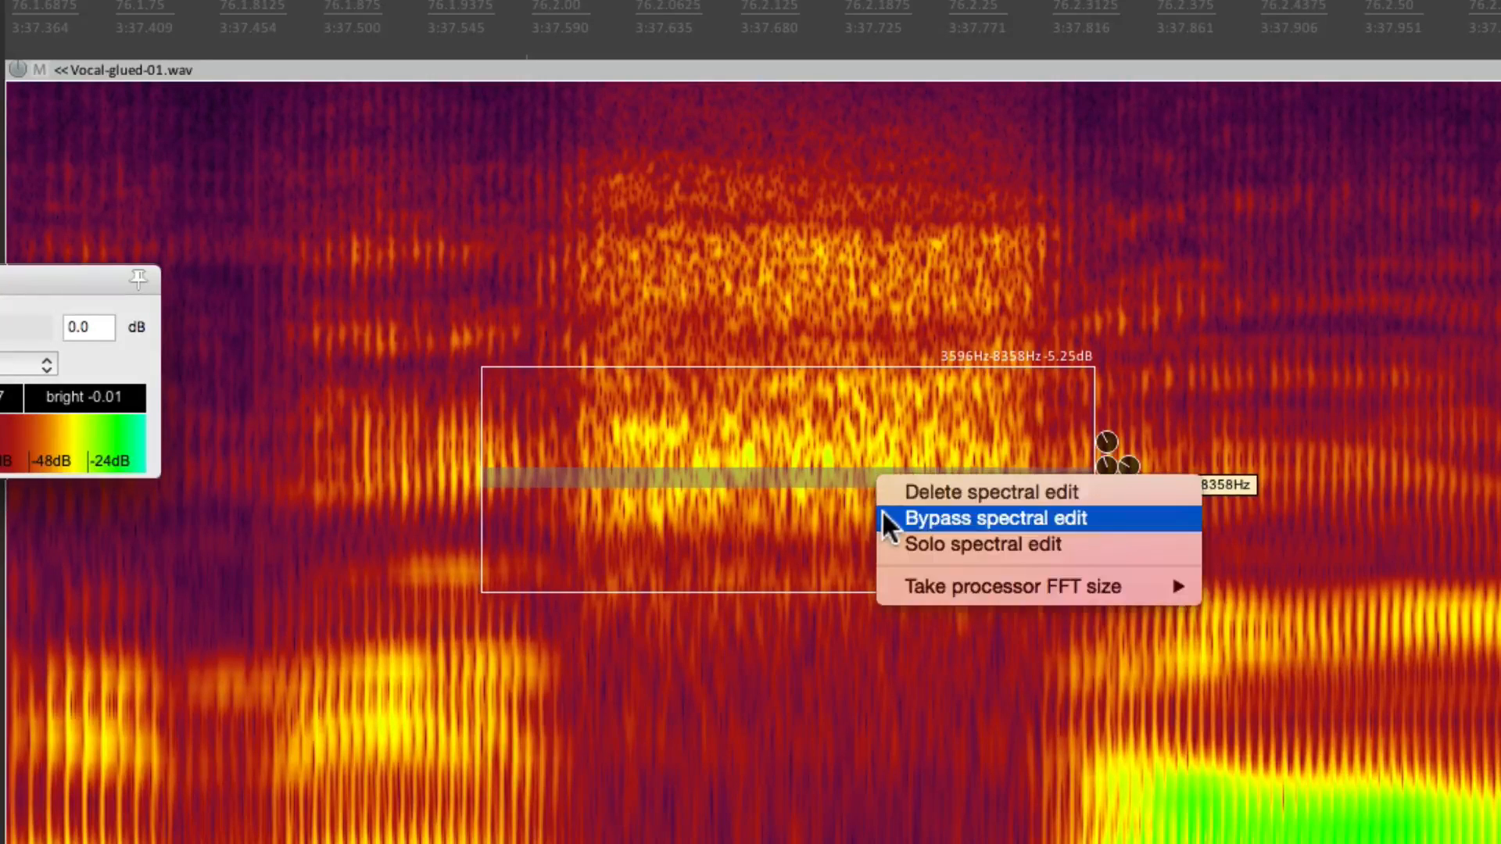
- Bypass the S spectral edit to hear the original, then re-enable it
click(996, 518)
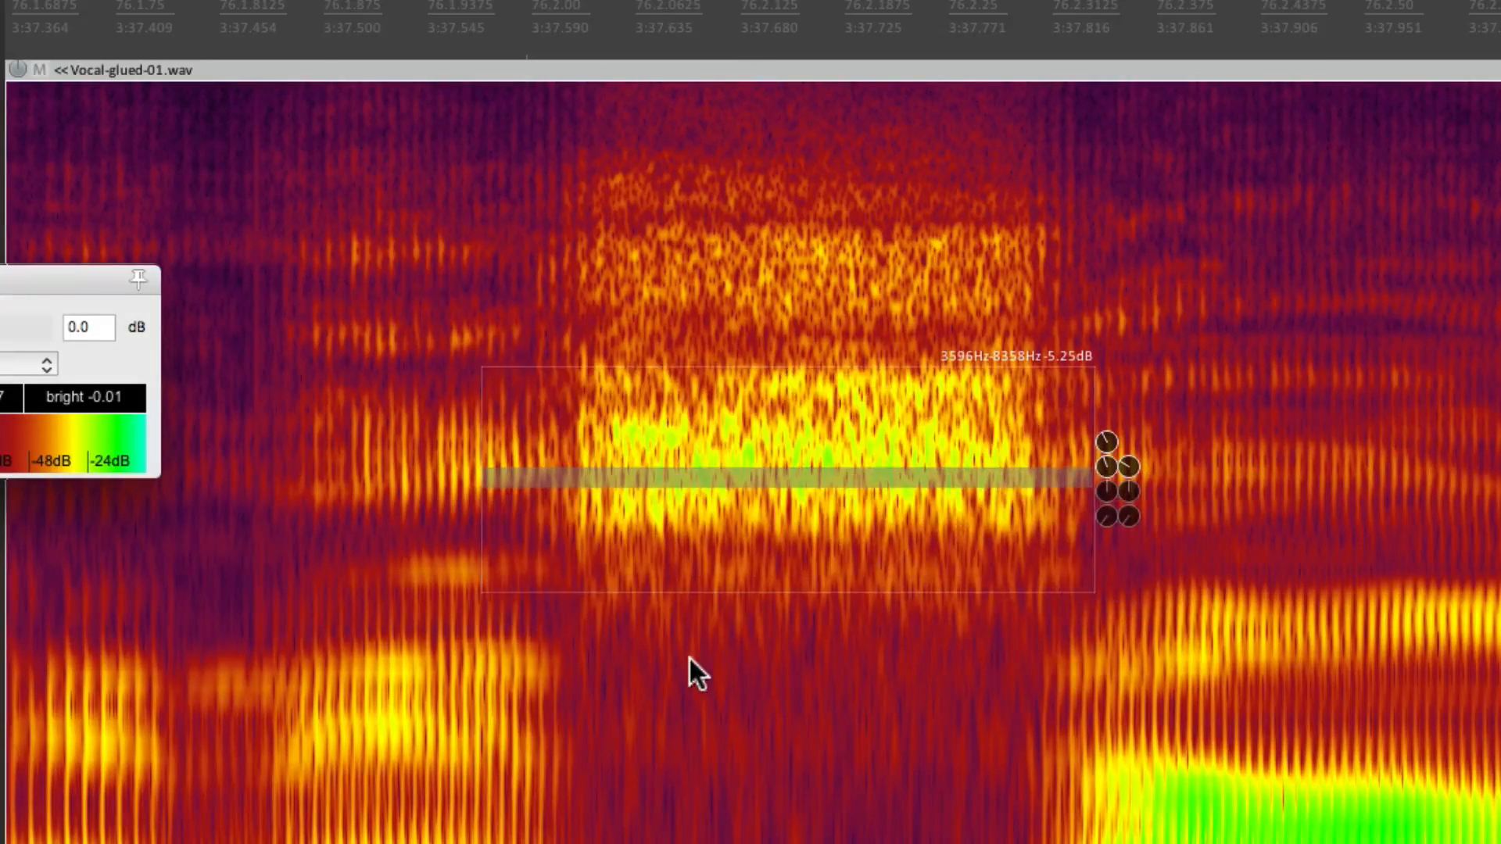
mouse_move(763, 620)
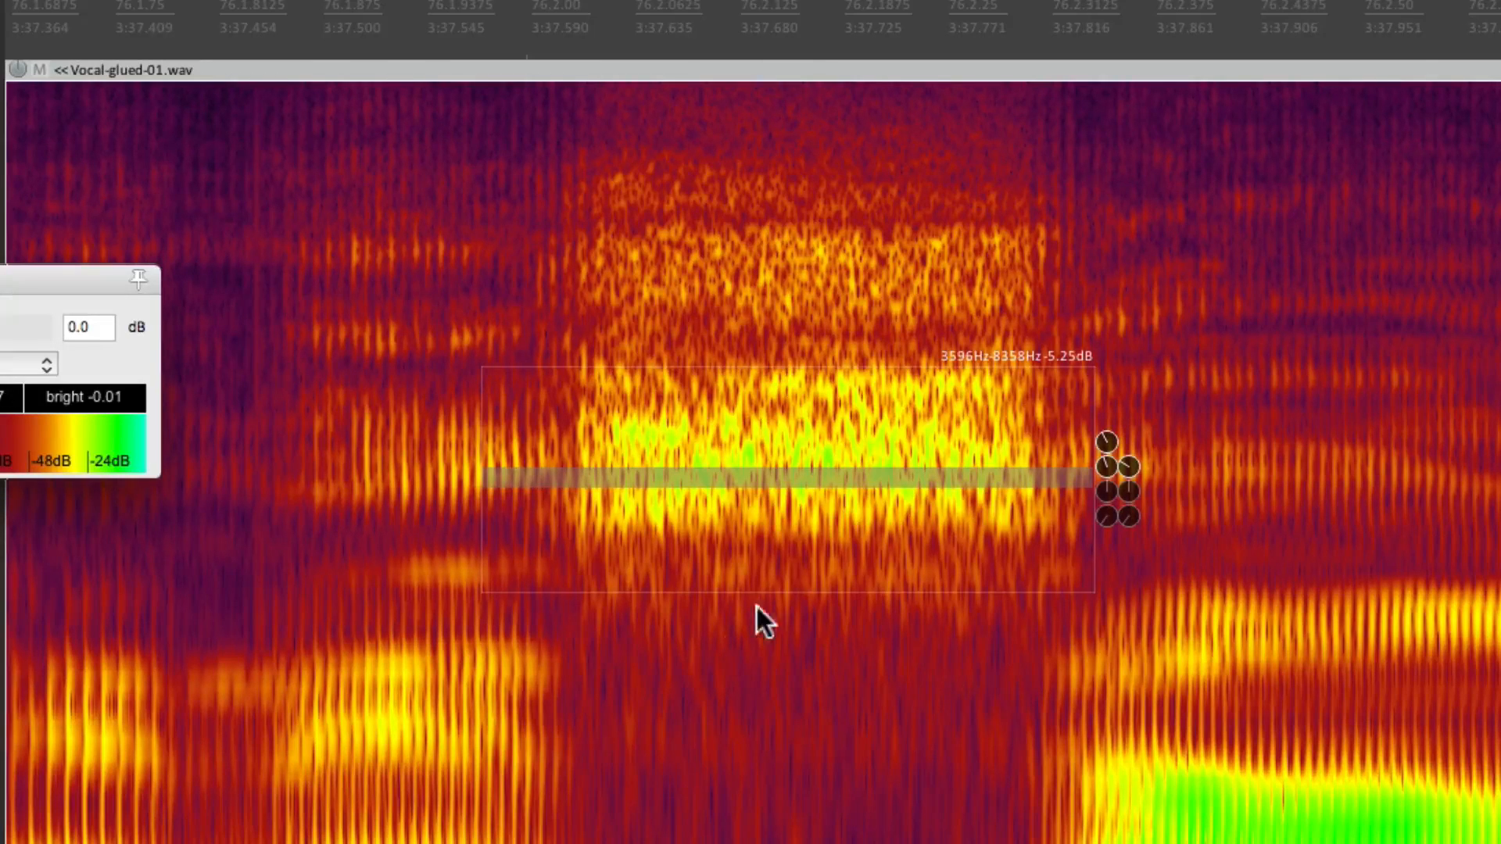
right_click(760, 619)
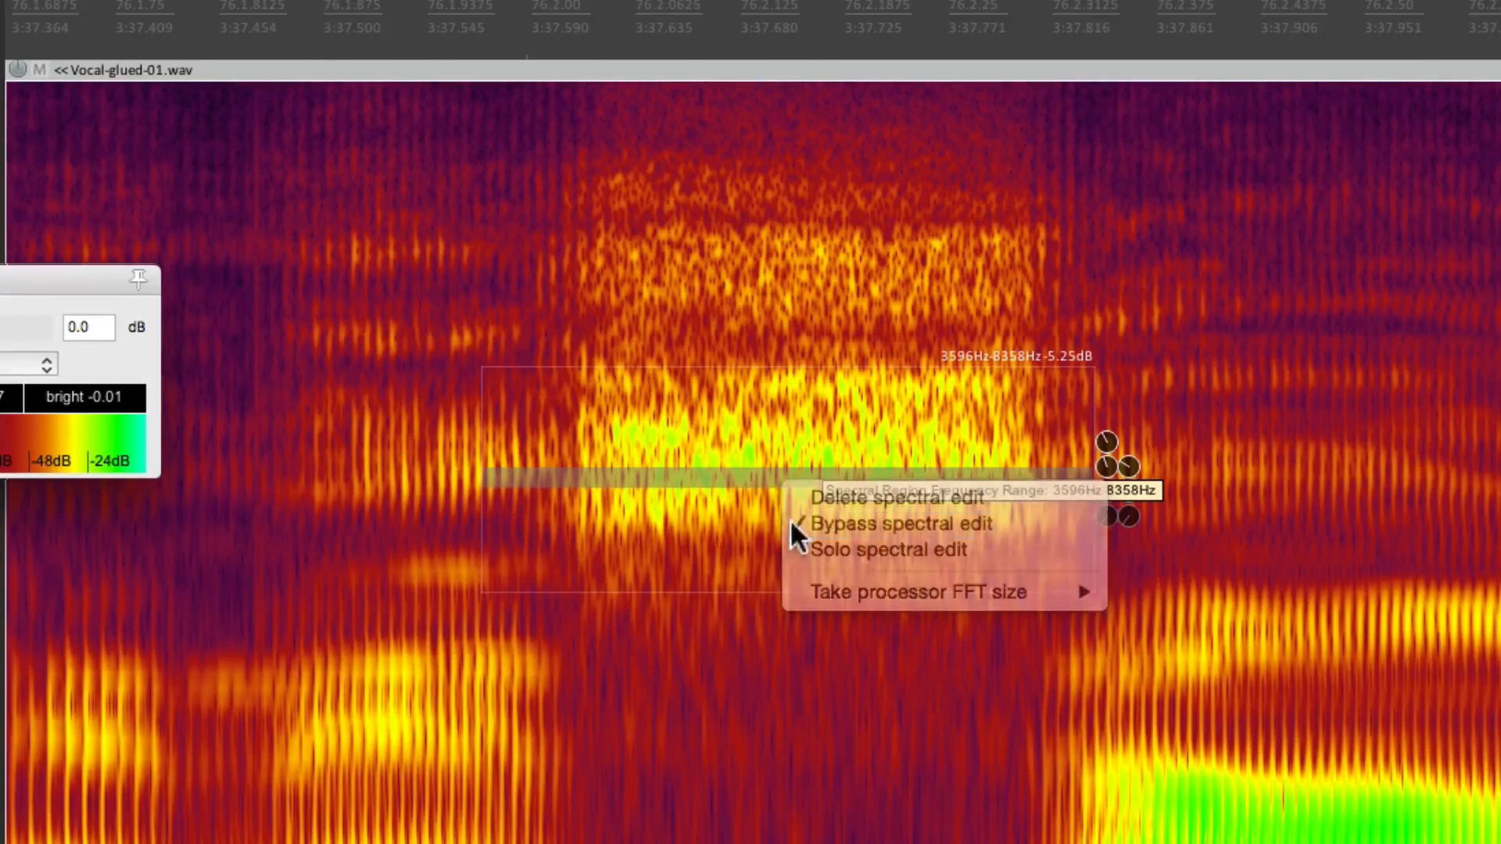
click(900, 523)
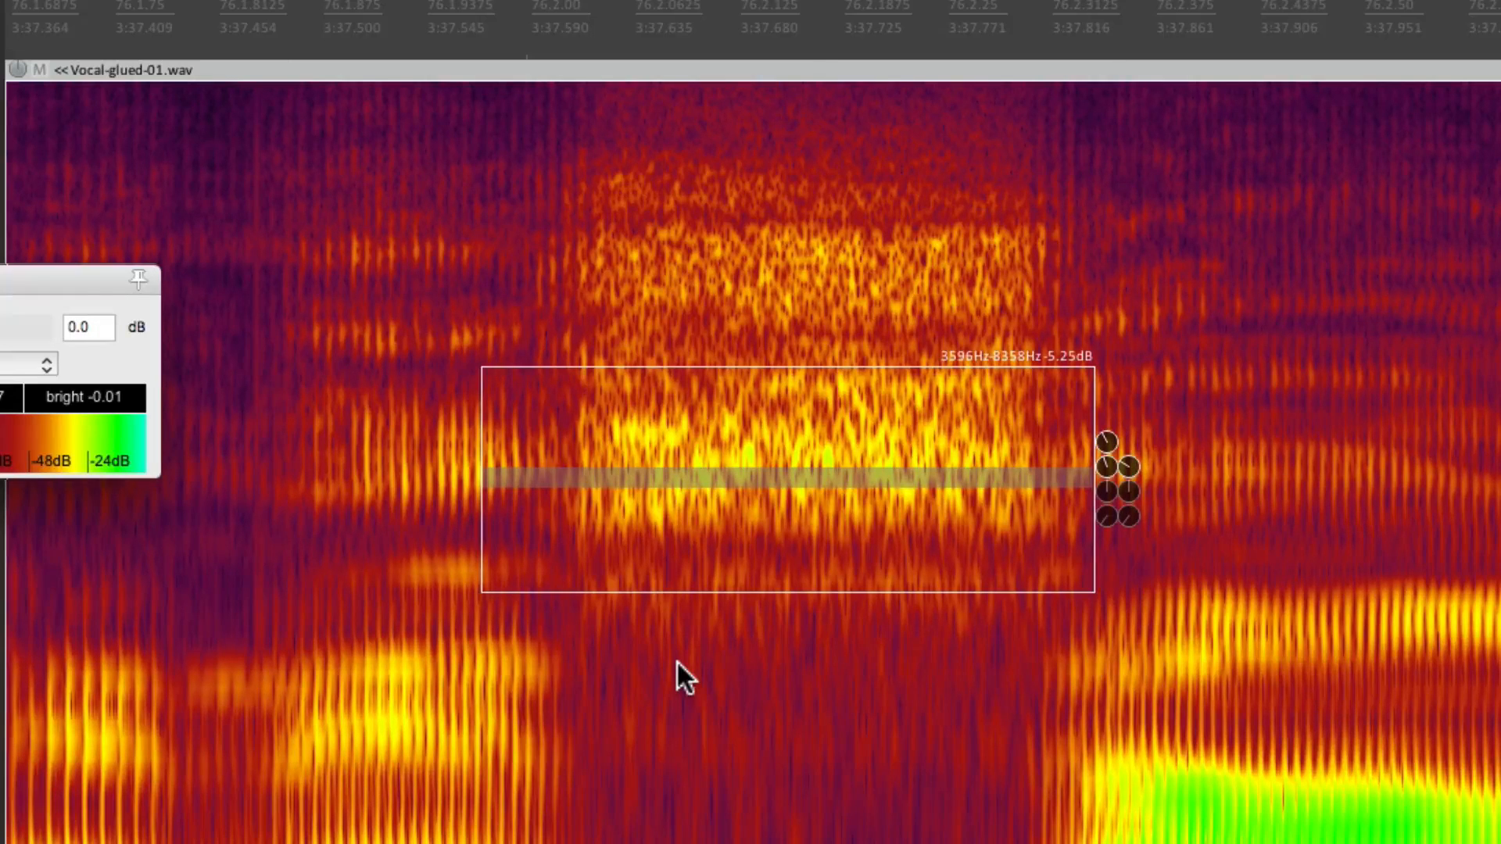
mouse_move(806, 564)
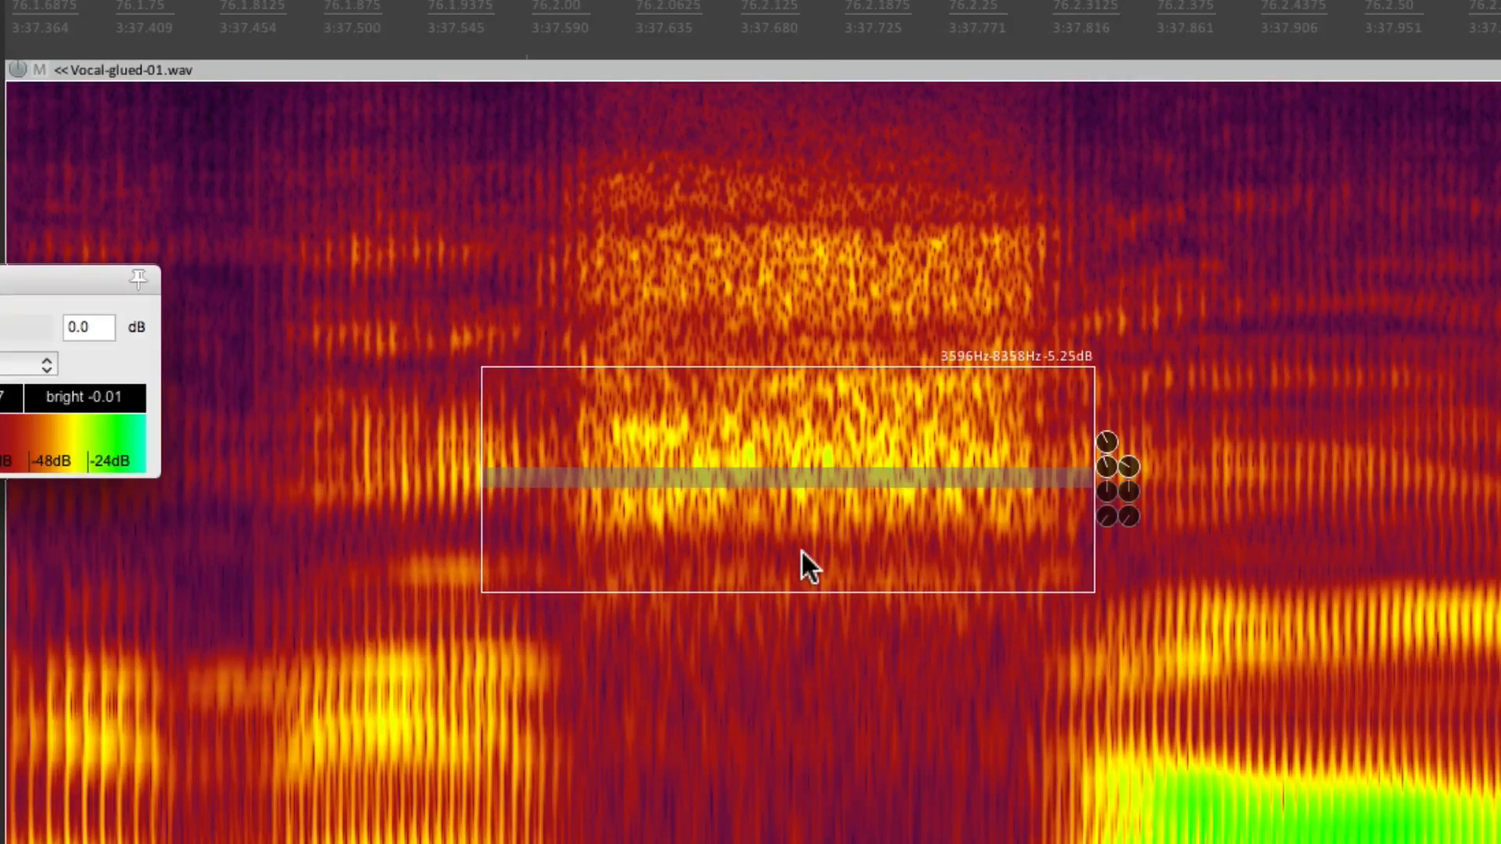
mouse_move(759, 517)
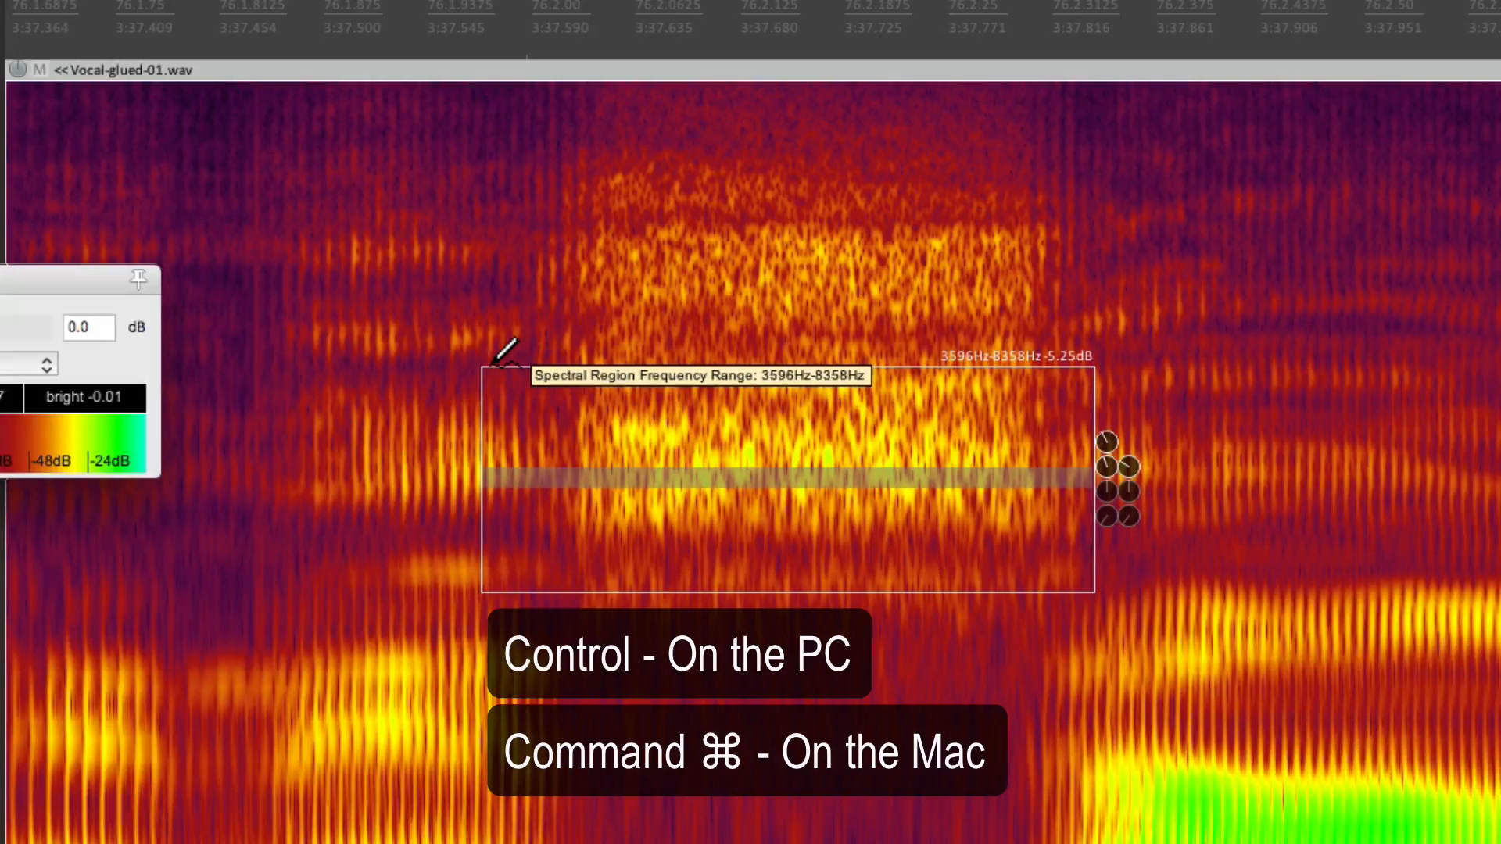
- Reshape the S edit's edges, widening to 2815–11427 Hz, then fine-tuning over the S
drag(503, 374, 775, 272)
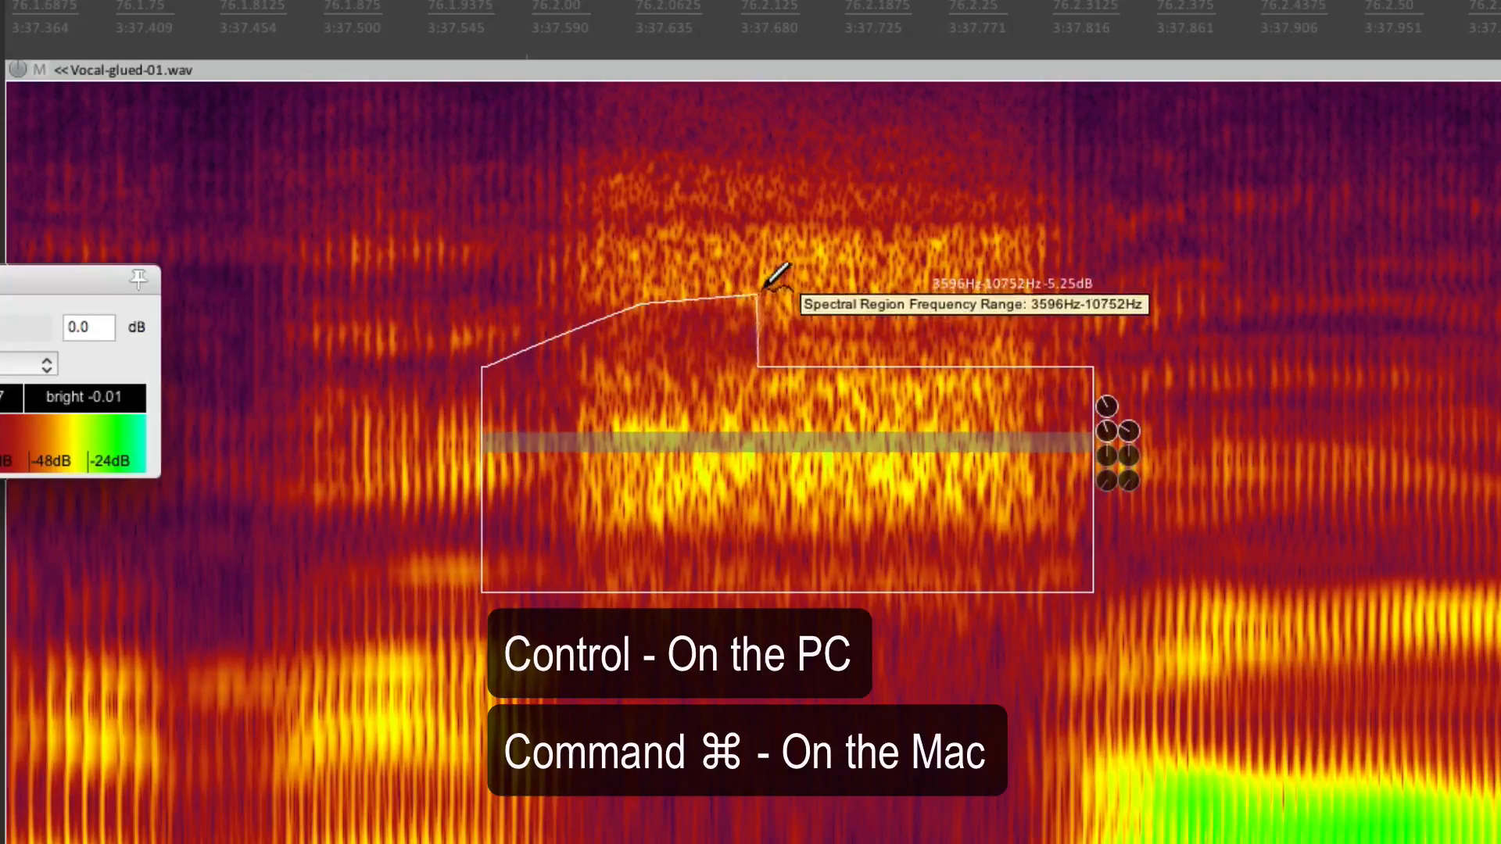
drag(756, 287, 1101, 374)
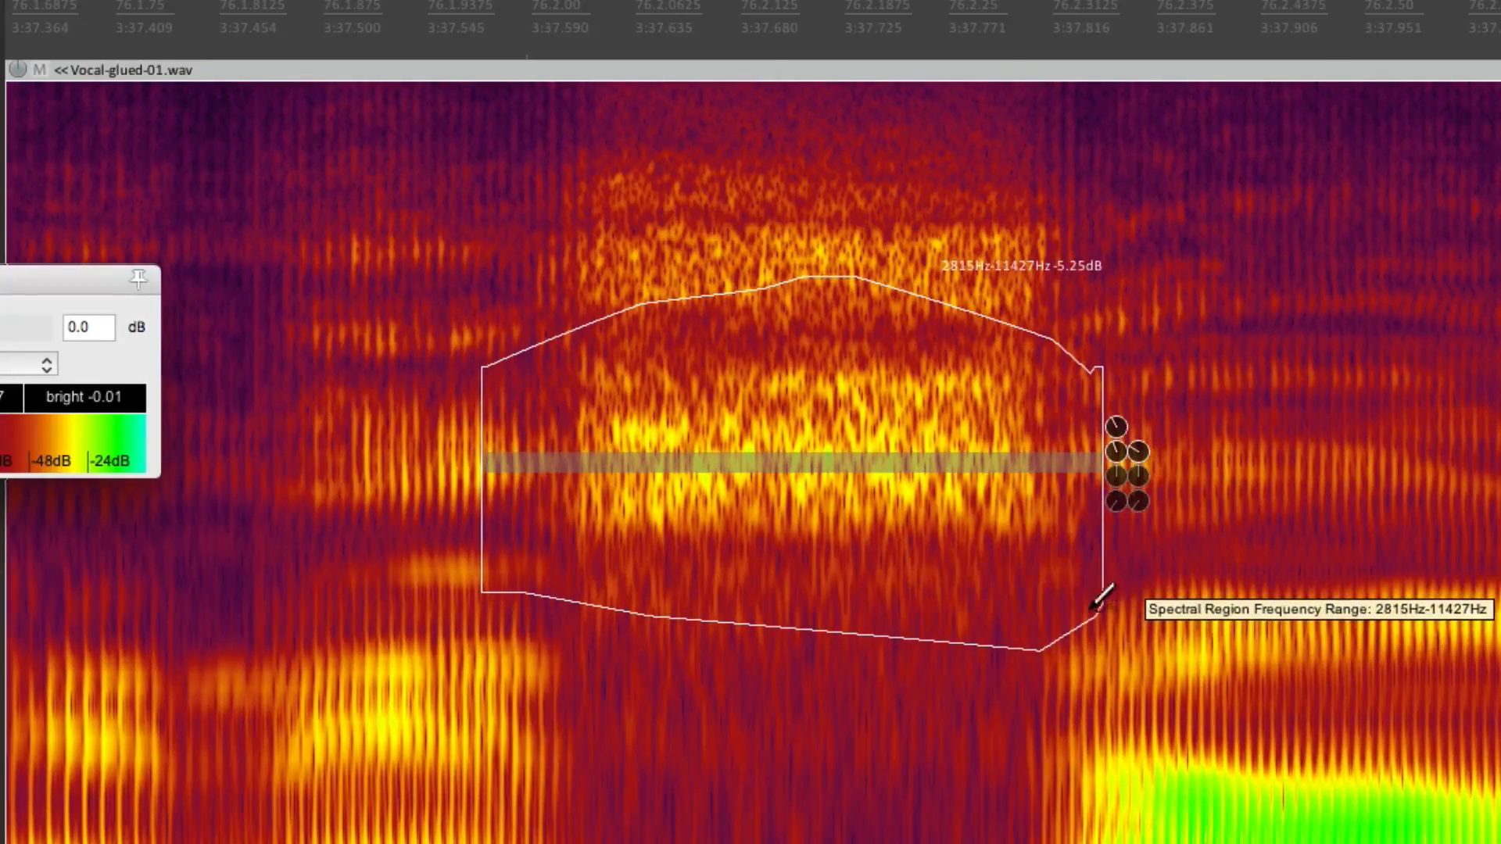
mouse_move(728, 620)
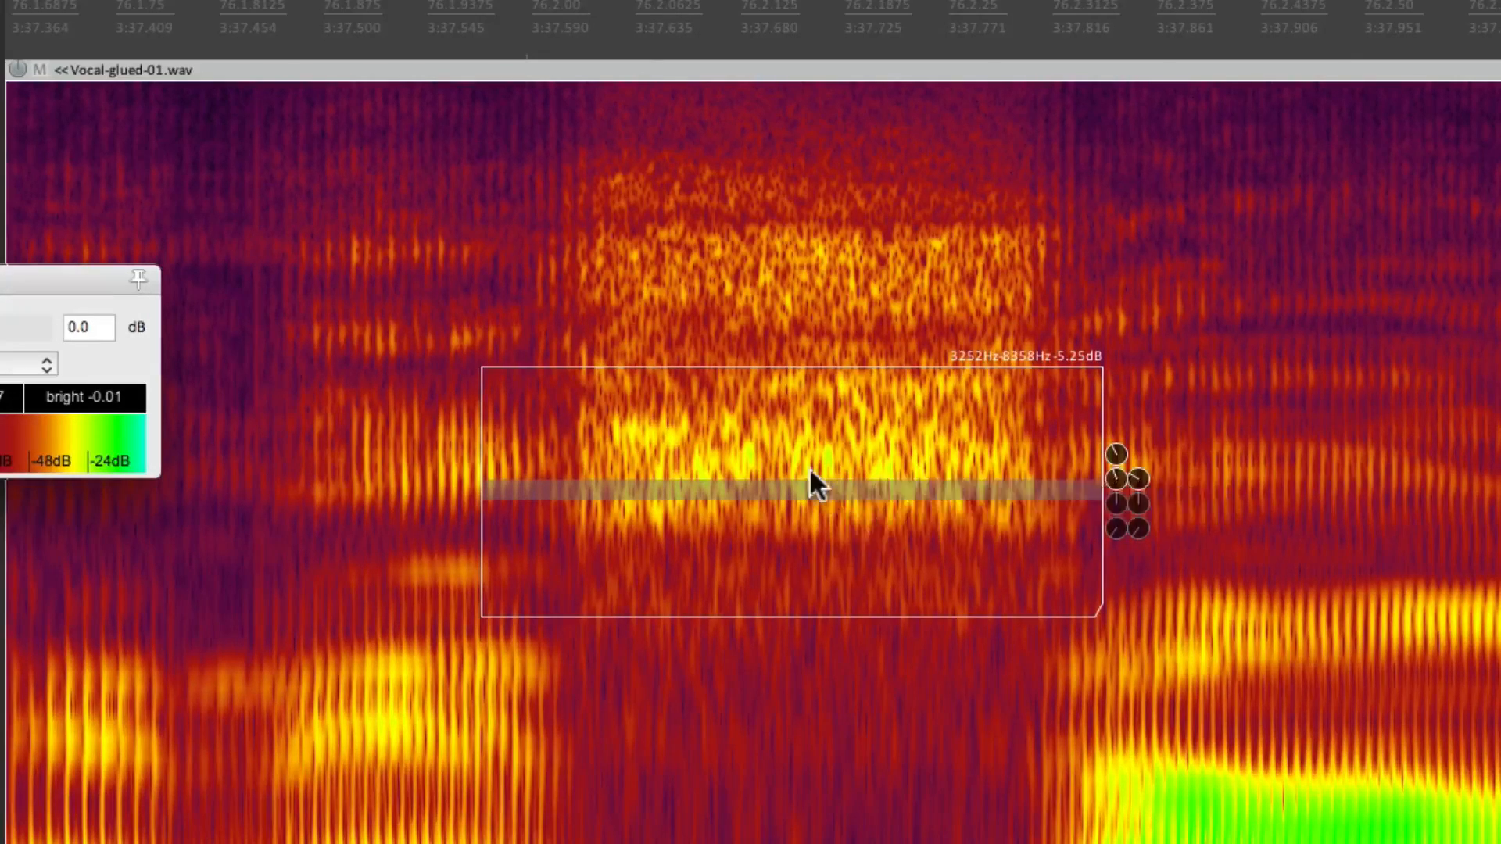
drag(814, 483, 881, 690)
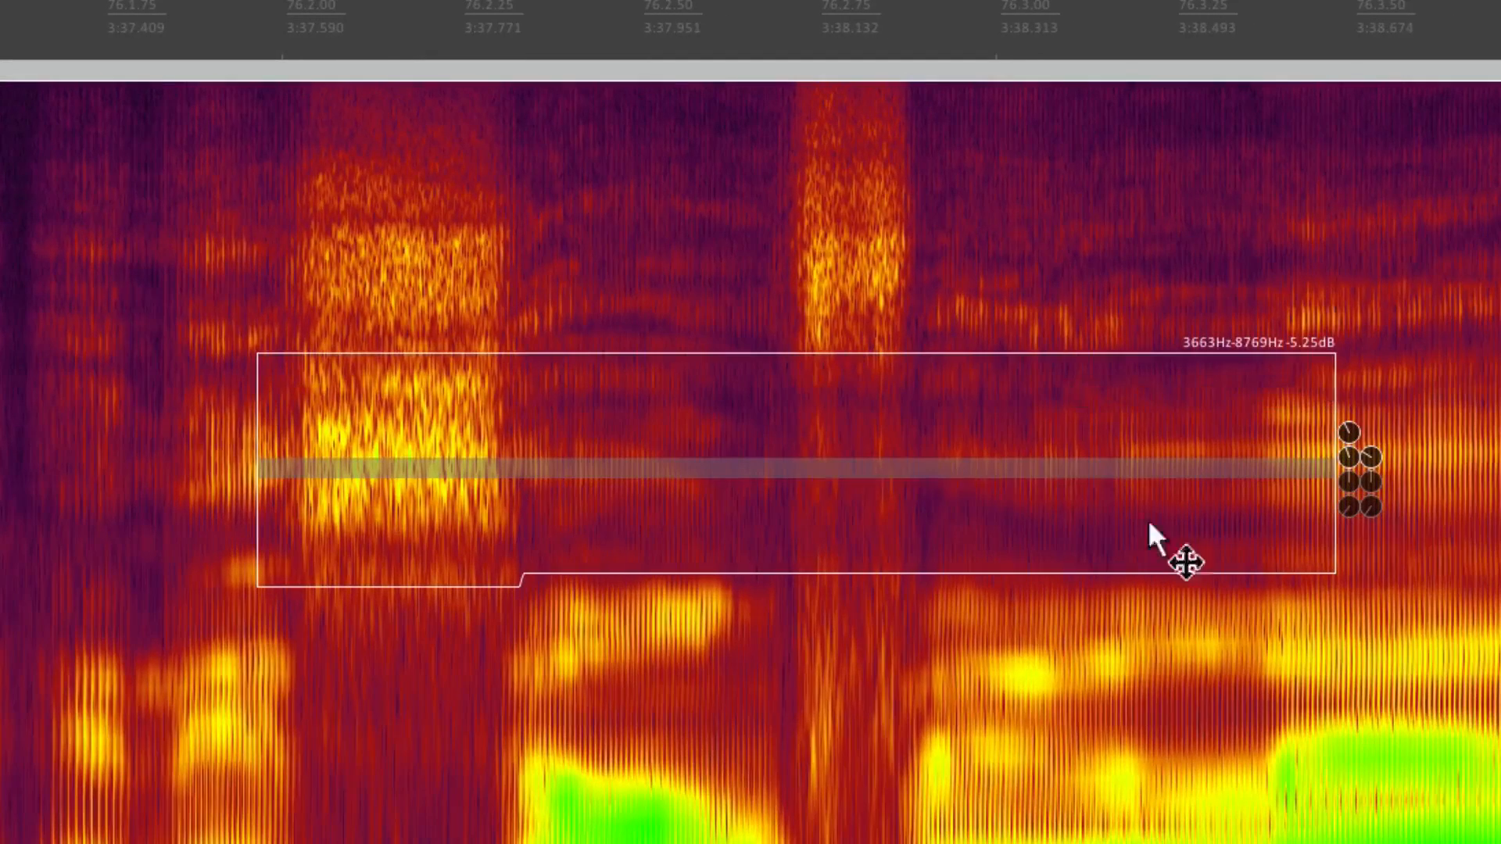
mouse_move(1365, 498)
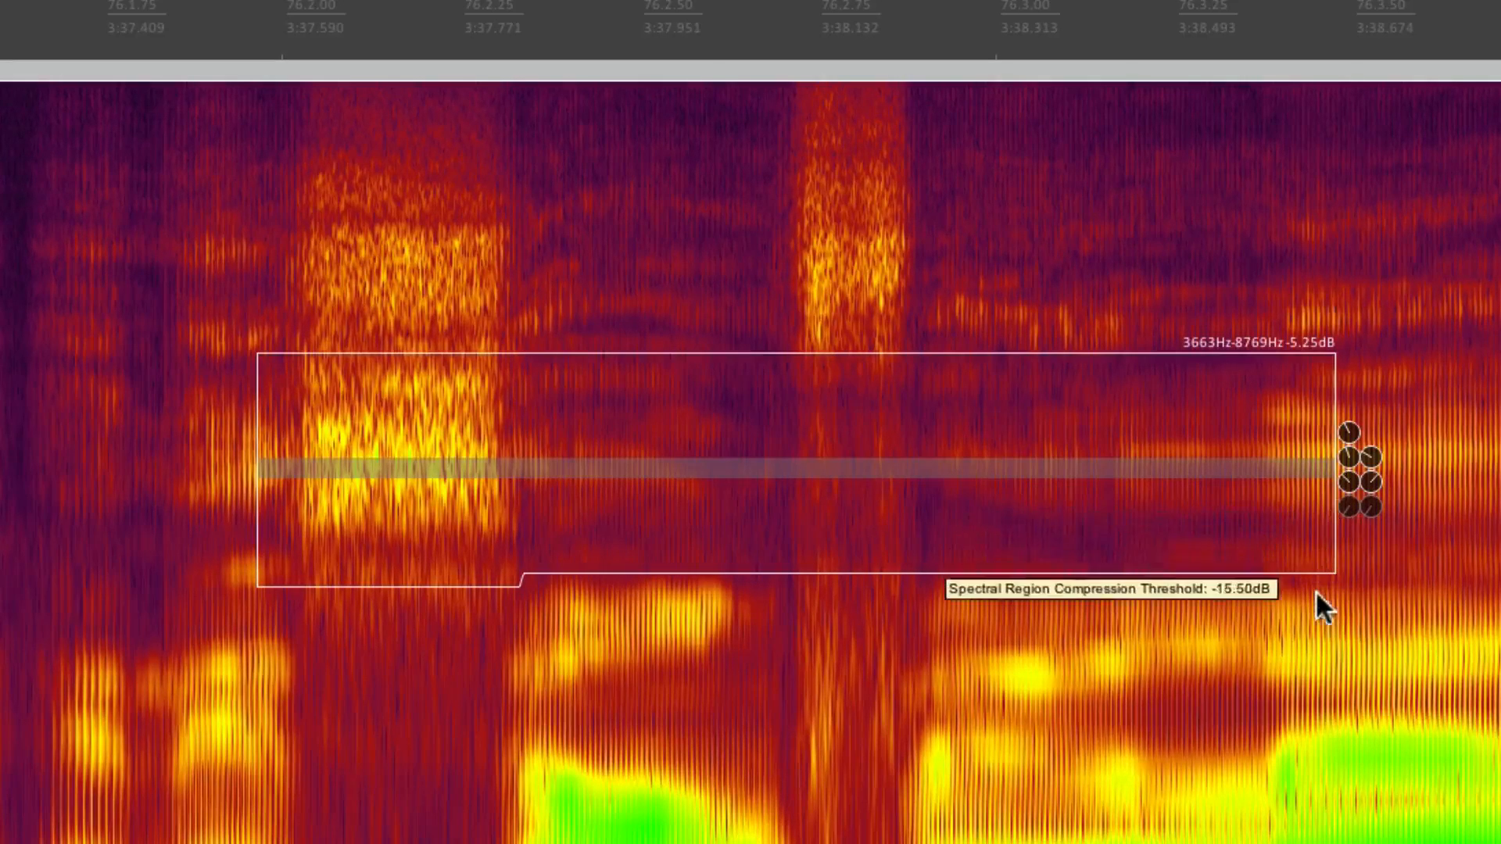
- Set the S edit's compression threshold to -15.50 dB
drag(1323, 605, 1297, 728)
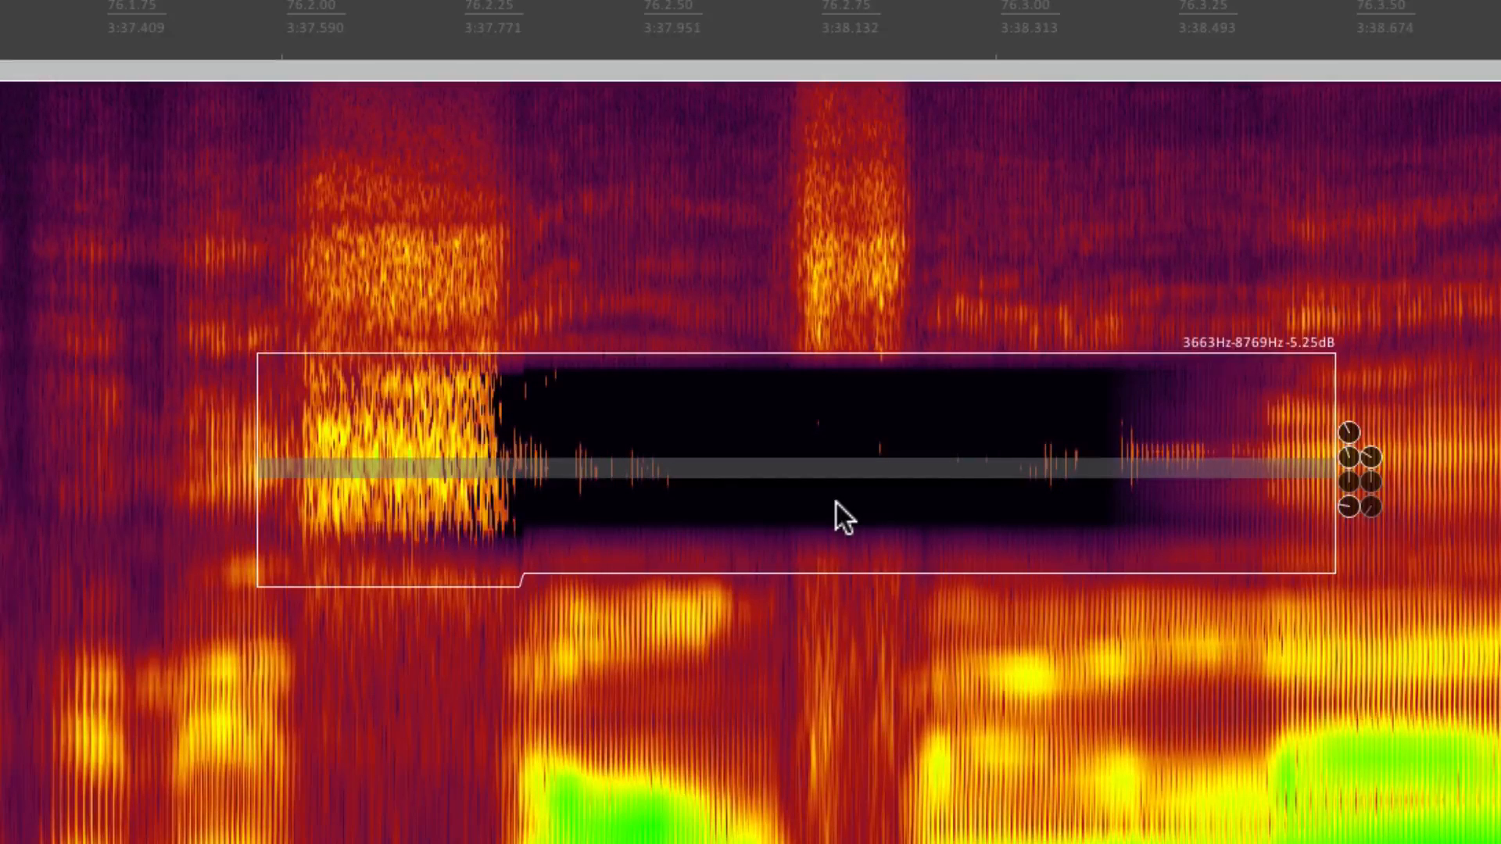
mouse_move(810, 524)
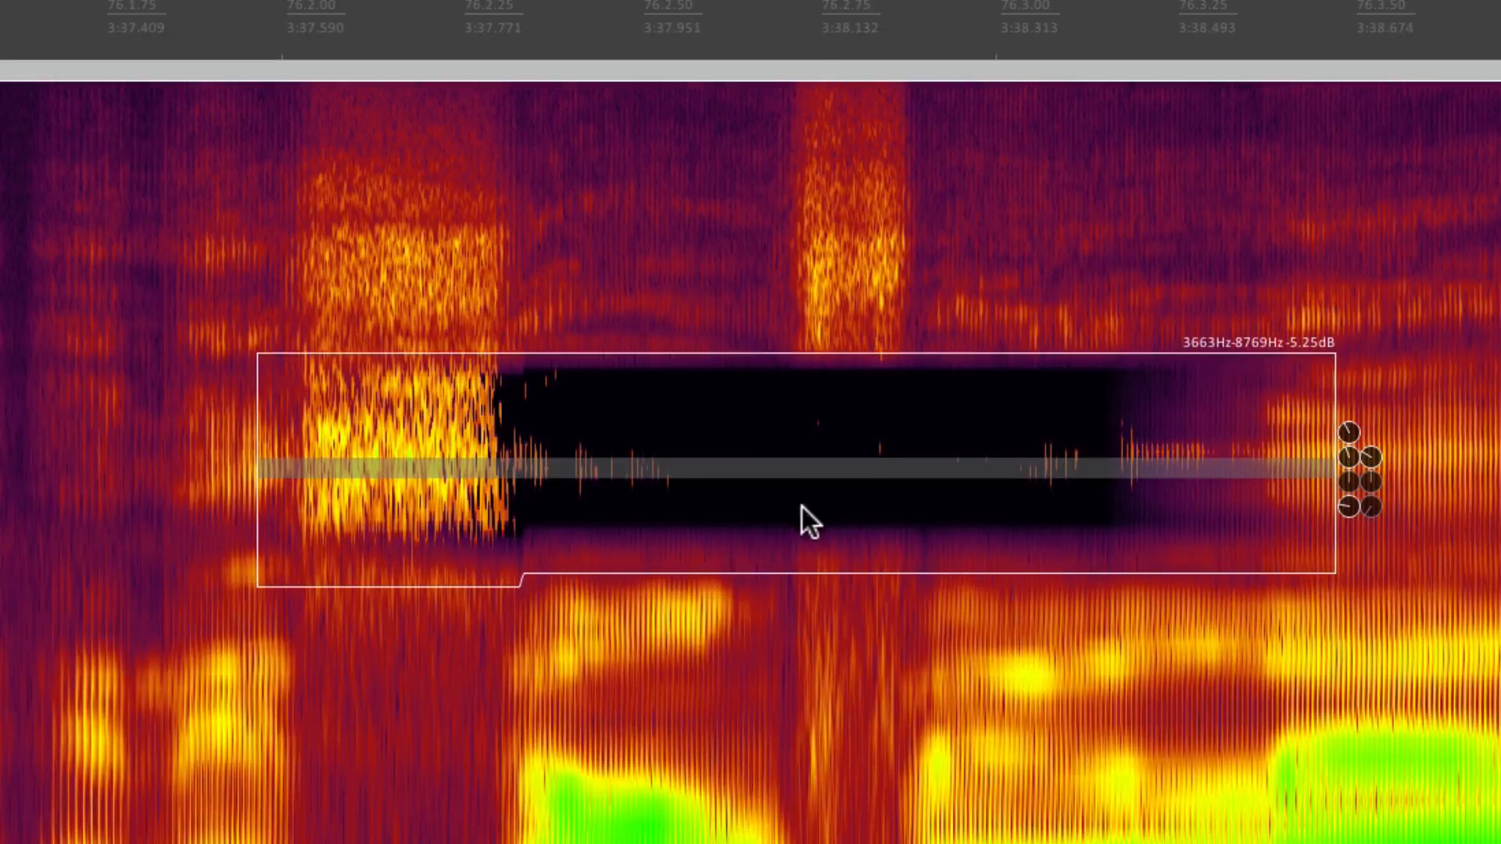
mouse_move(1243, 572)
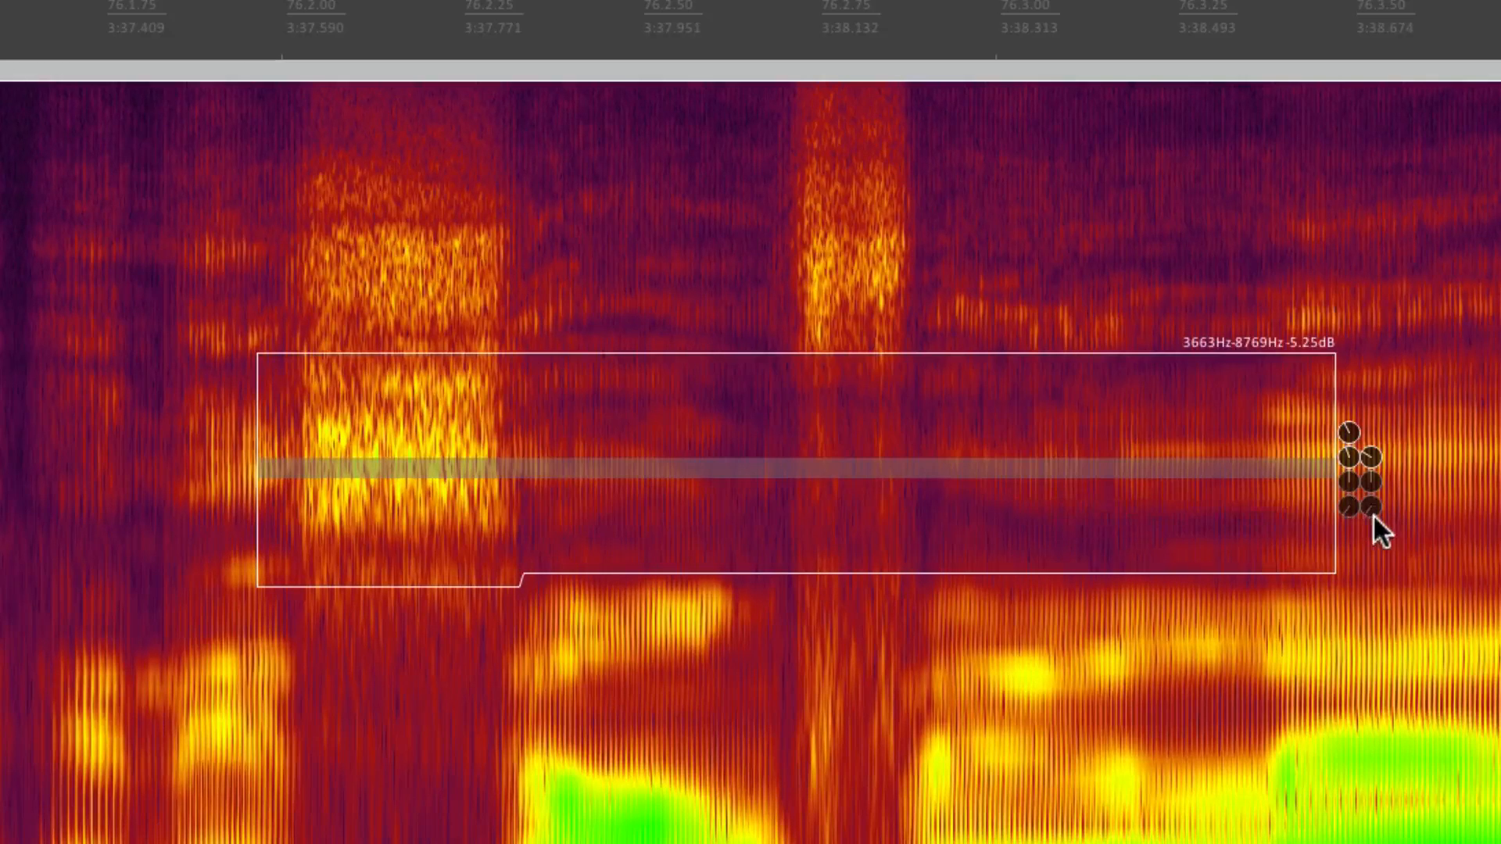
mouse_move(1336, 430)
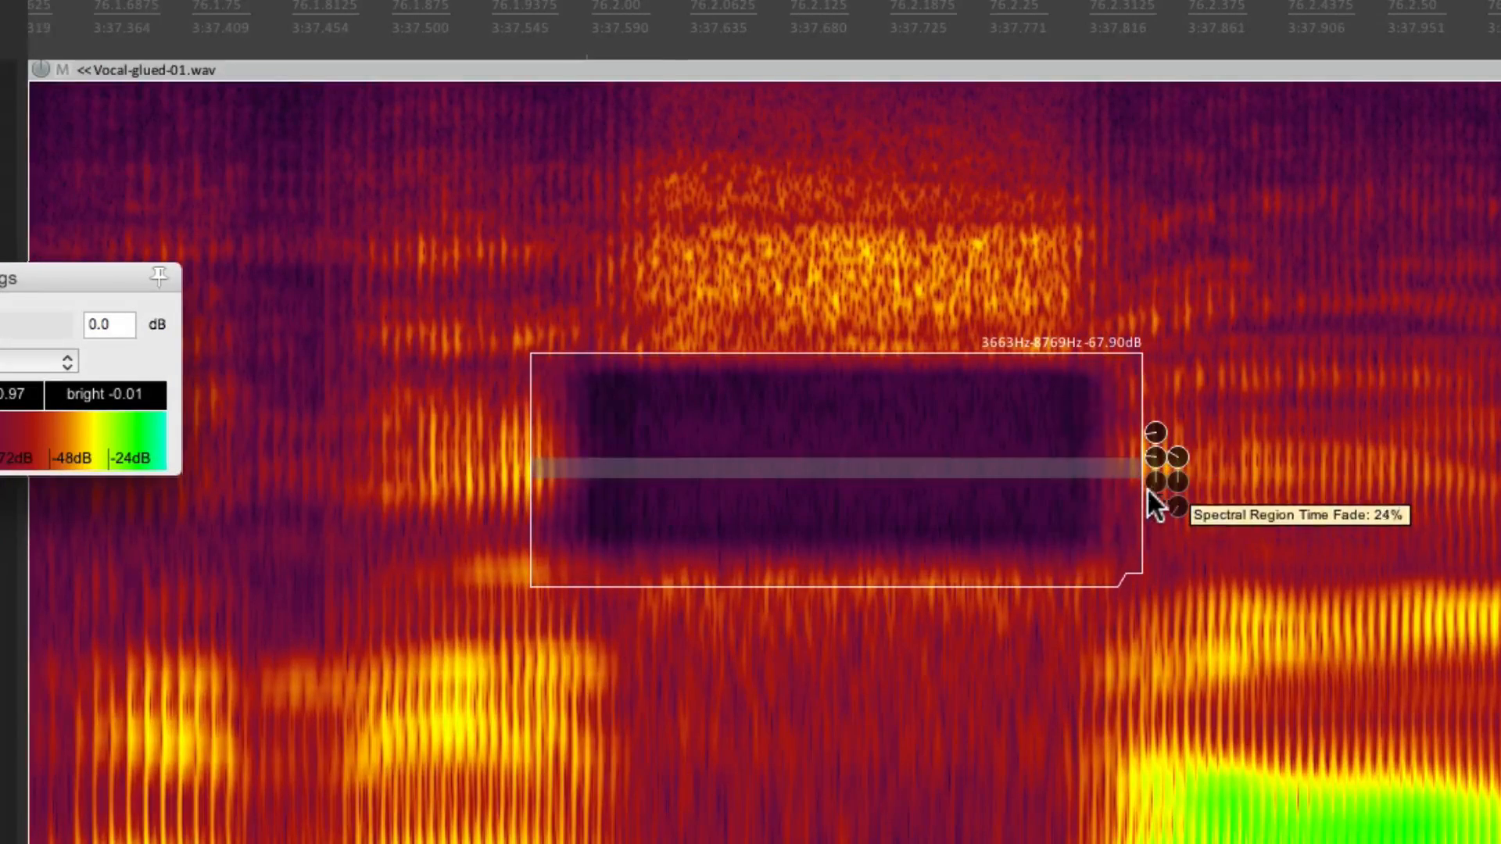
mouse_move(1048, 495)
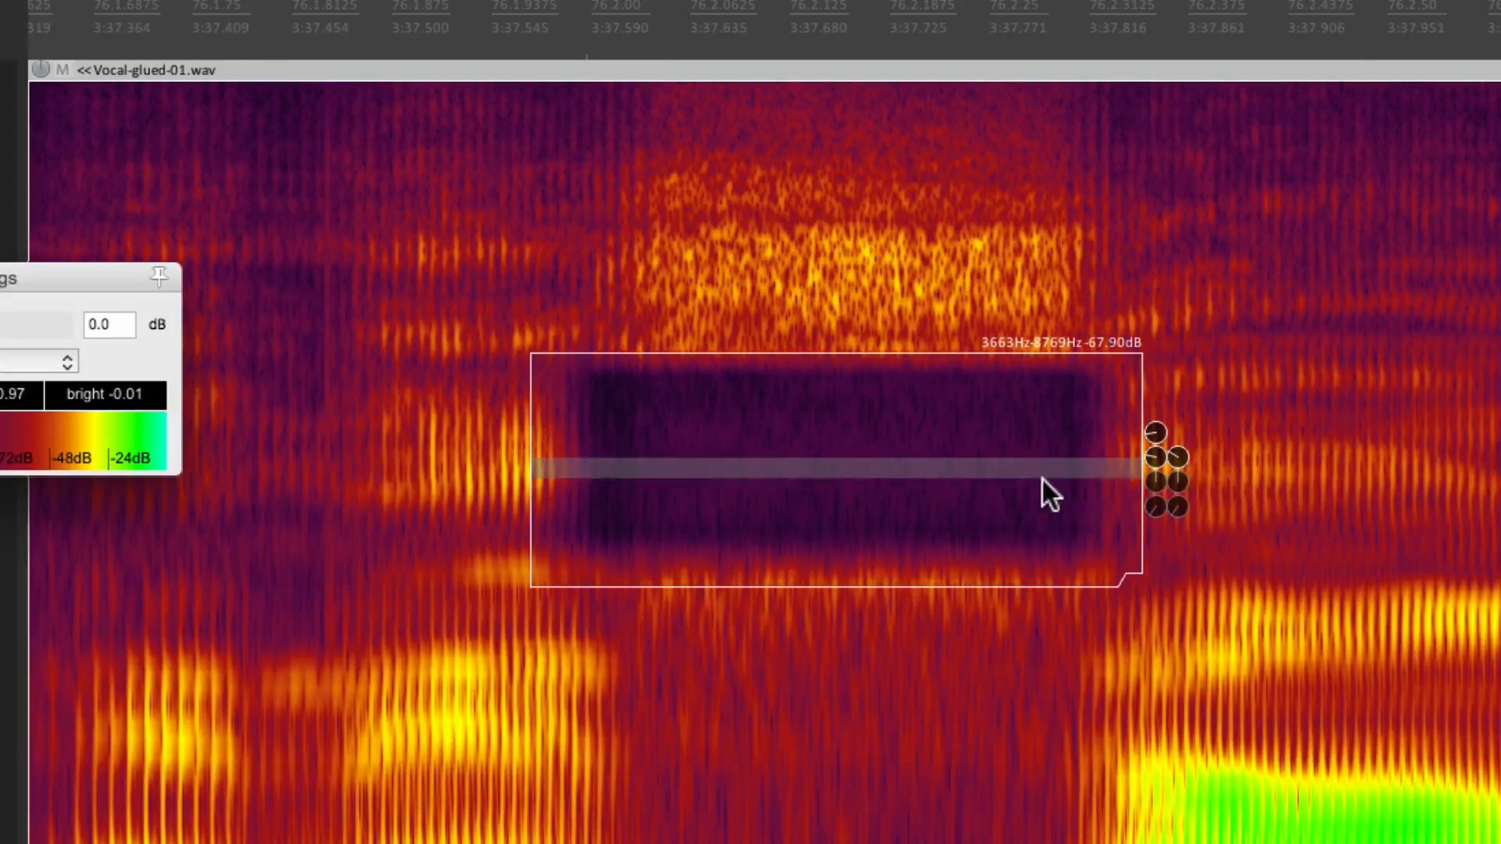
mouse_move(1187, 478)
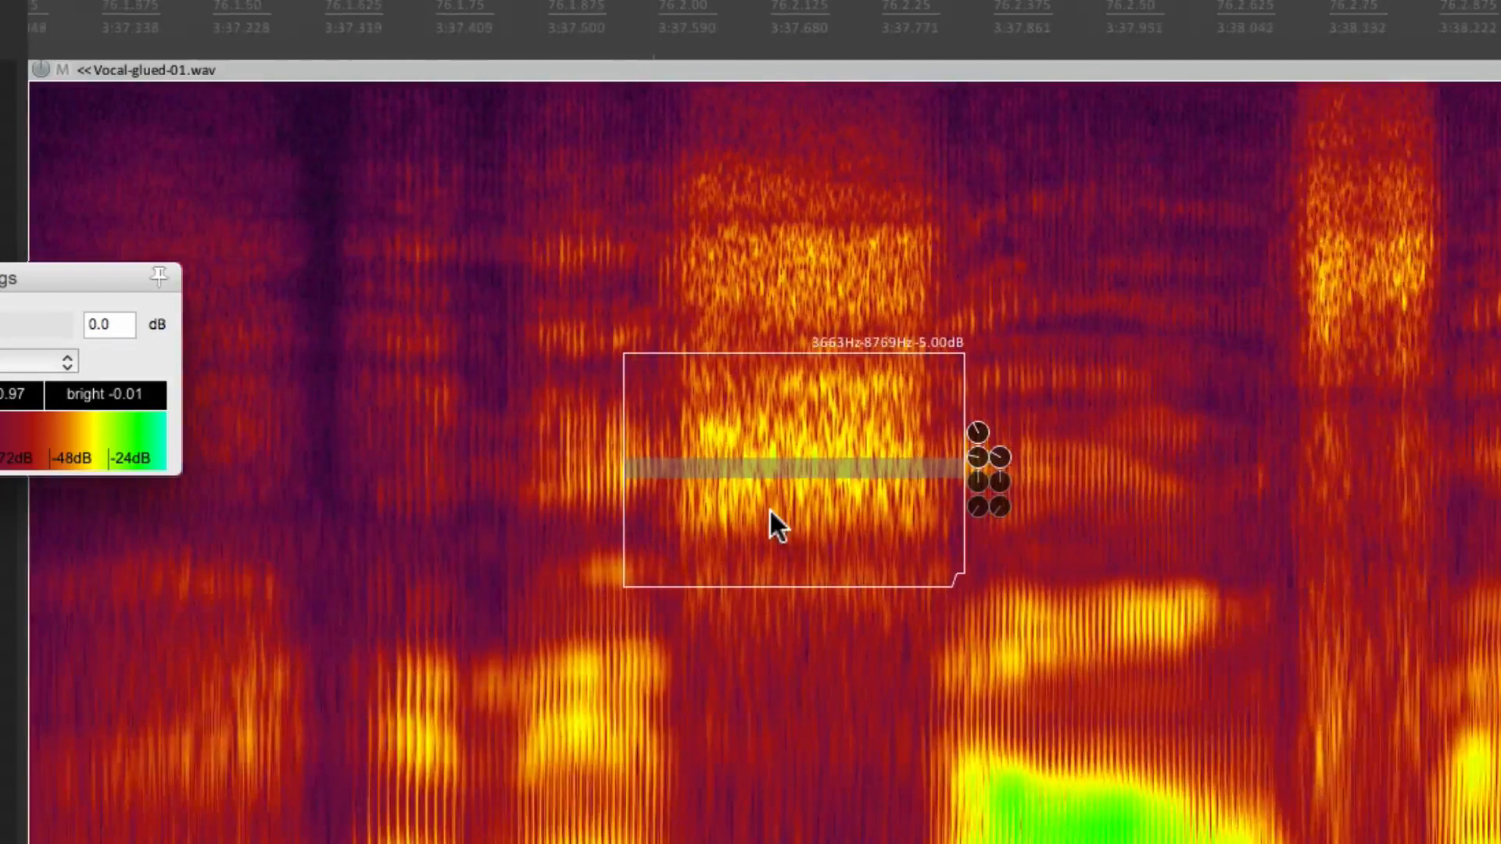
mouse_move(777, 704)
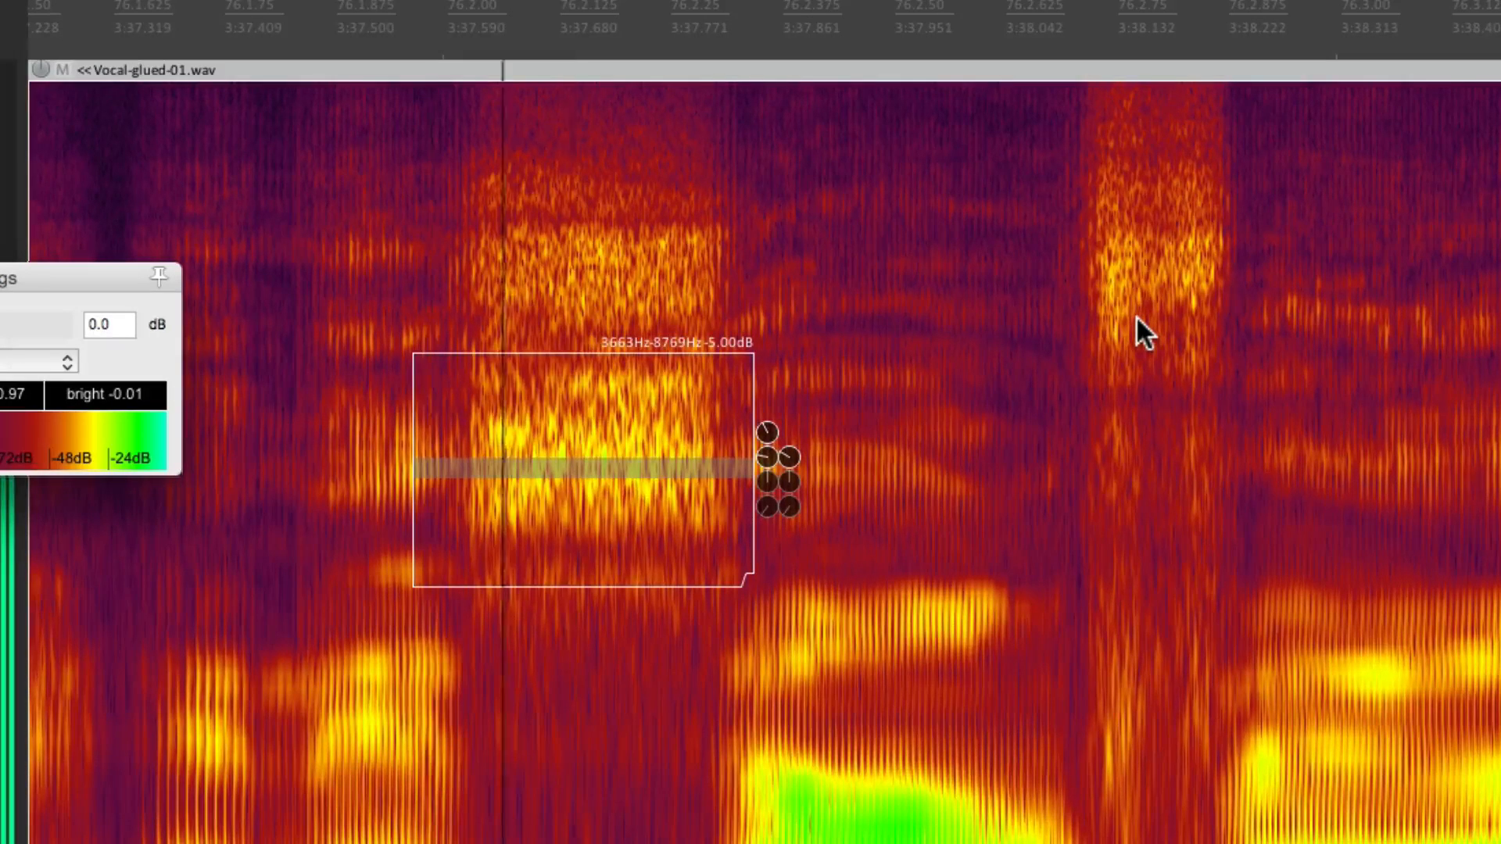
mouse_move(1043, 335)
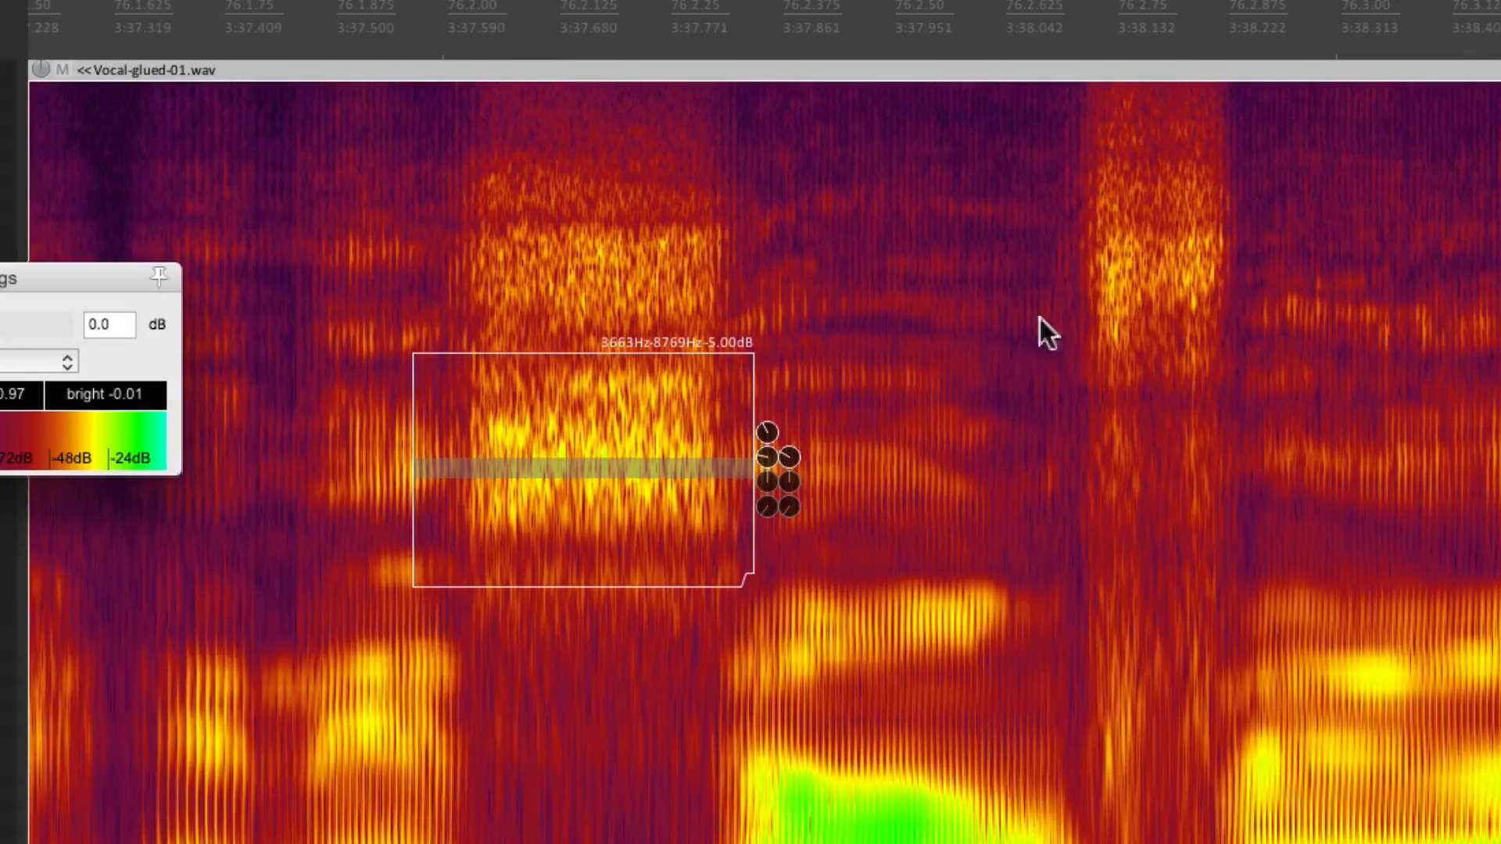
mouse_move(627, 512)
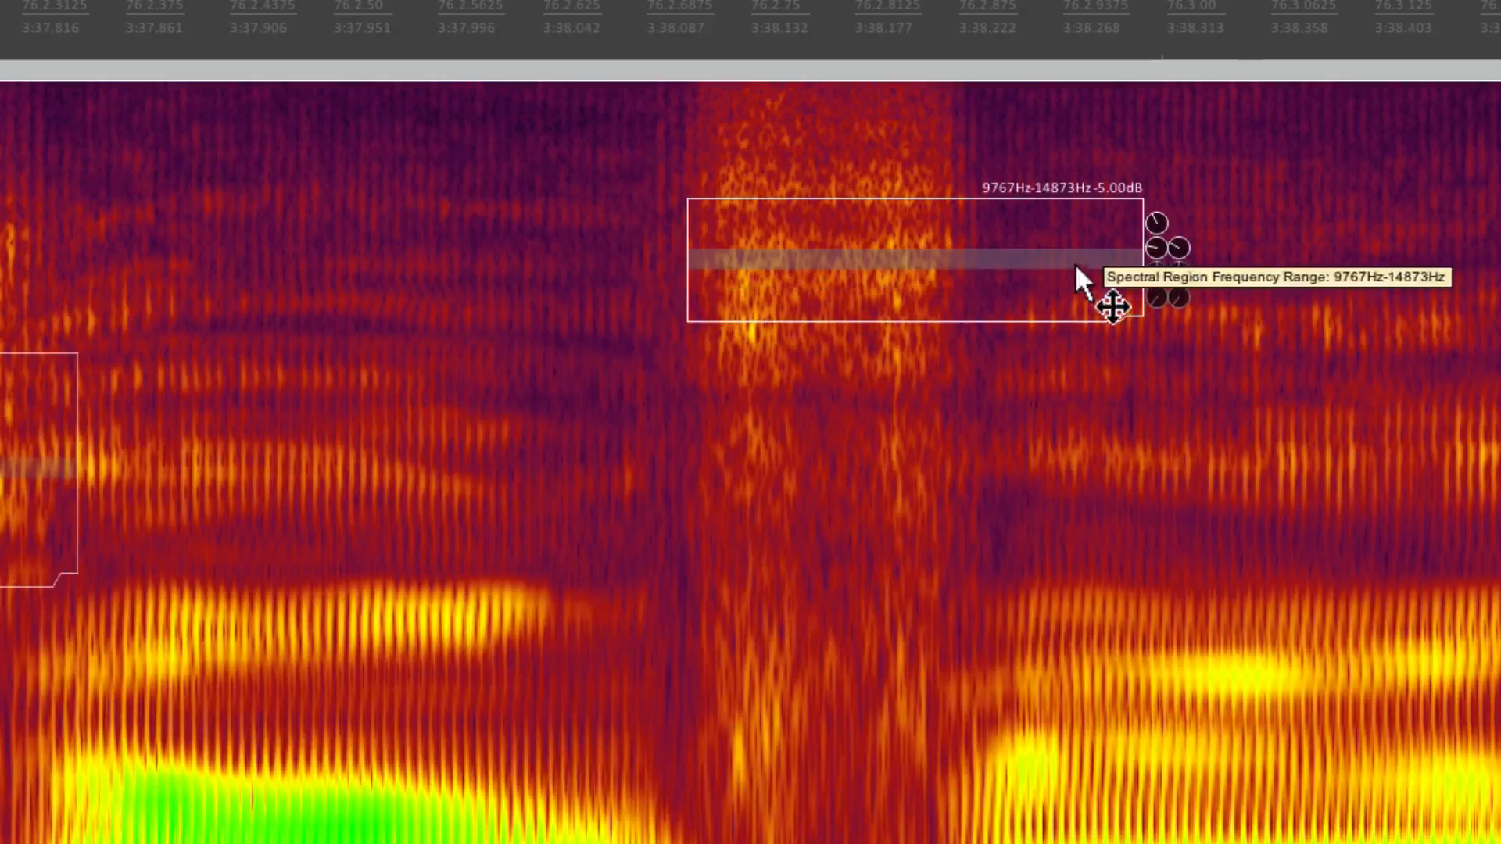
- Size the F spectral edit to about 8399–14271 Hz, tightly covering the F sound
drag(1110, 306, 995, 306)
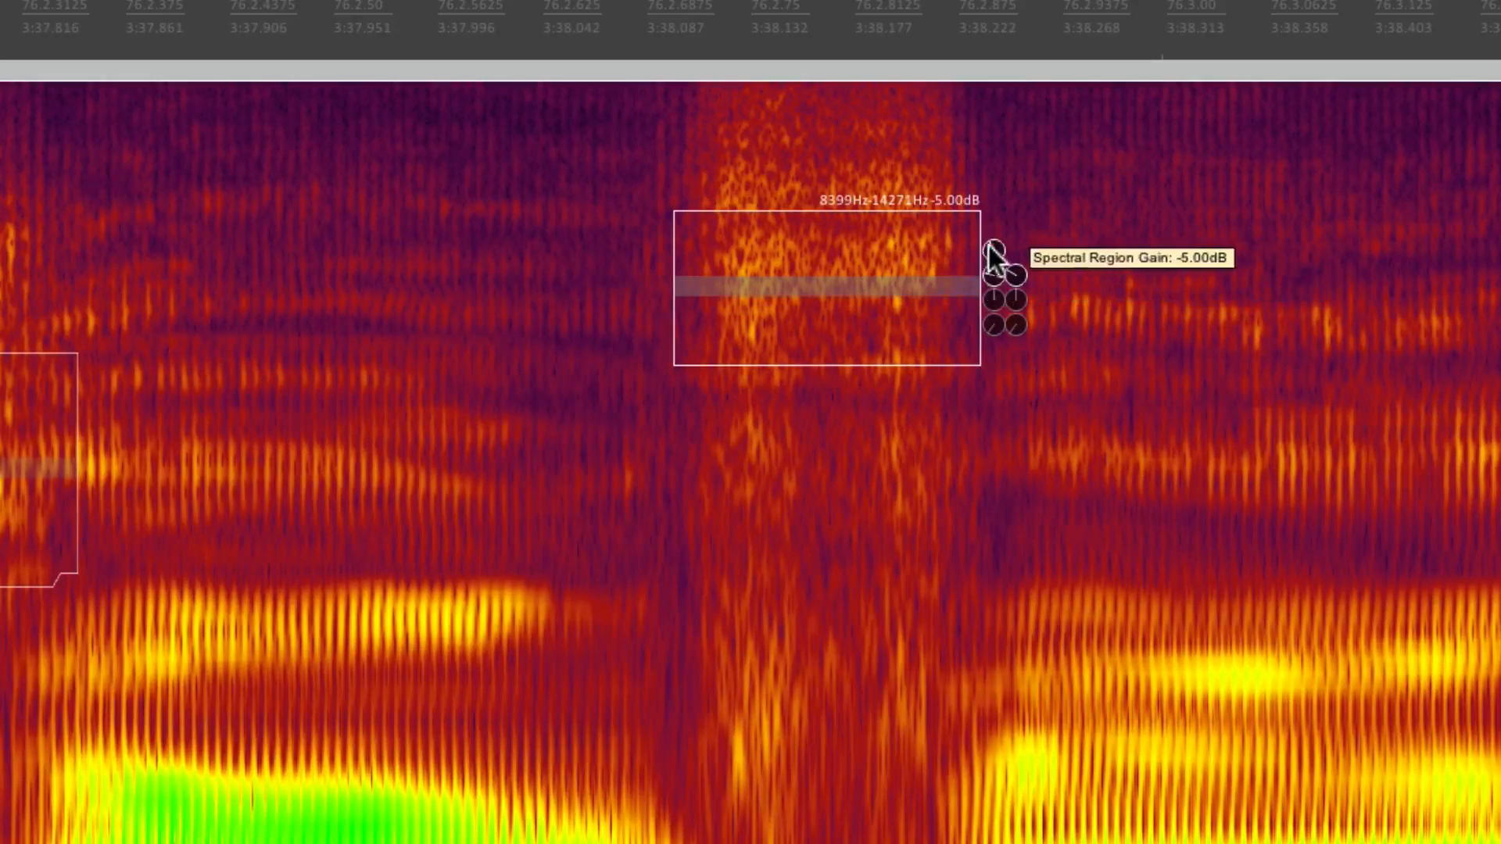
drag(990, 259, 977, 330)
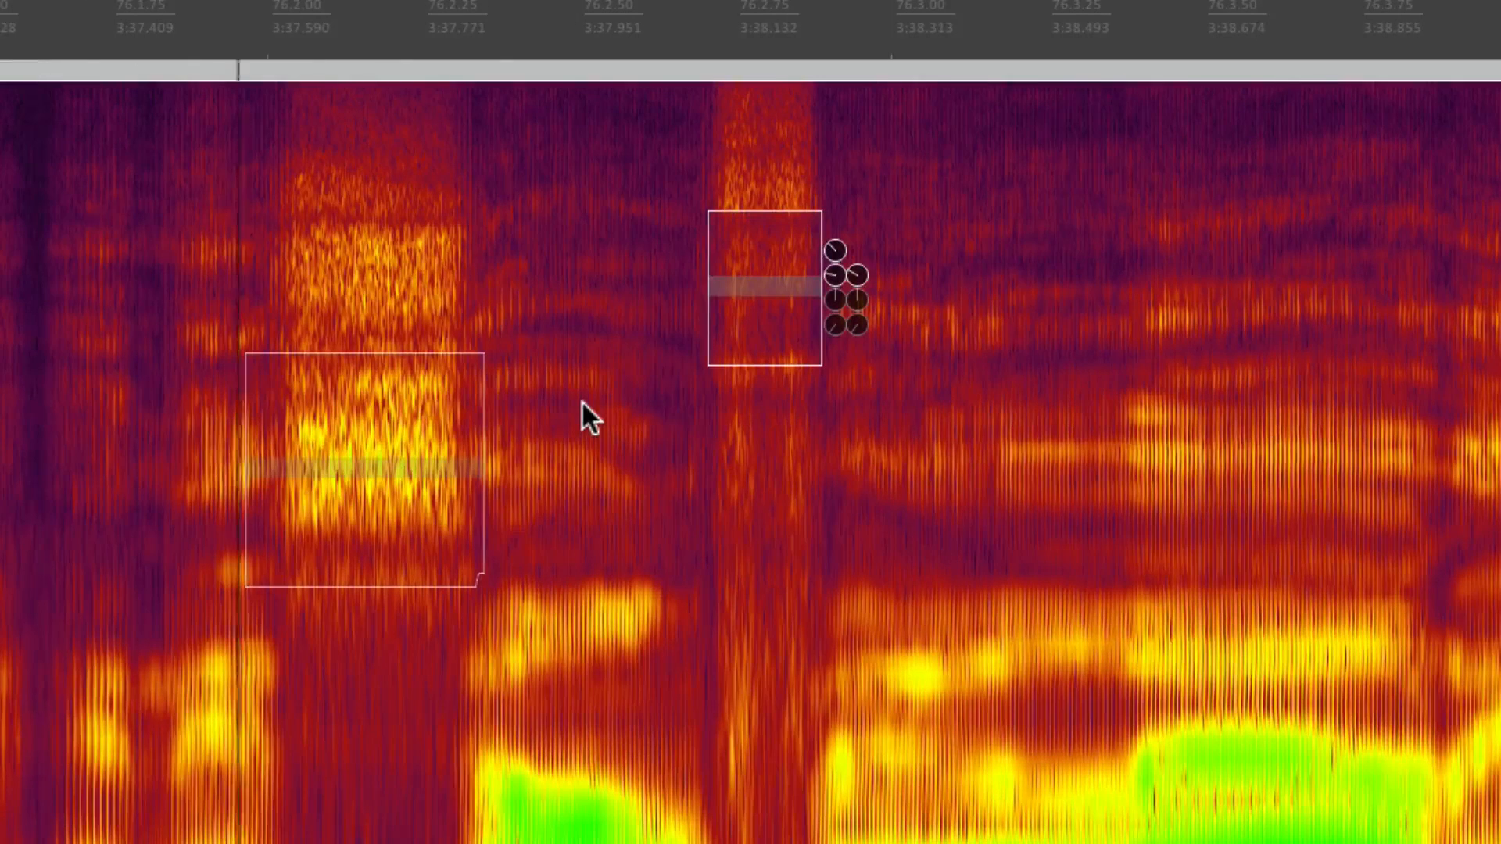
mouse_move(837, 268)
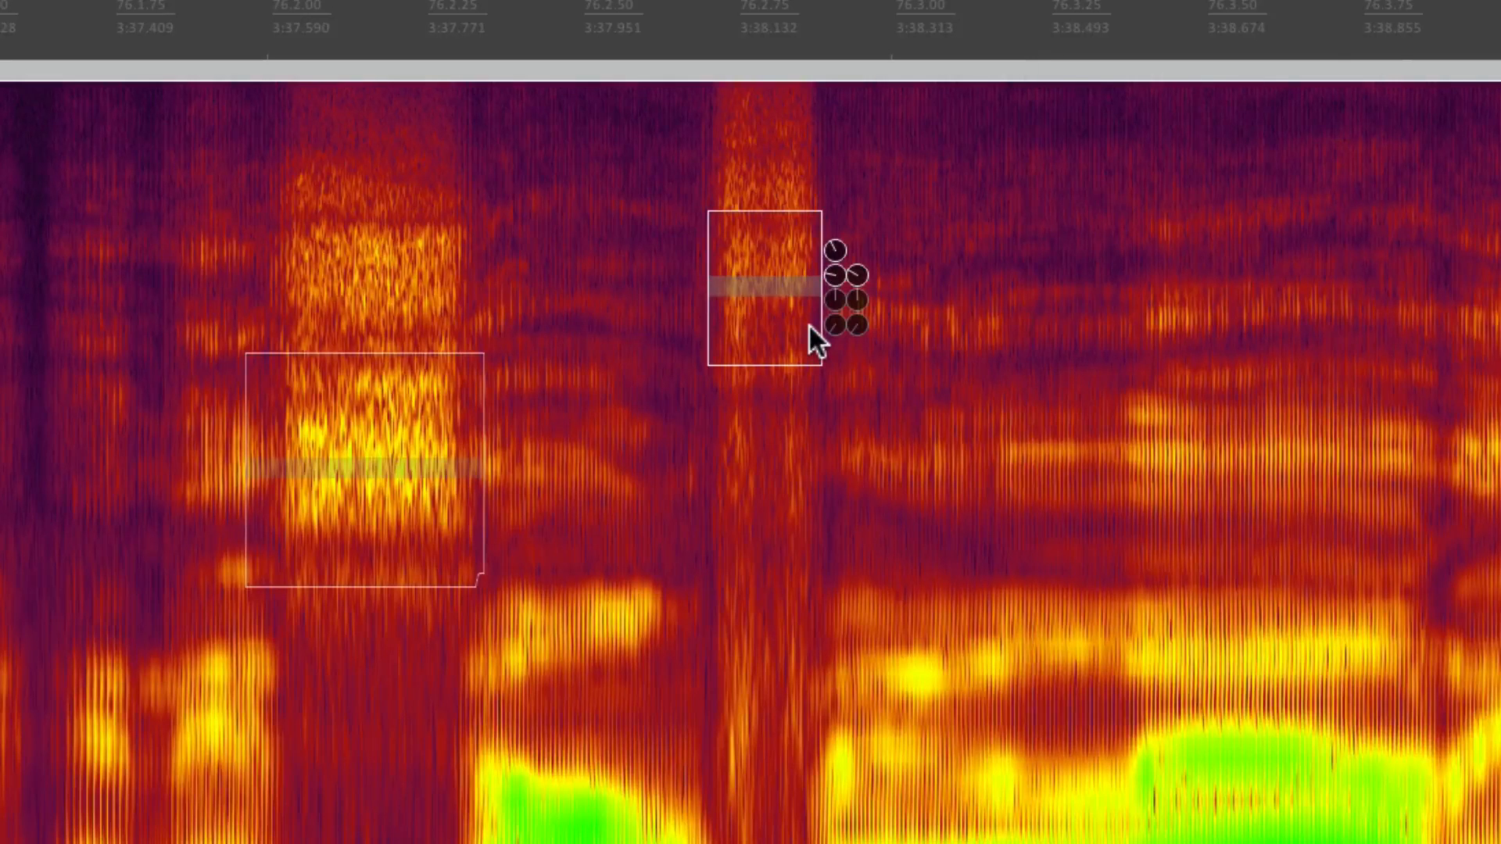
- Bypass the sibilant spectral edit from its context menu to compare
right_click(812, 340)
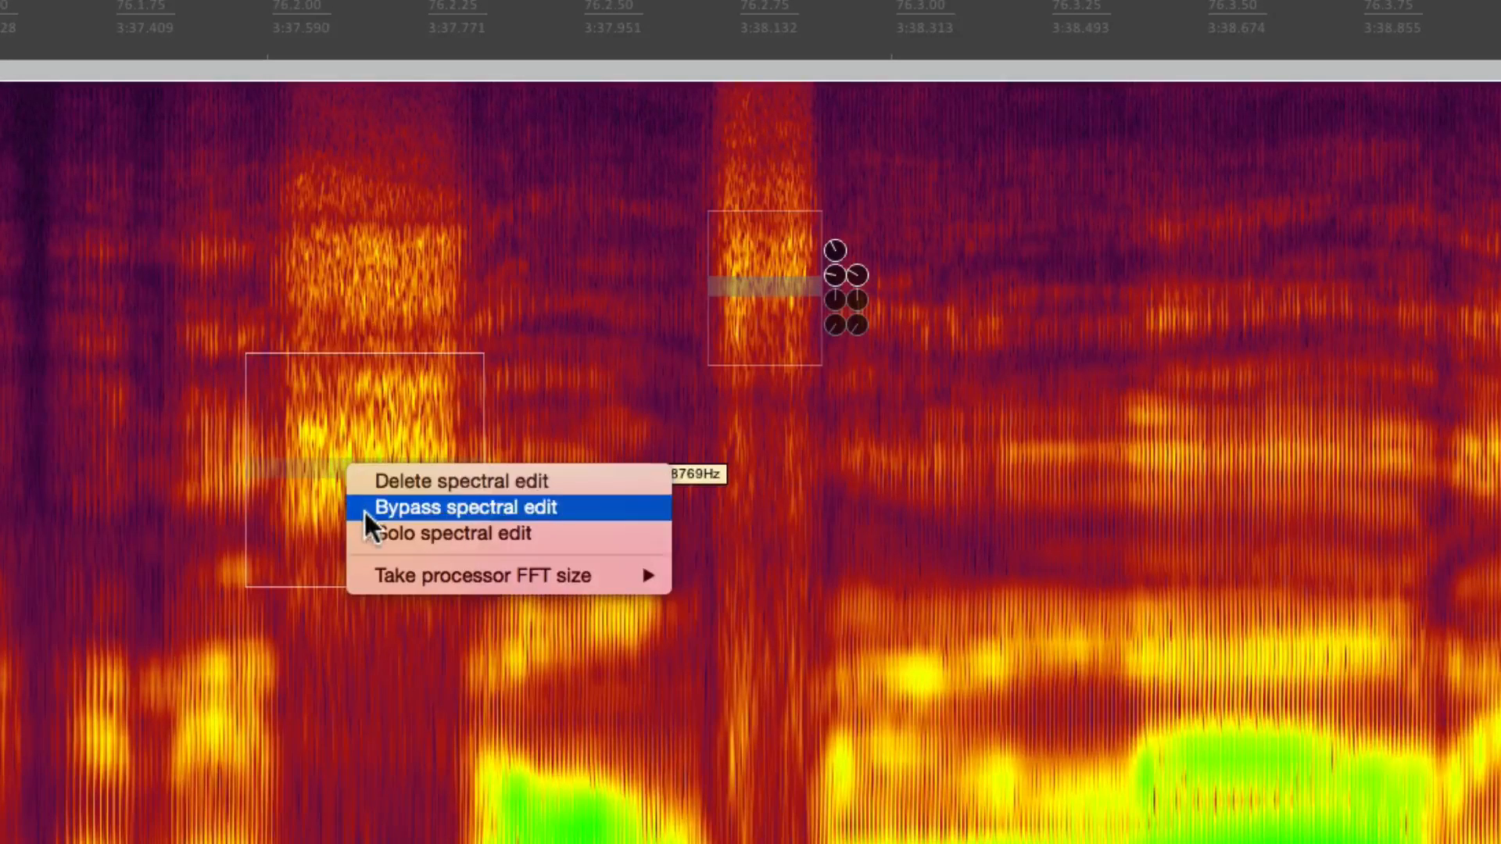
click(453, 506)
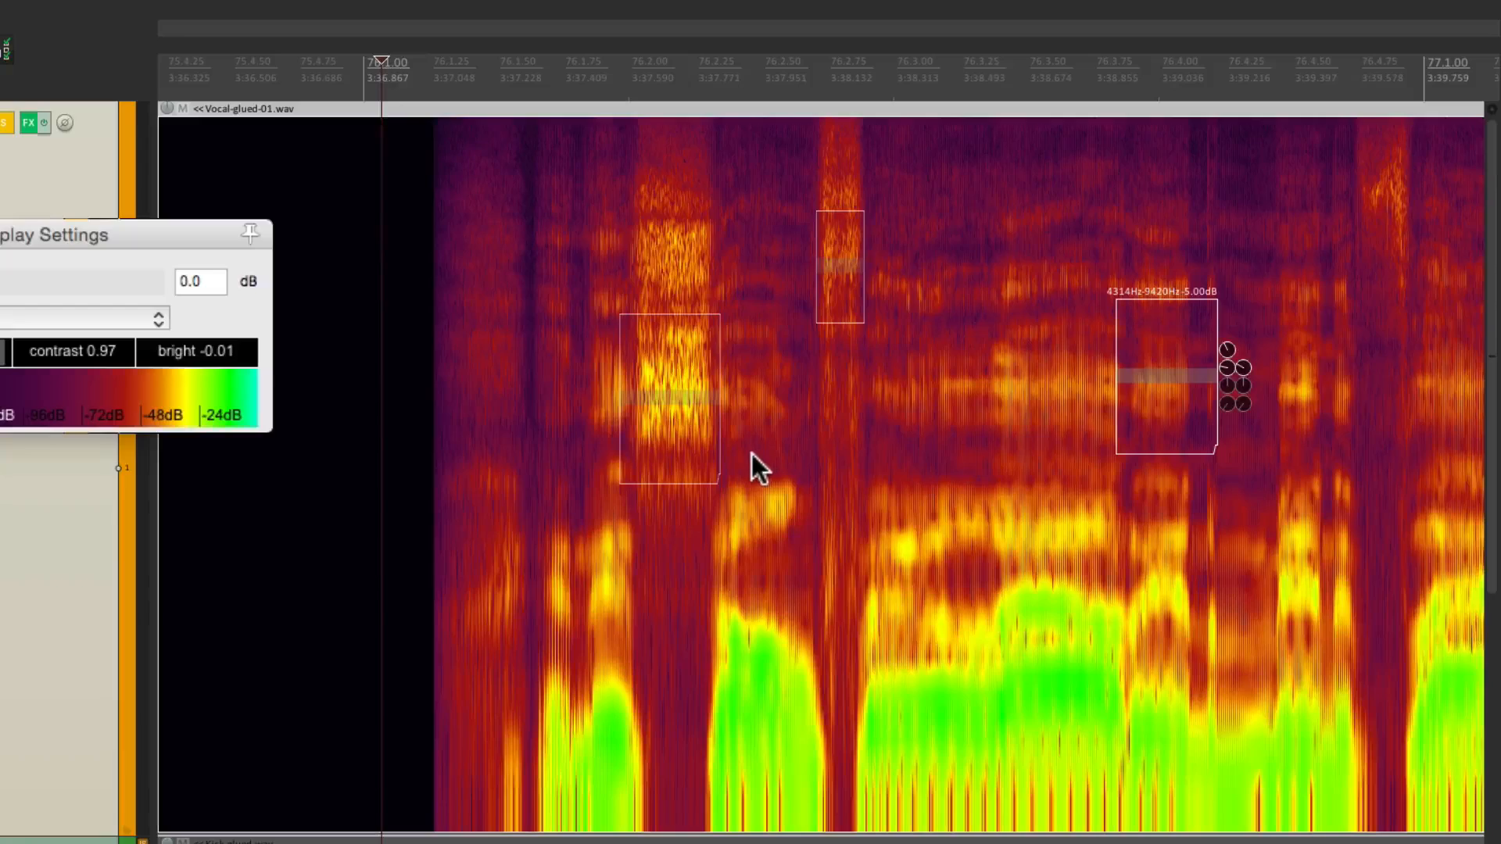
mouse_move(766, 506)
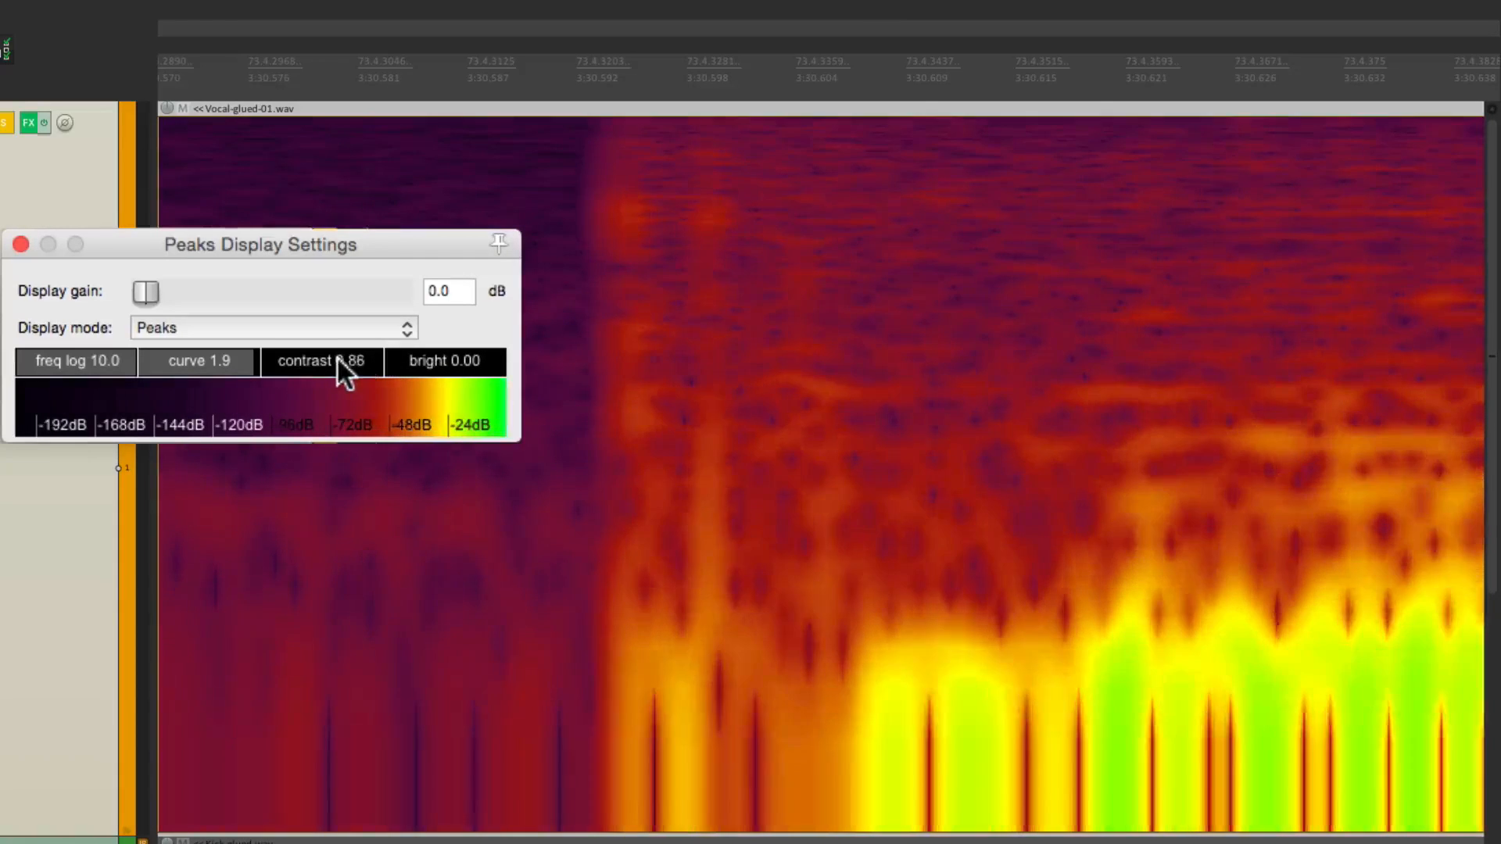
- Adjust the spectrogram contrast in Peaks Display Settings to 0.86
drag(321, 361, 359, 374)
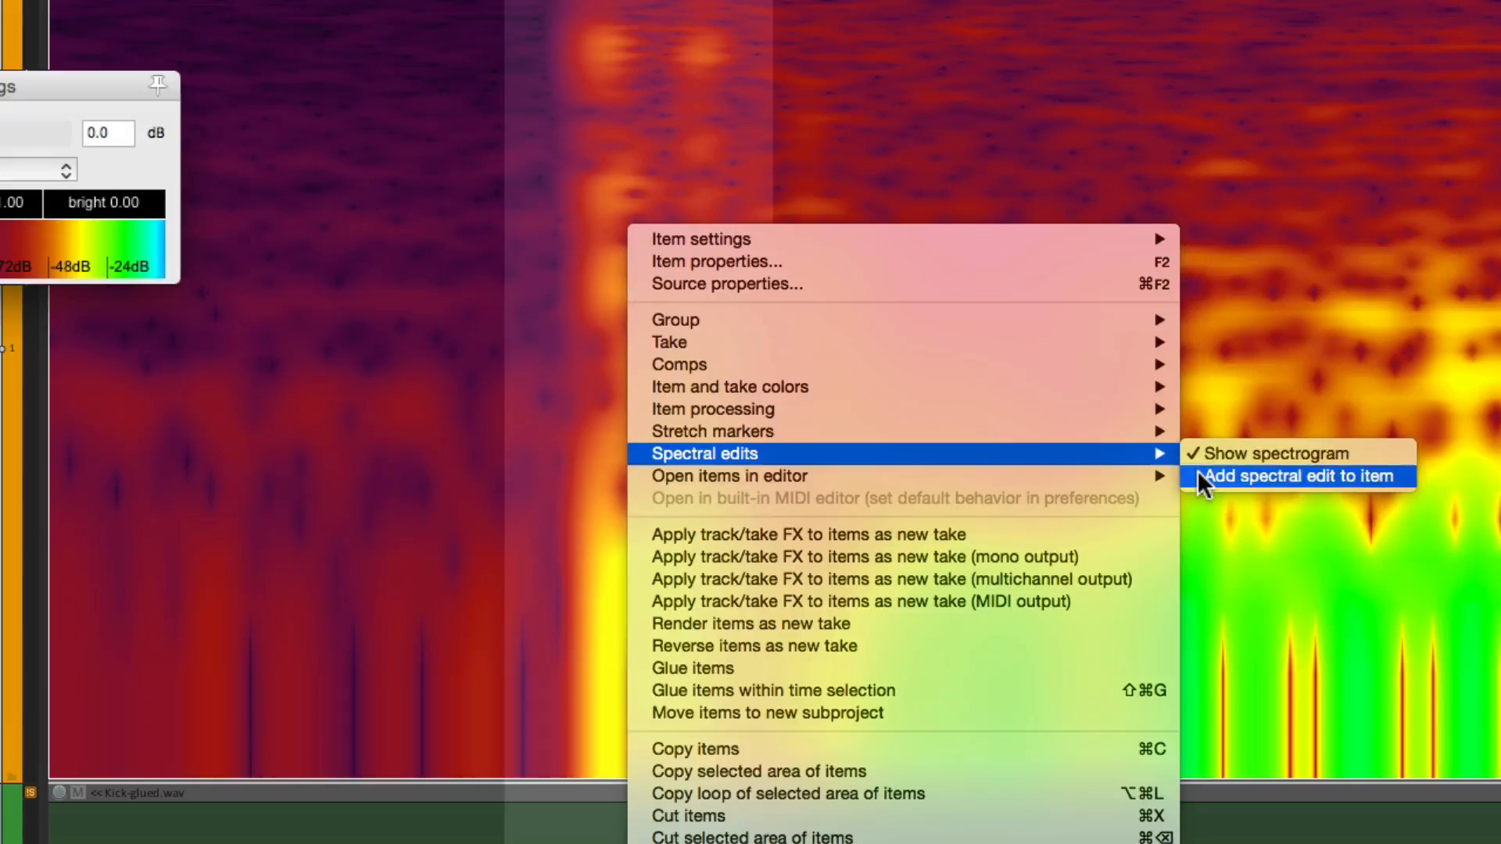
- Add a new spectral edit to the vocal item for the P-pop
click(1297, 476)
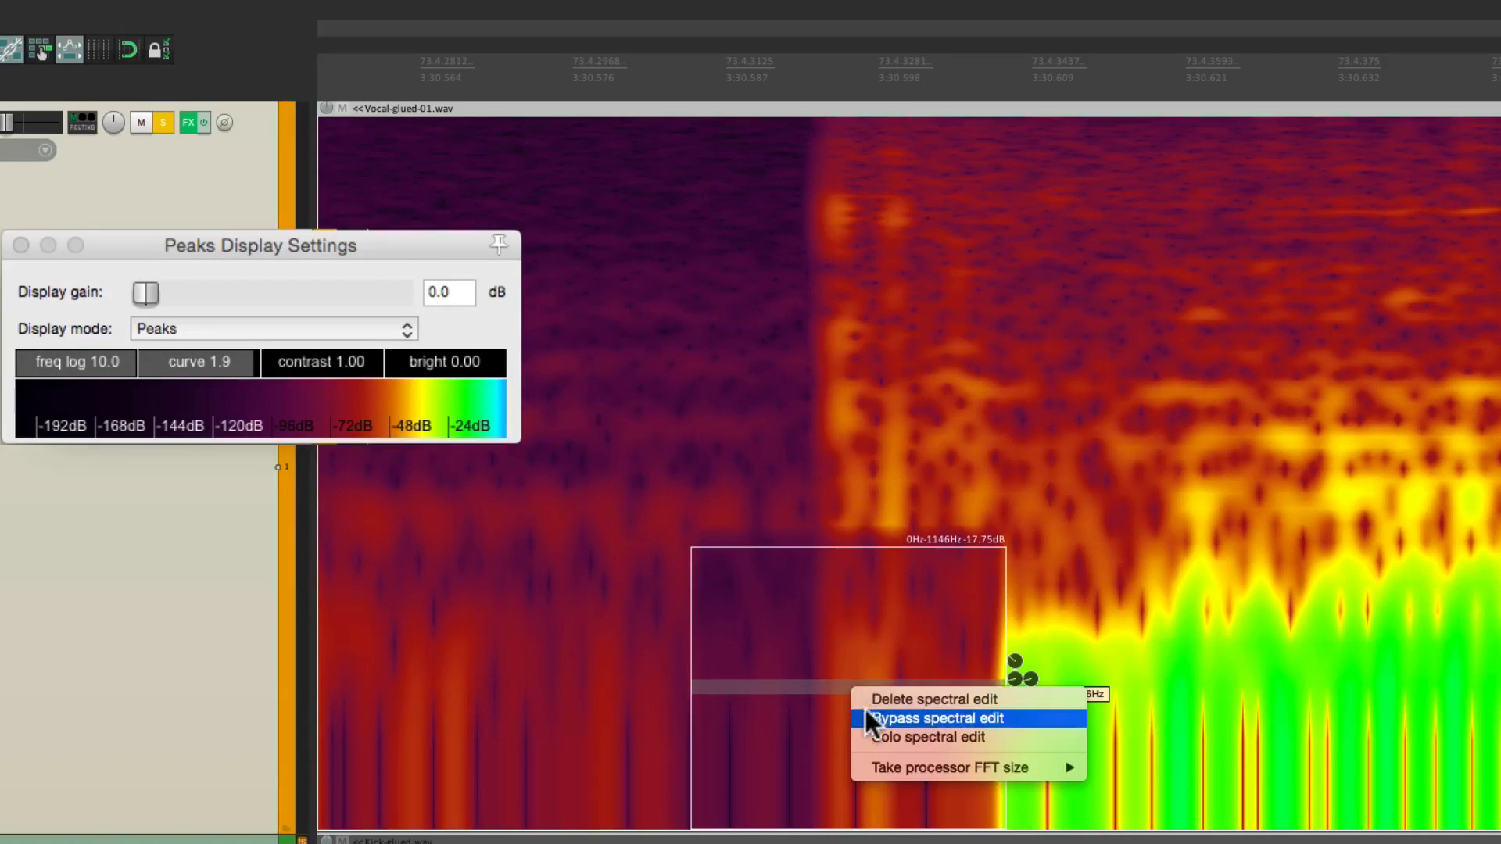
- Bypass the P-pop edit to hear the original pop, then re-enable it
click(933, 718)
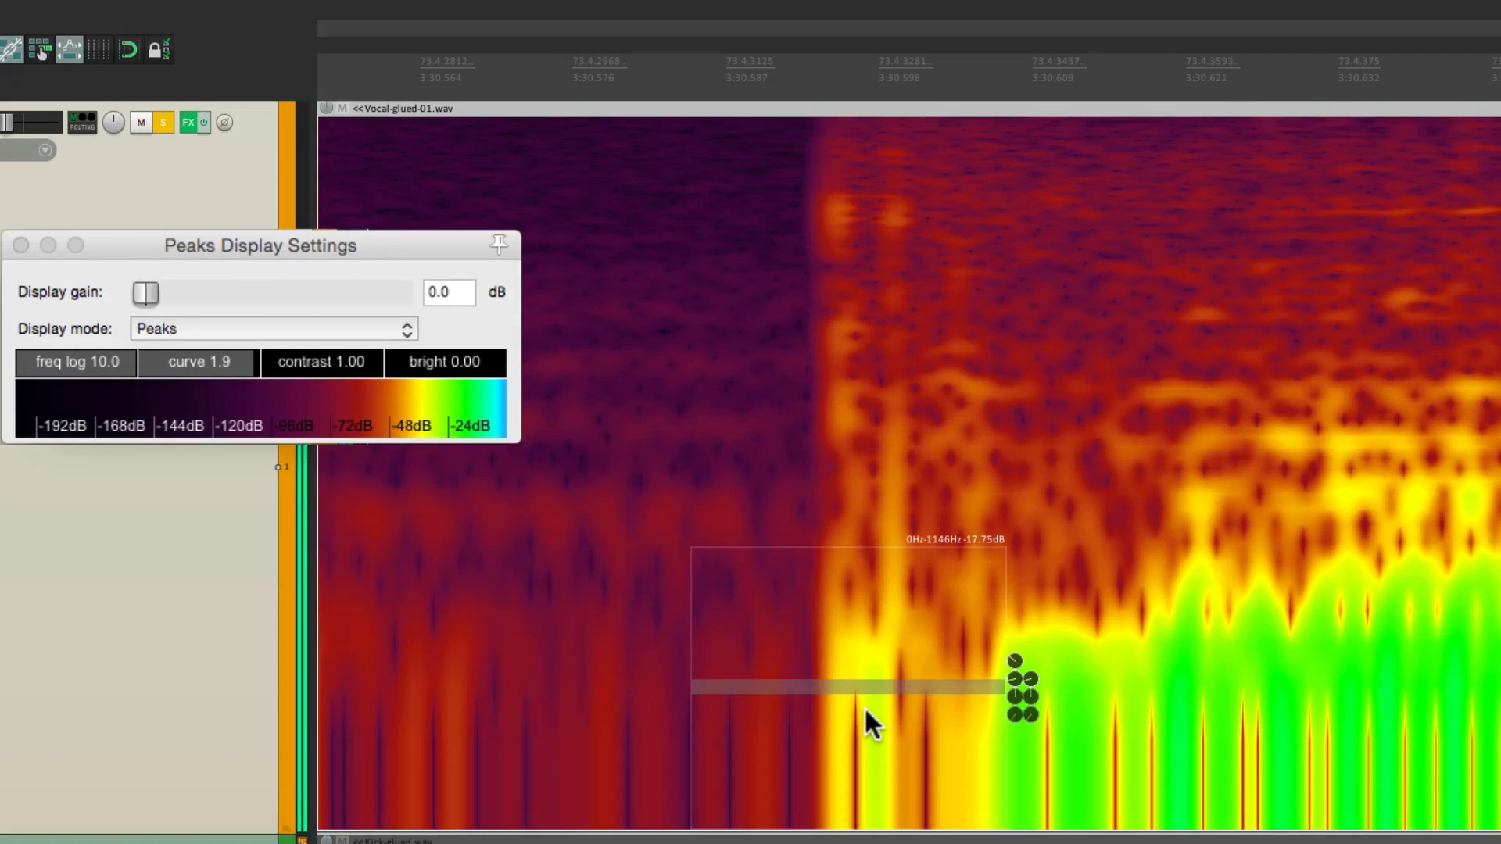
right_click(867, 722)
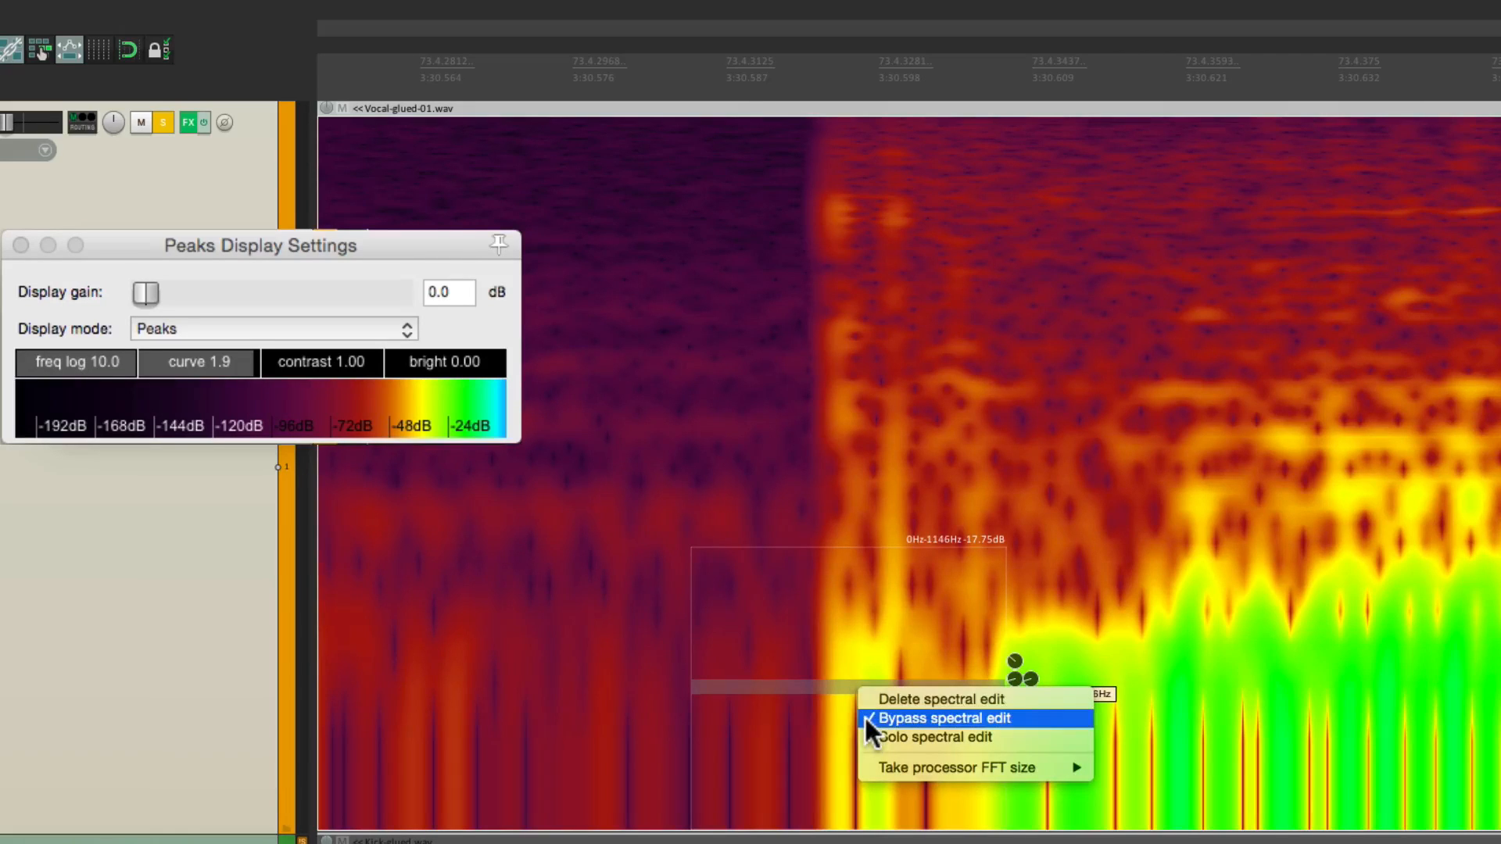
click(957, 717)
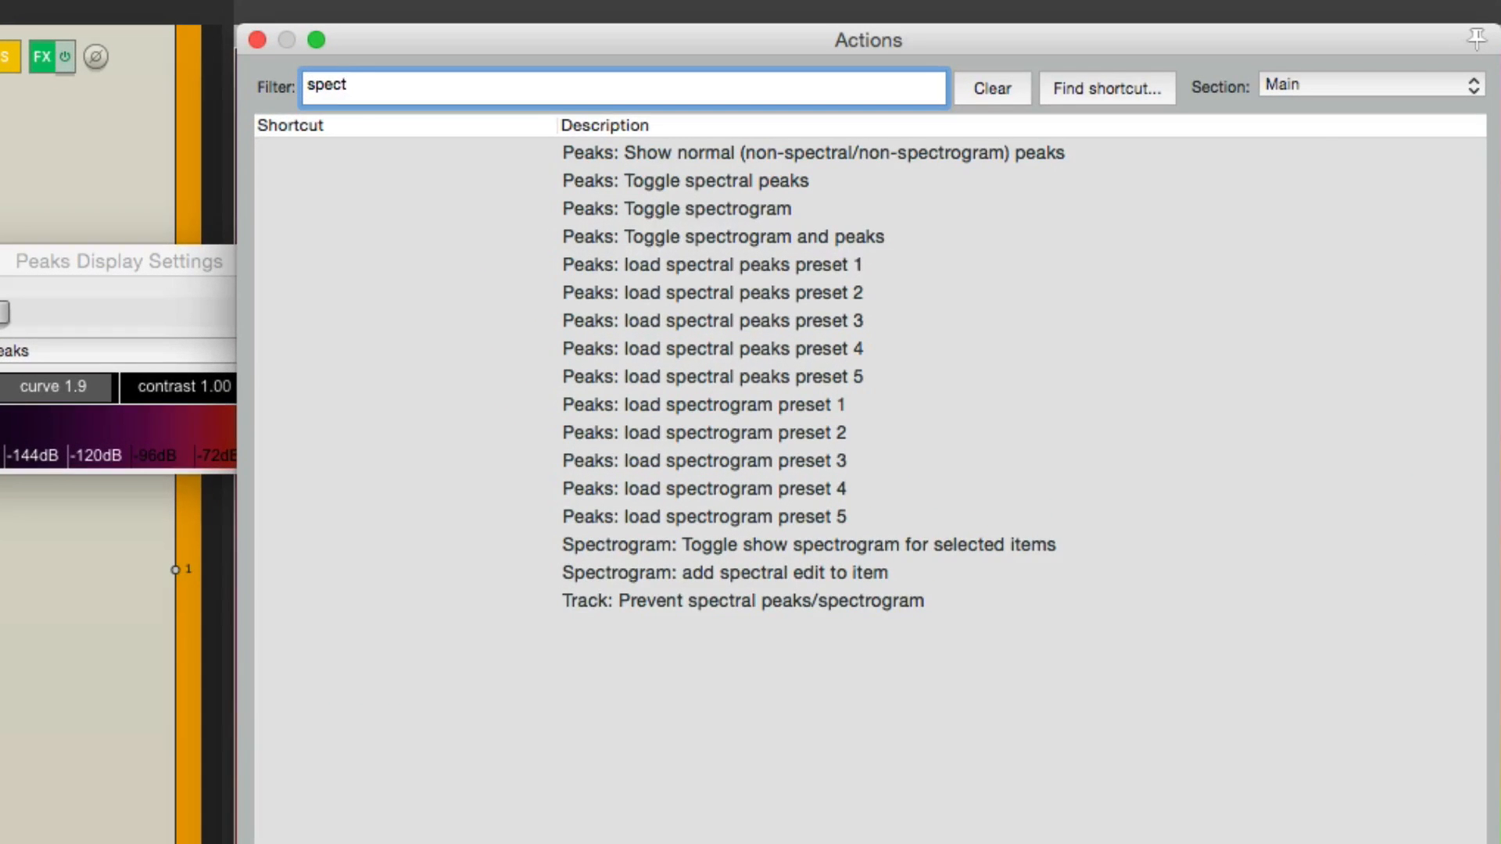
mouse_move(809, 218)
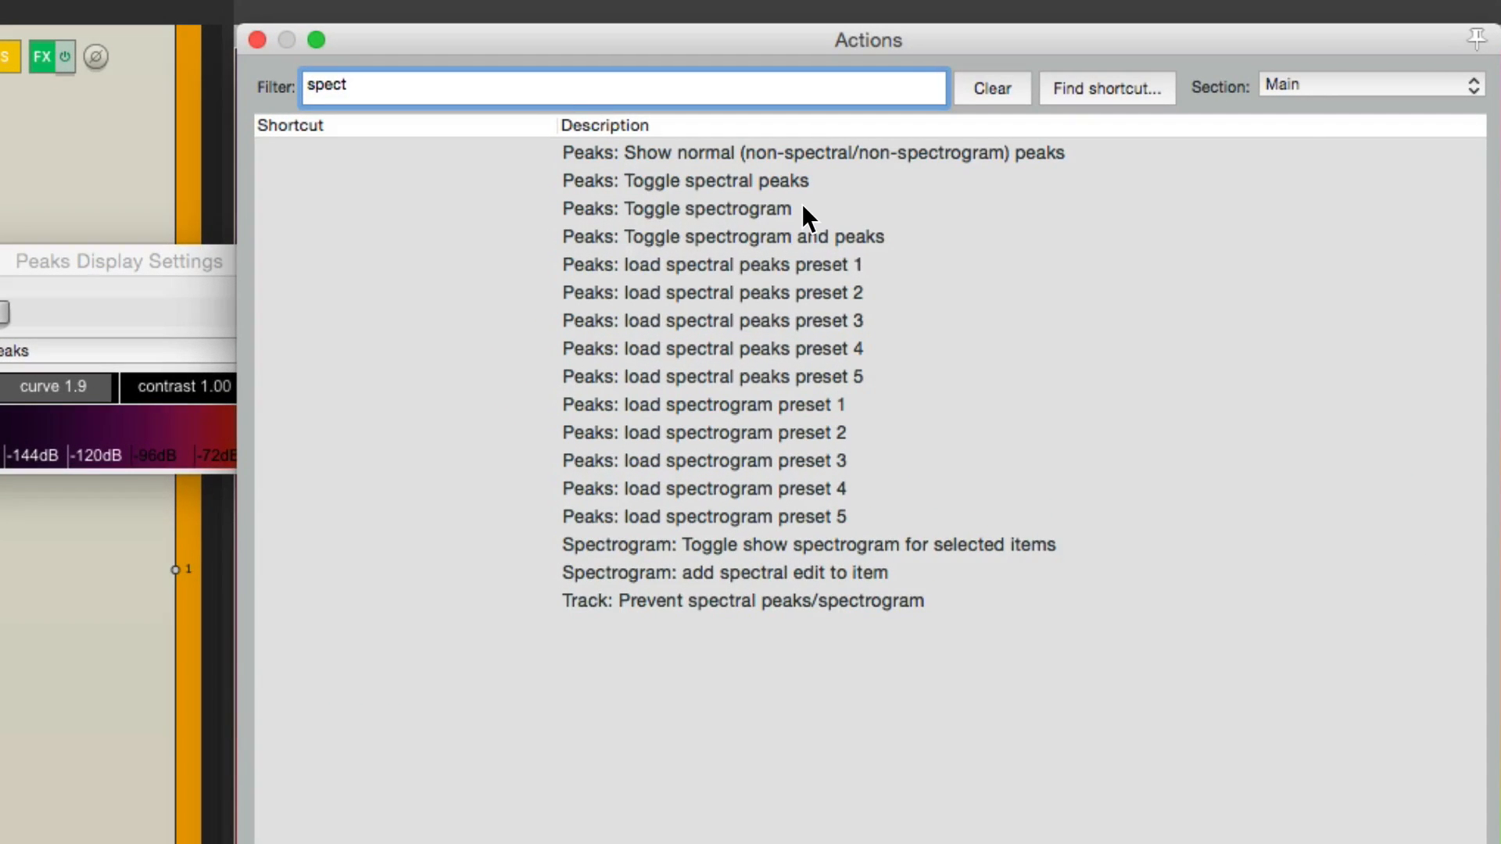
mouse_move(1069, 554)
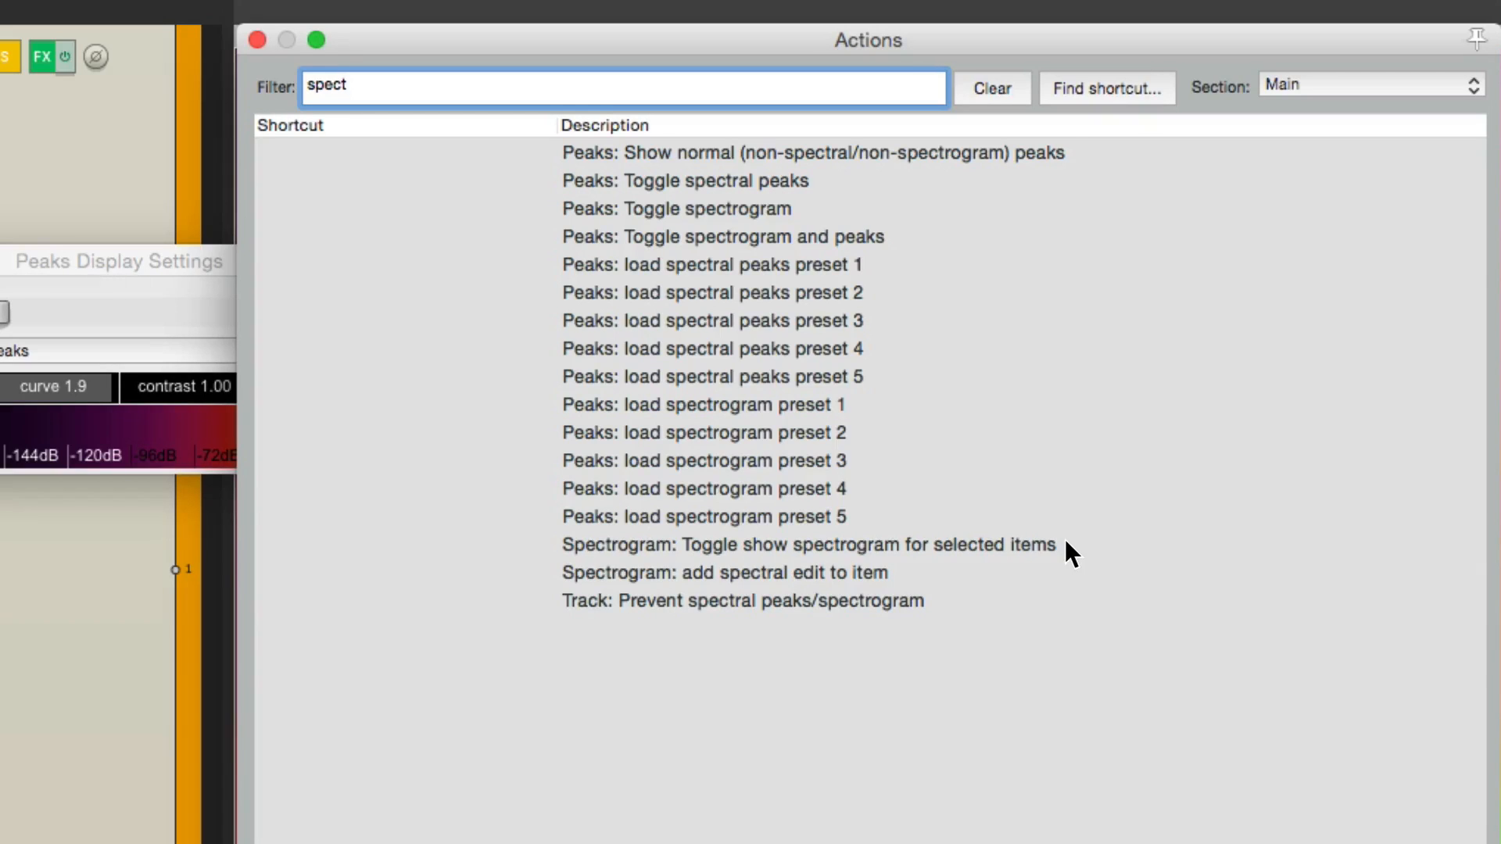